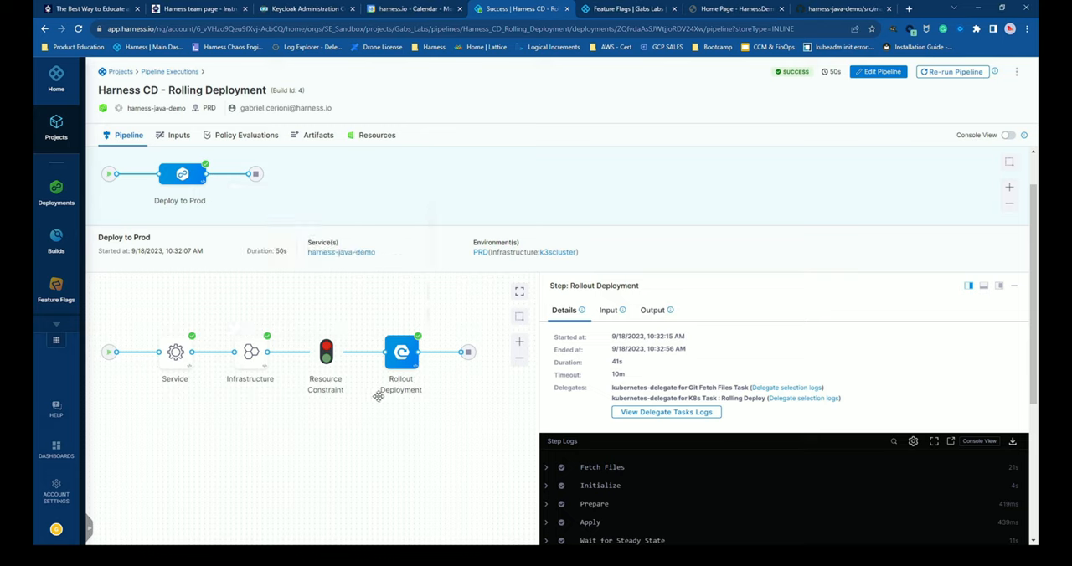
{"action": "mouse_move", "coordinate": [358, 394]}
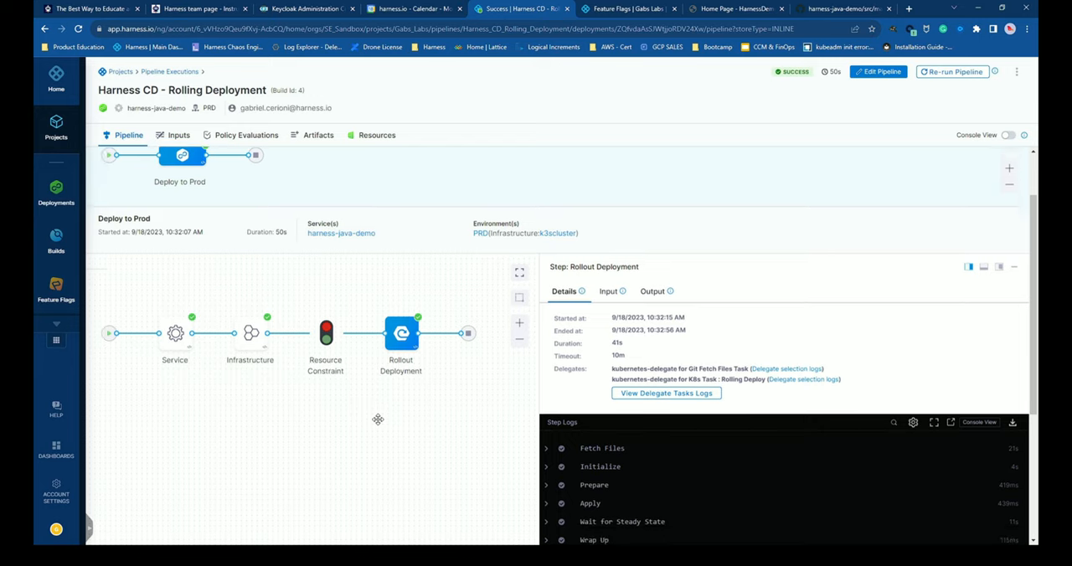
Expand the Rollout Deployment step's Fetch Files log to see the fetched Helm values files
{"action": "scroll", "scroll_direction": "down", "scroll_amount": 3}
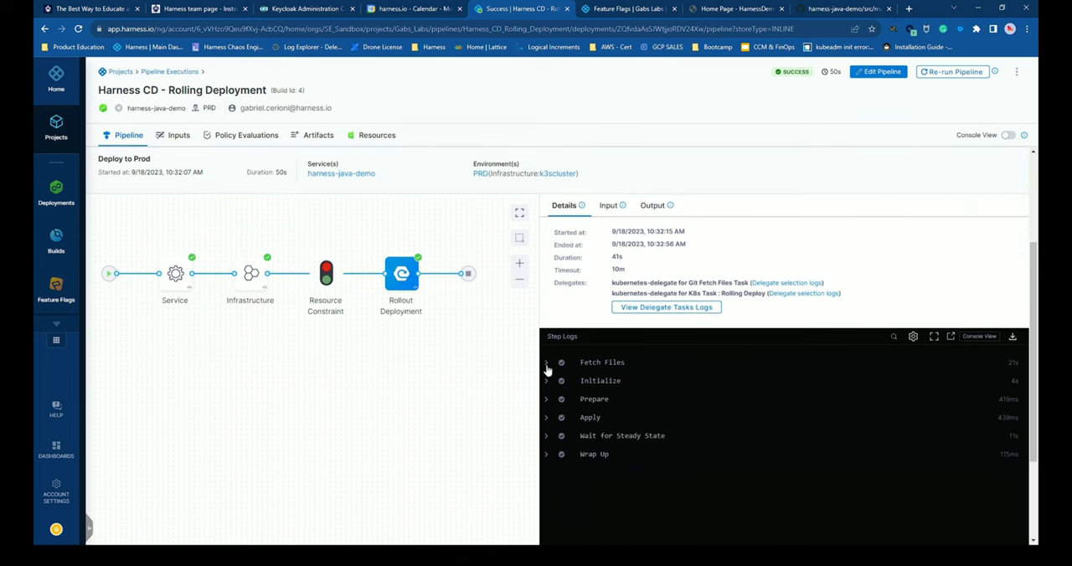
{"action": "left_click", "coordinate": [546, 361]}
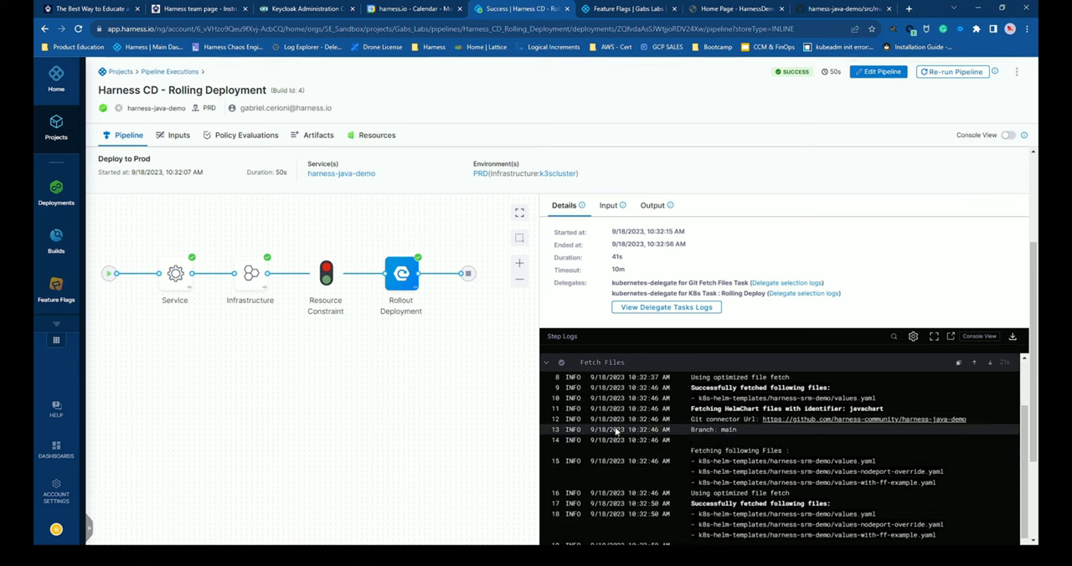
{"action": "scroll", "scroll_direction": "down", "scroll_amount": 3}
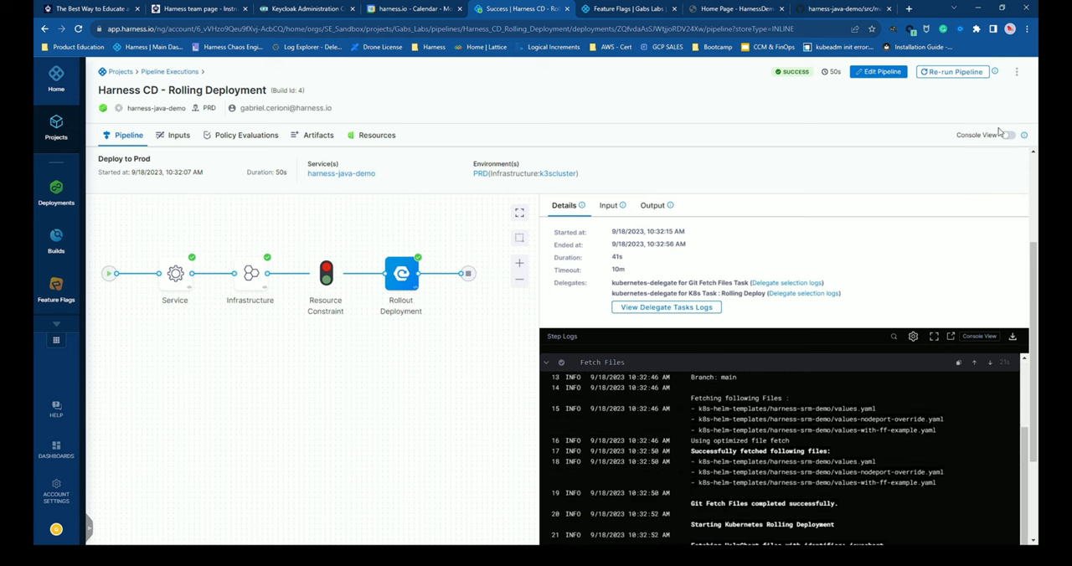
Switch the step logs to Console View and read the Fetch Files and Initialize logs with rendered manifests
{"action": "left_click", "coordinate": [1009, 134]}
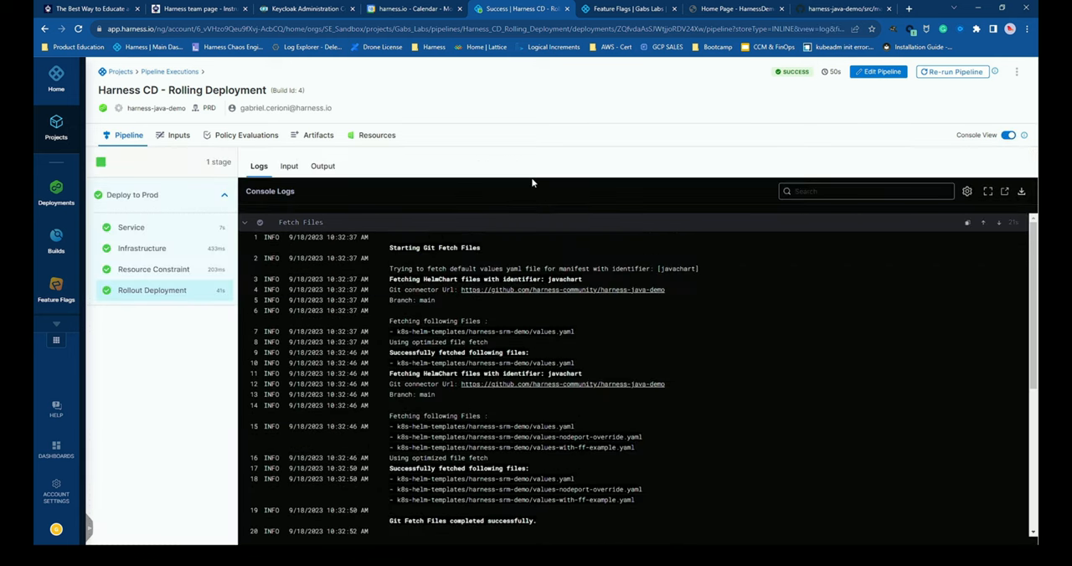
{"action": "scroll", "scroll_direction": "down", "scroll_amount": 3}
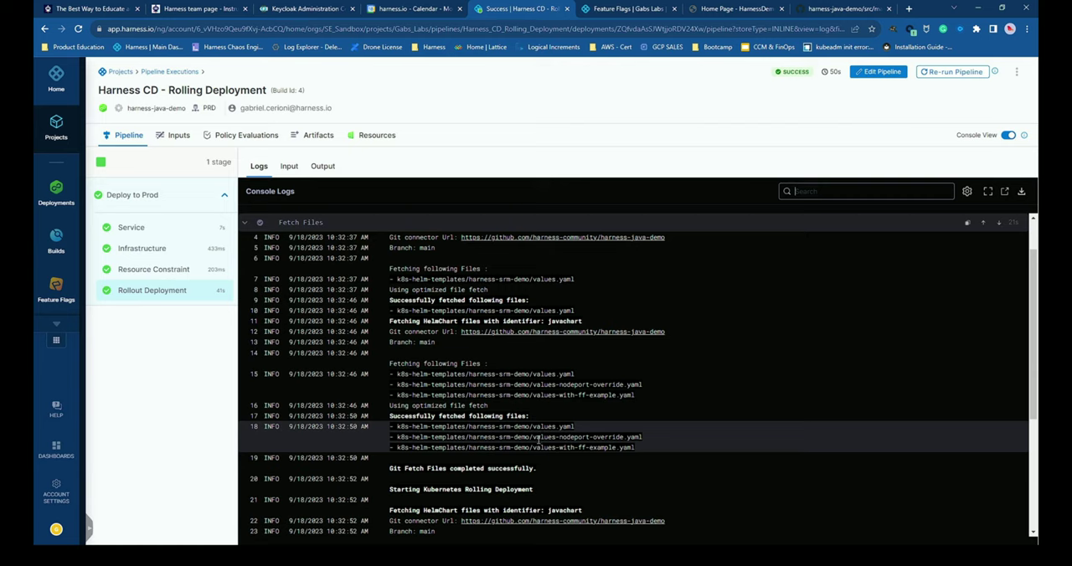
{"action": "scroll", "scroll_direction": "down", "scroll_amount": 3}
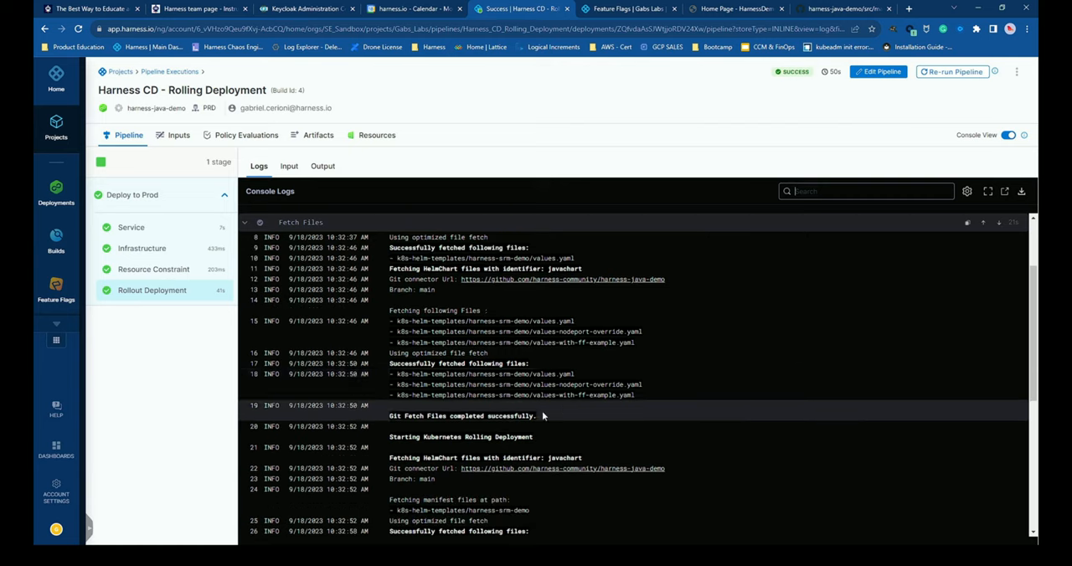
{"action": "scroll", "scroll_direction": "down", "scroll_amount": 3}
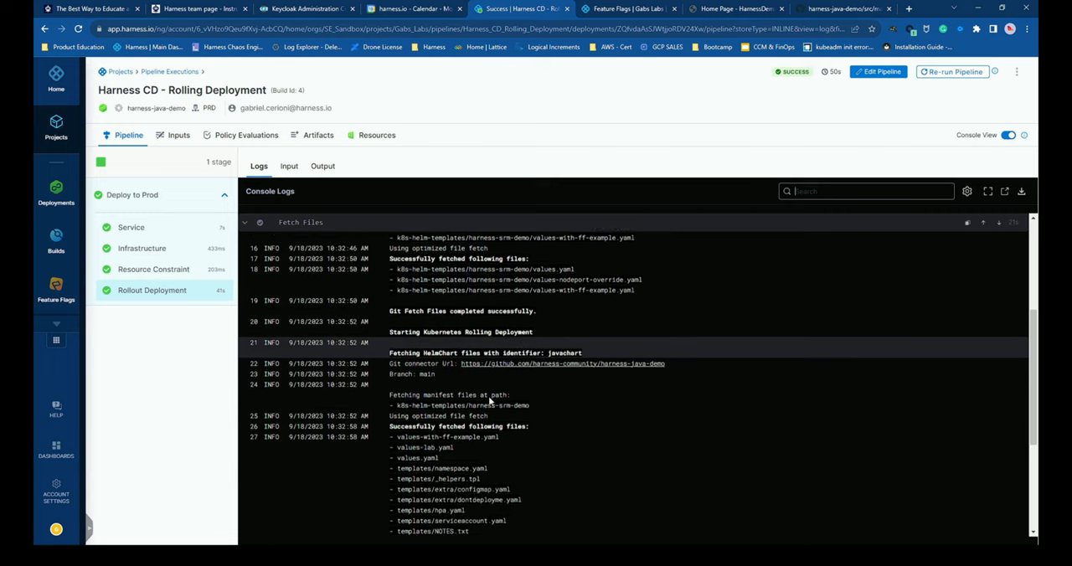
{"action": "scroll", "scroll_direction": "down", "scroll_amount": 3}
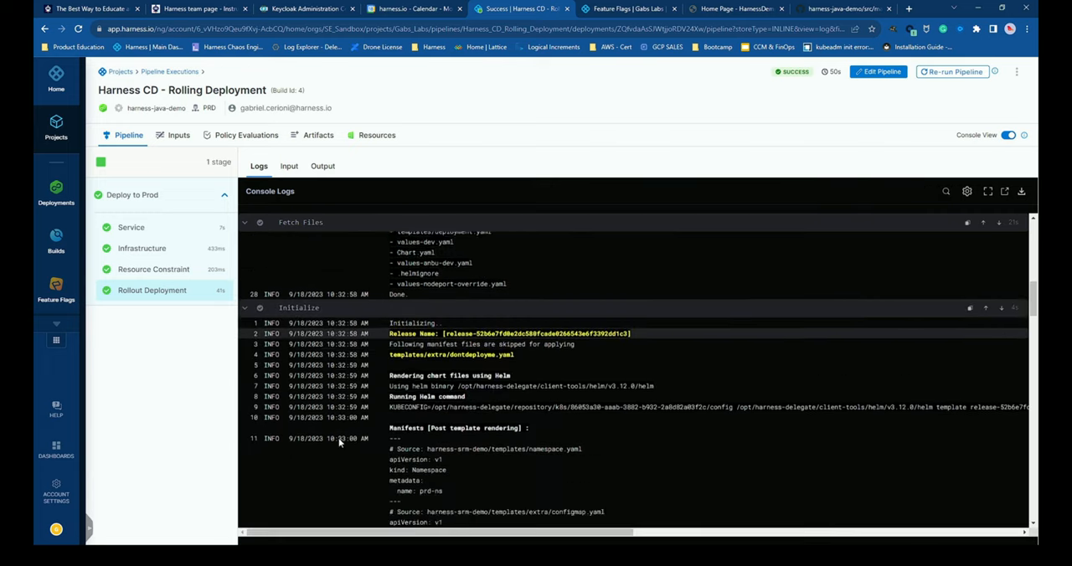
{"action": "scroll", "scroll_direction": "down", "scroll_amount": 3}
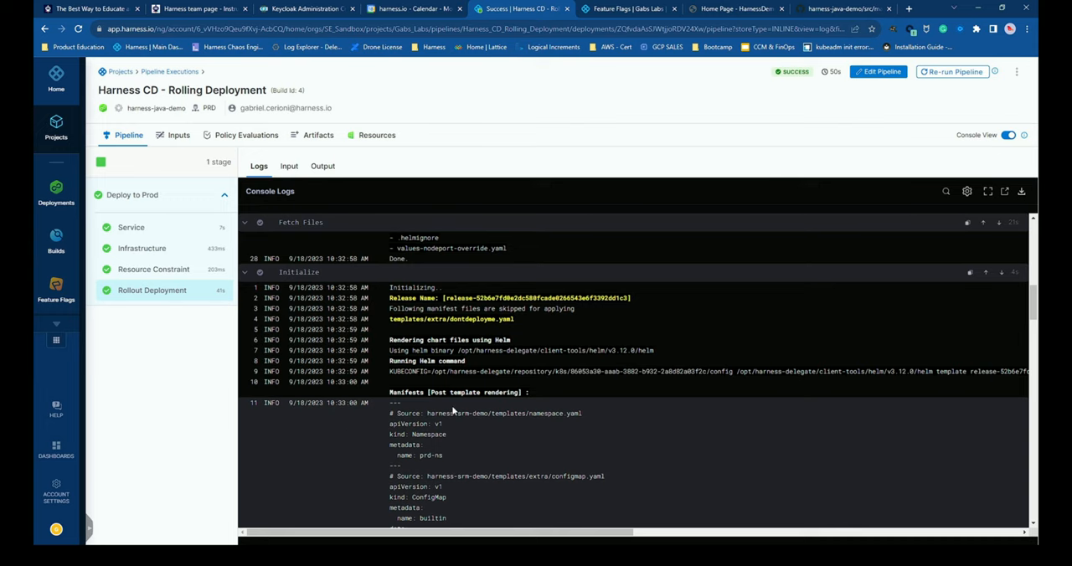
{"action": "scroll", "scroll_direction": "down", "scroll_amount": 3}
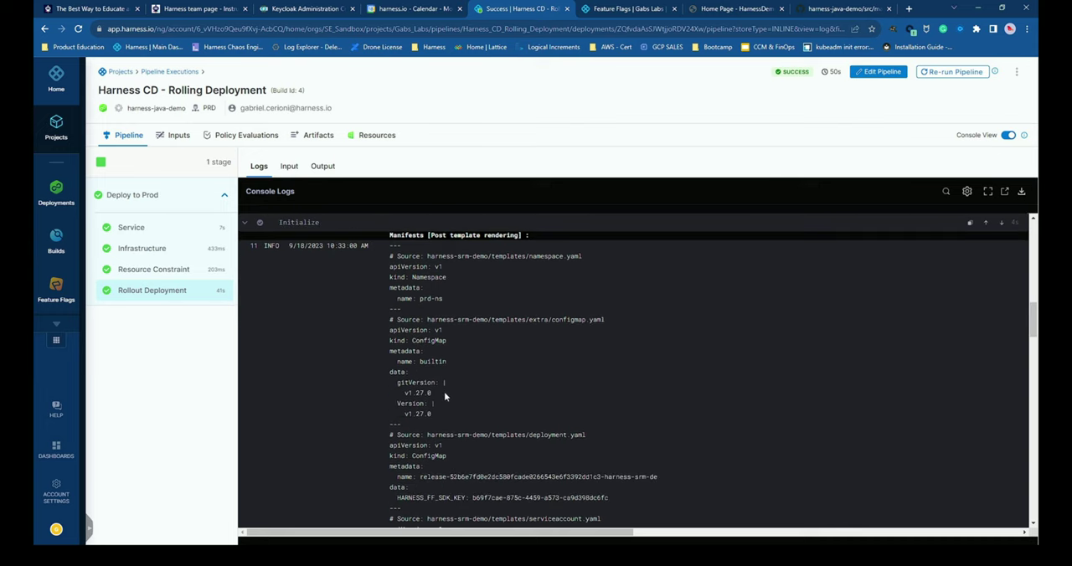
{"action": "scroll", "scroll_direction": "down", "scroll_amount": 3}
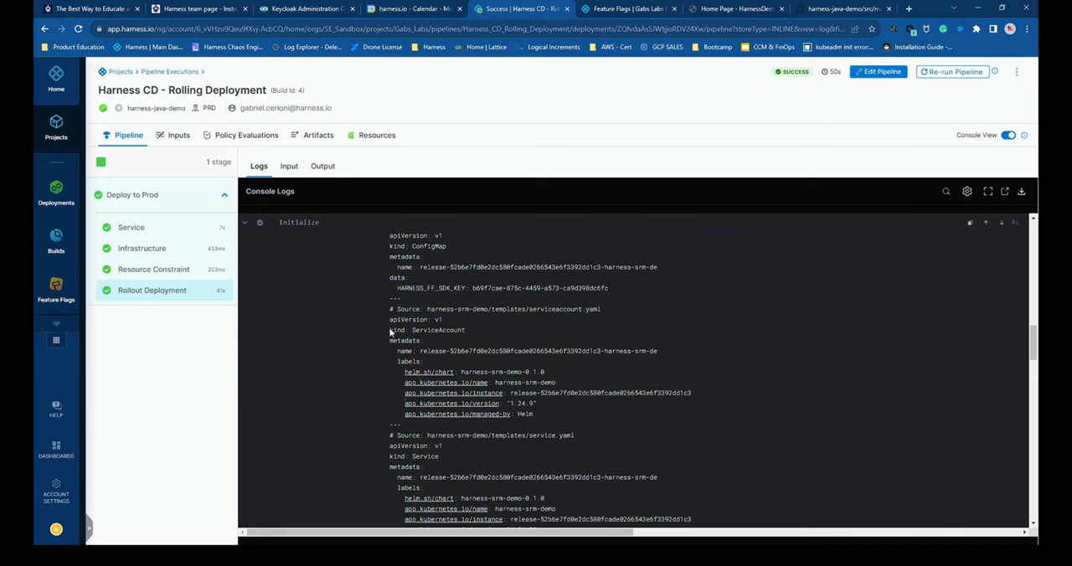
{"action": "scroll", "scroll_direction": "down", "scroll_amount": 3}
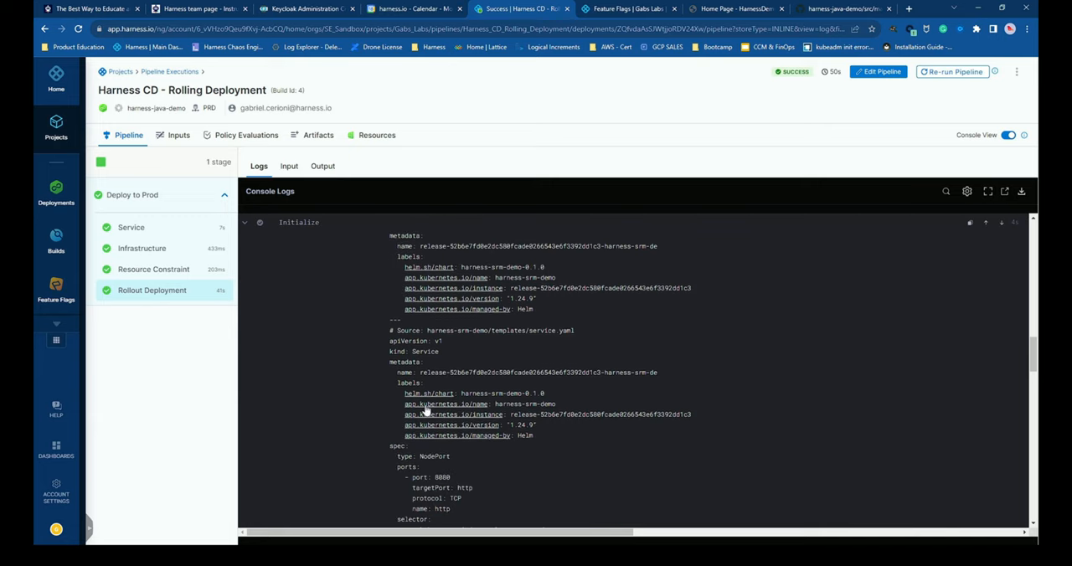
{"action": "scroll", "scroll_direction": "down", "scroll_amount": 3}
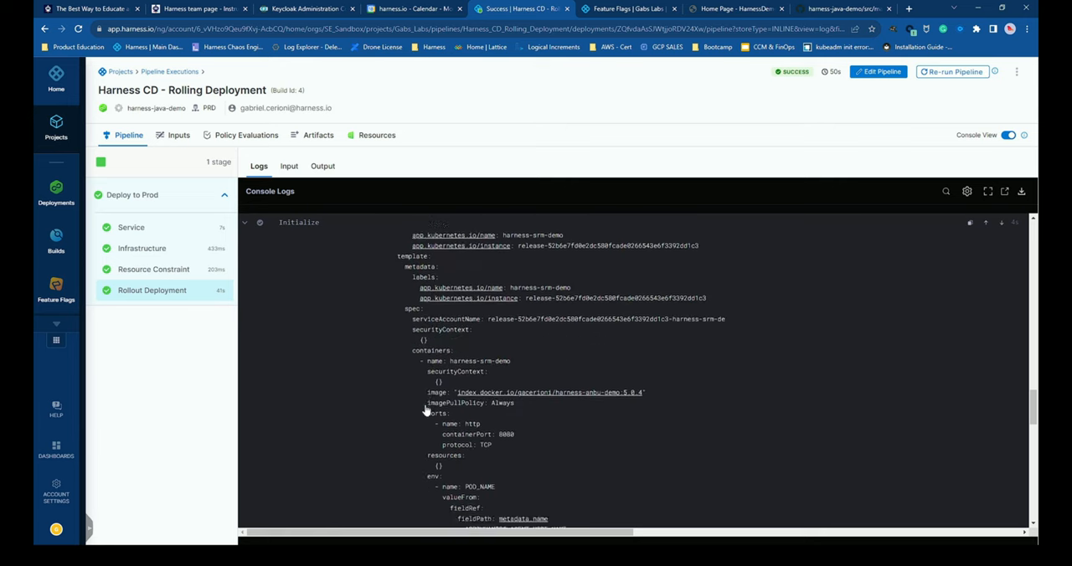
{"action": "scroll", "scroll_direction": "down", "scroll_amount": 3}
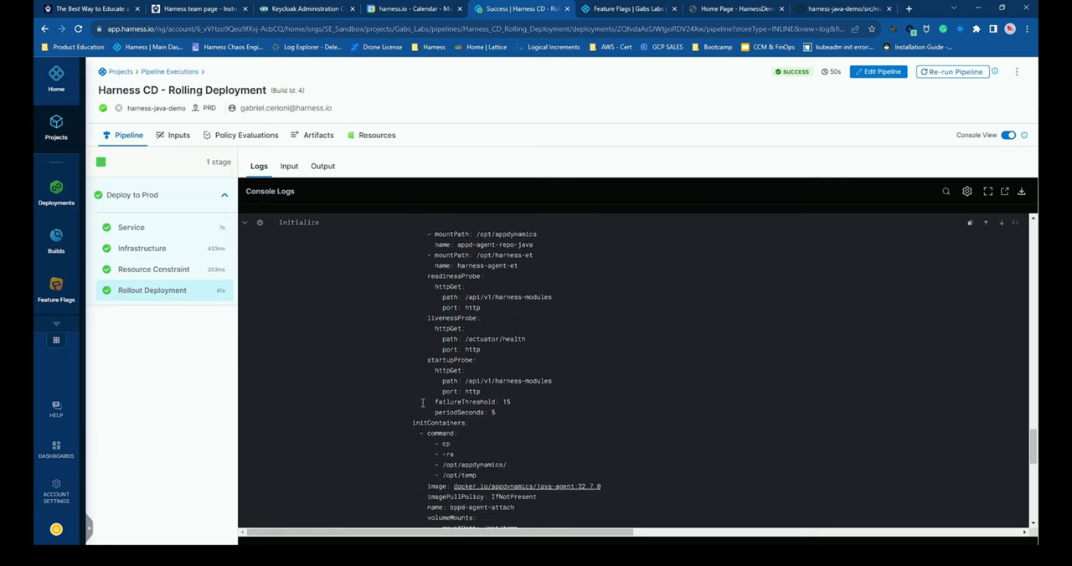
{"action": "scroll", "scroll_direction": "down", "scroll_amount": 3}
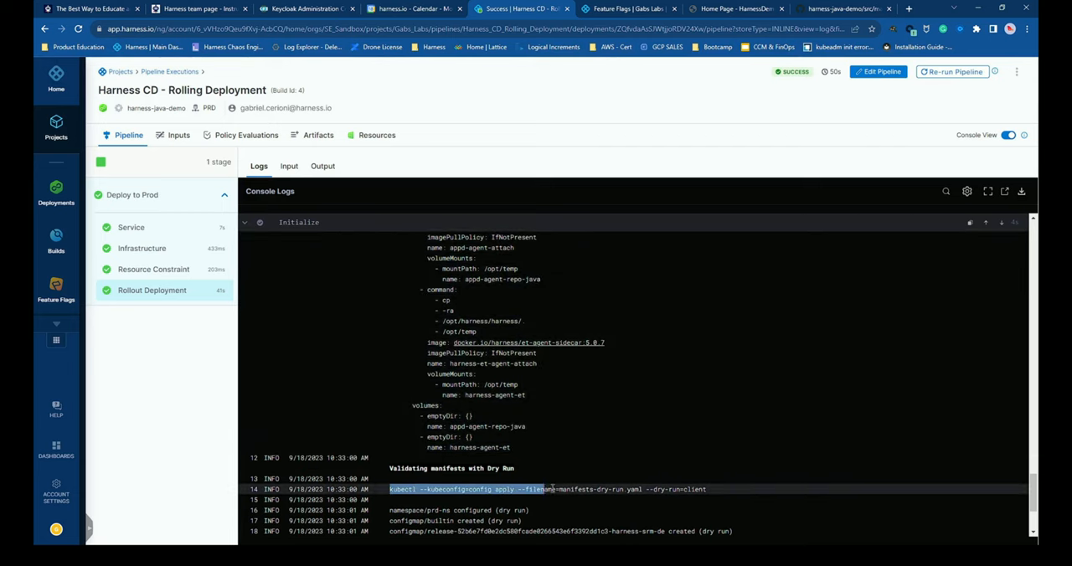
{"action": "scroll", "scroll_direction": "down", "scroll_amount": 3}
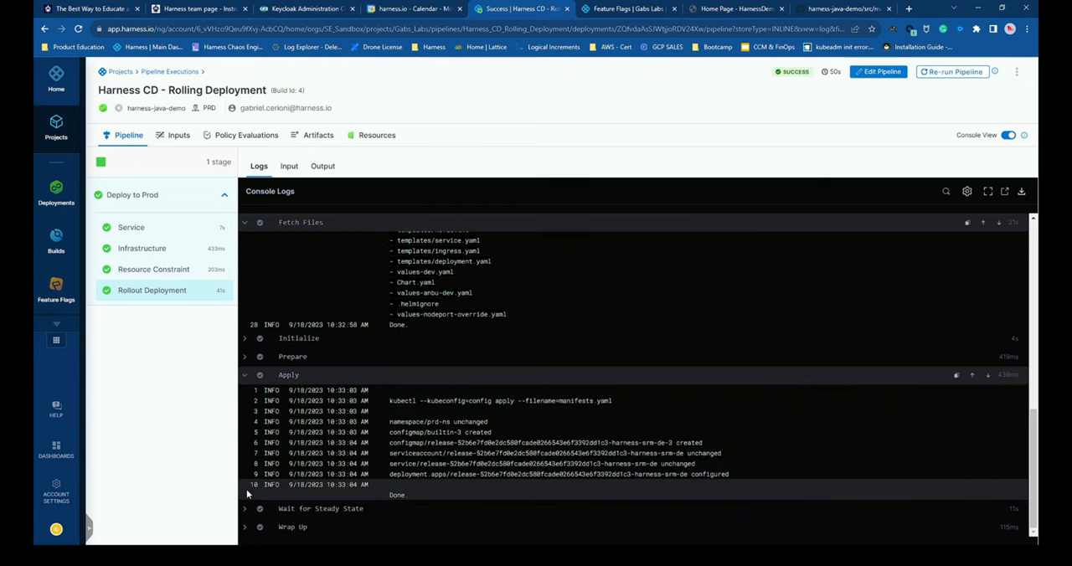
{"action": "mouse_move", "coordinate": [424, 375]}
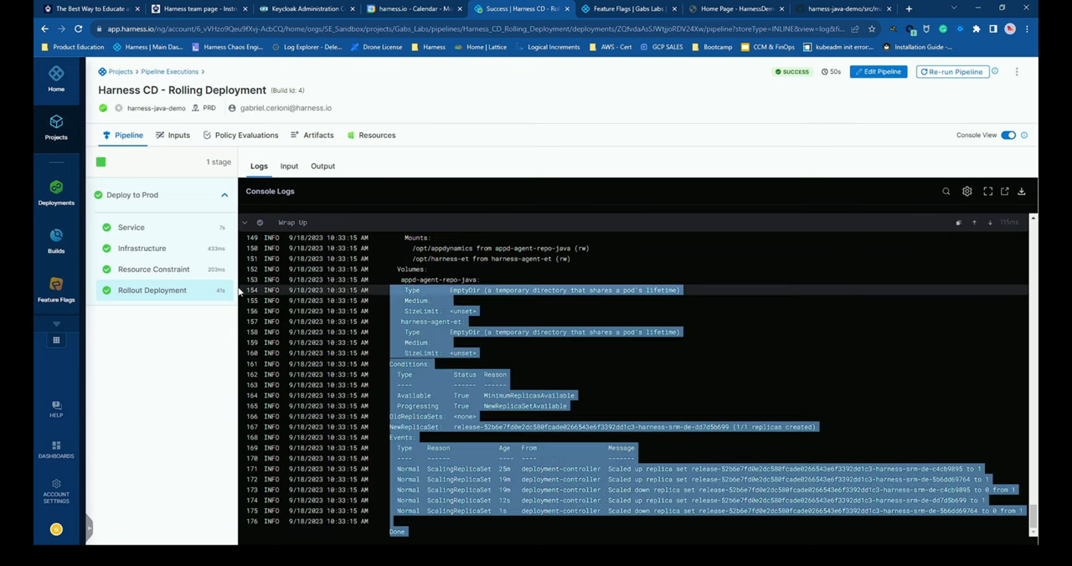
Read the Apply, Wrap Up and Prepare console logs, then switch to the deployed demo app tab
{"action": "scroll", "scroll_direction": "up", "scroll_amount": 3}
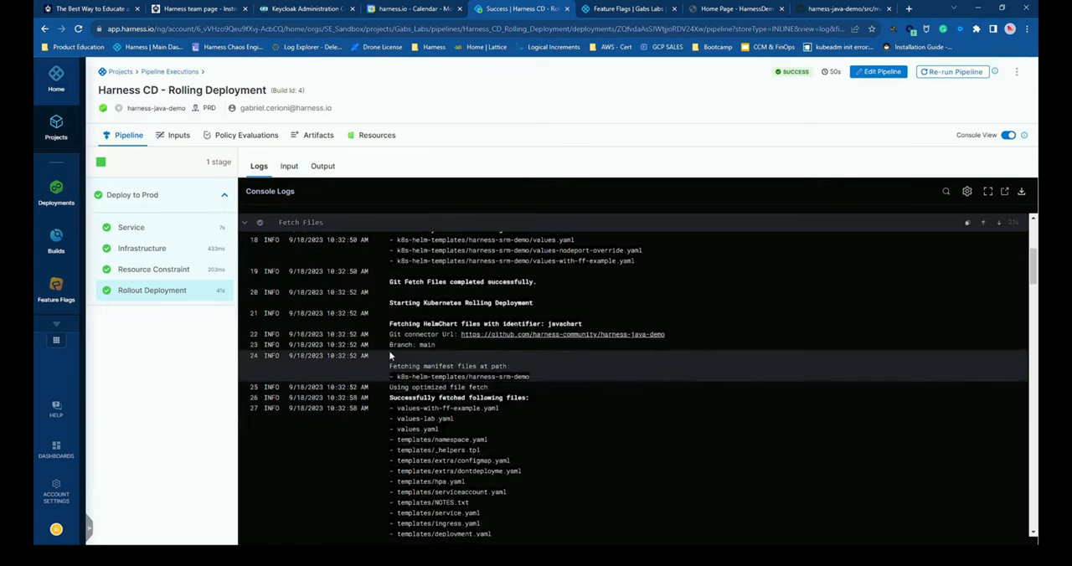
{"action": "scroll", "scroll_direction": "up", "scroll_amount": 3}
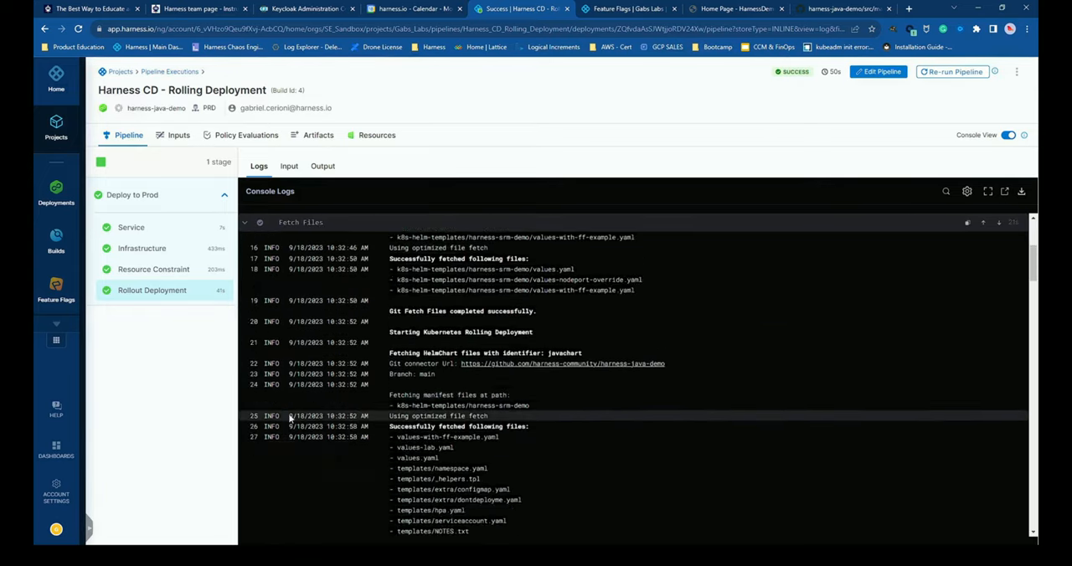
{"action": "scroll", "scroll_direction": "down", "scroll_amount": 3}
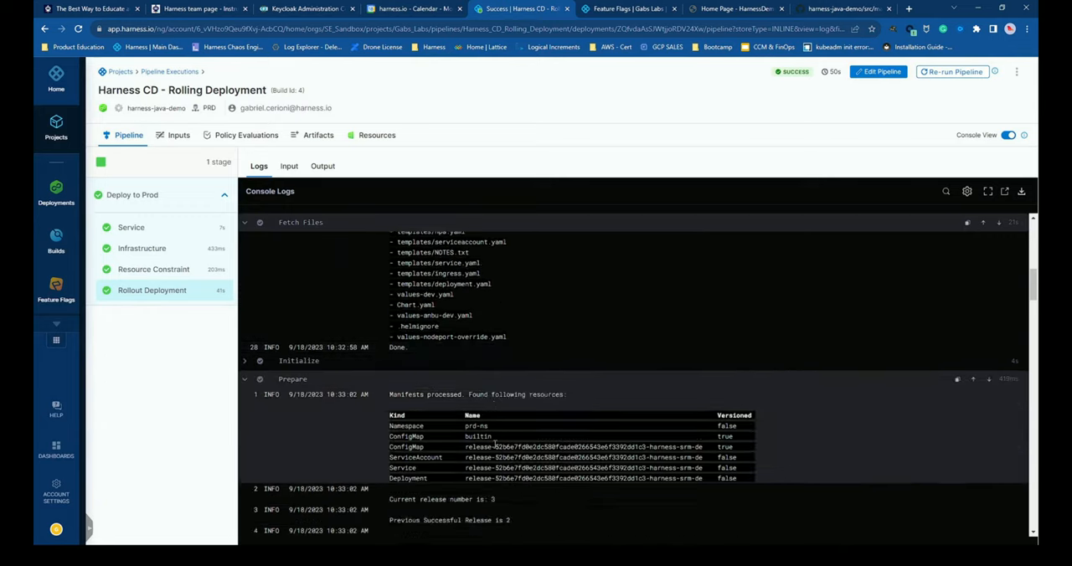
{"action": "scroll", "scroll_direction": "down", "scroll_amount": 3}
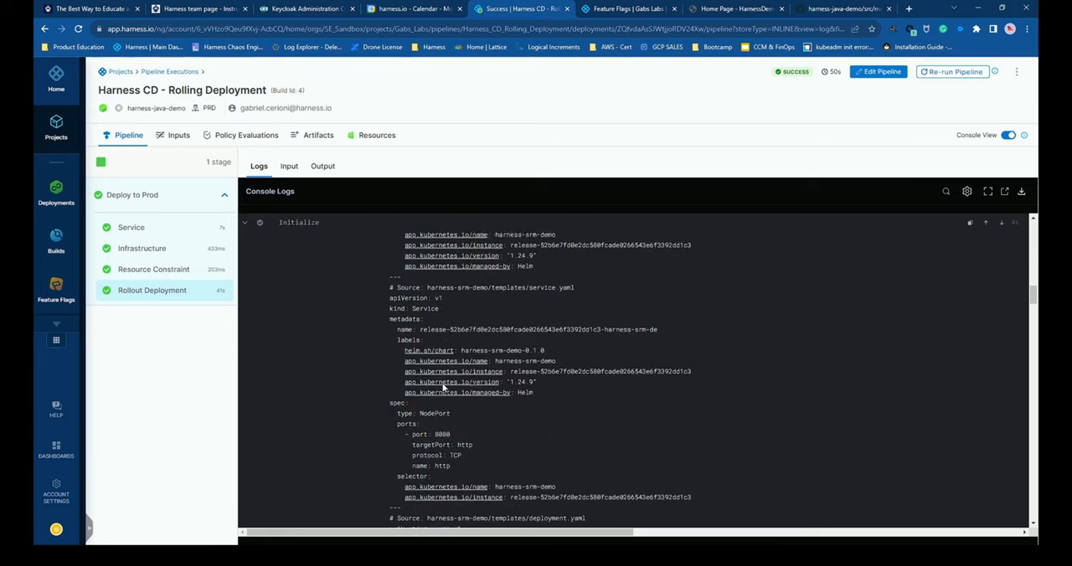
{"action": "scroll", "scroll_direction": "down", "scroll_amount": 3}
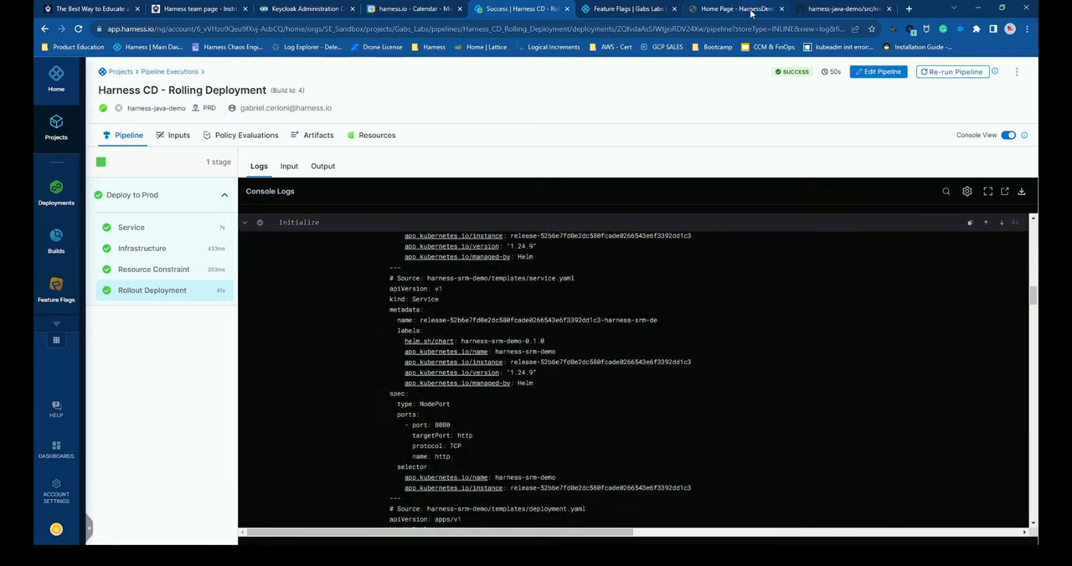
{"action": "left_click", "coordinate": [735, 8]}
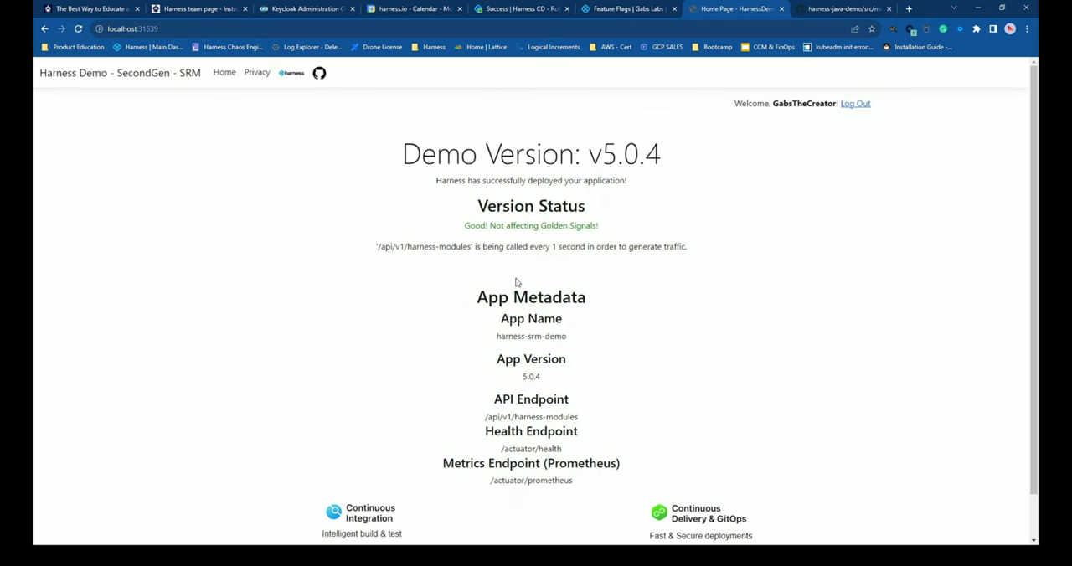
{"action": "mouse_move", "coordinate": [559, 179]}
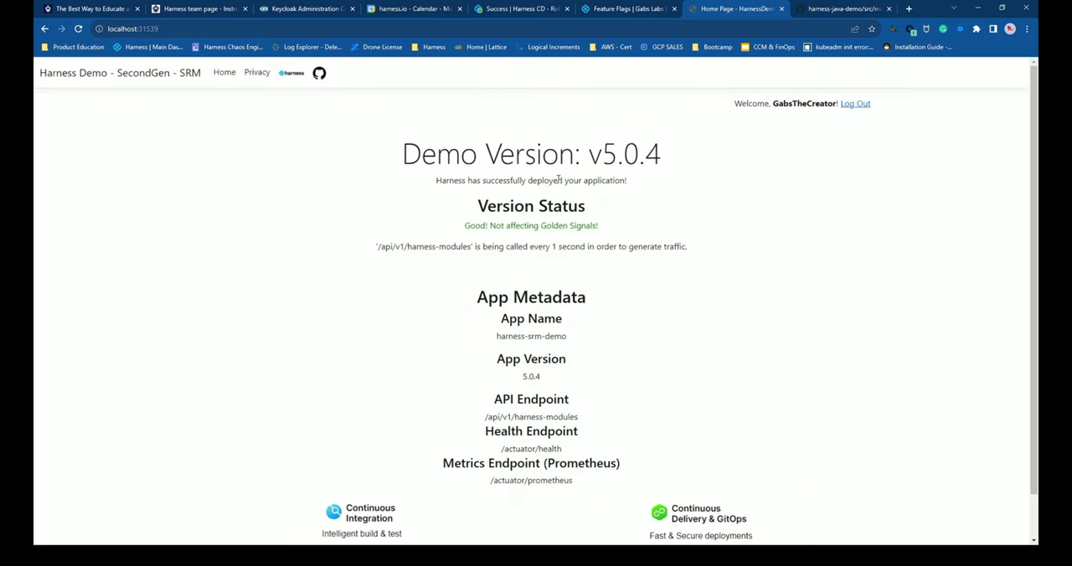
{"action": "mouse_move", "coordinate": [455, 333]}
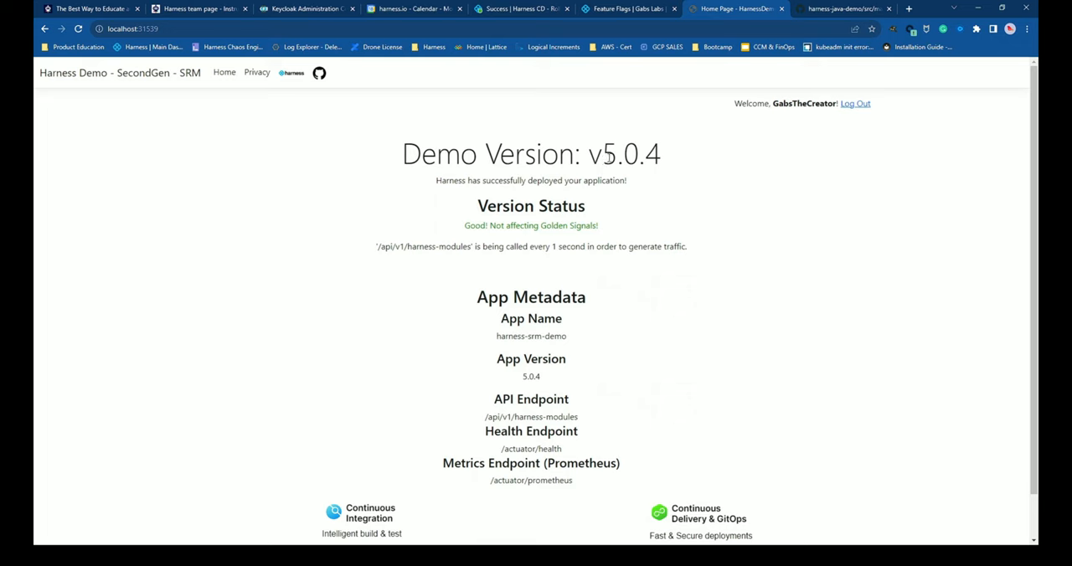
Highlight the demo app's version 5.0.4 and return to the Harness pipeline execution
{"action": "double_click", "coordinate": [623, 154]}
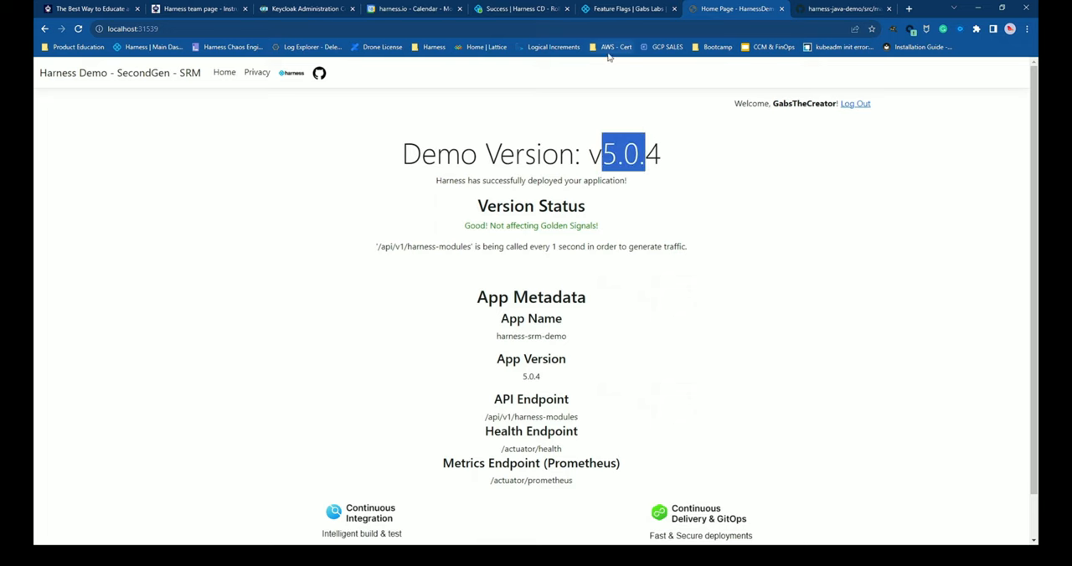
{"action": "left_click", "coordinate": [519, 8]}
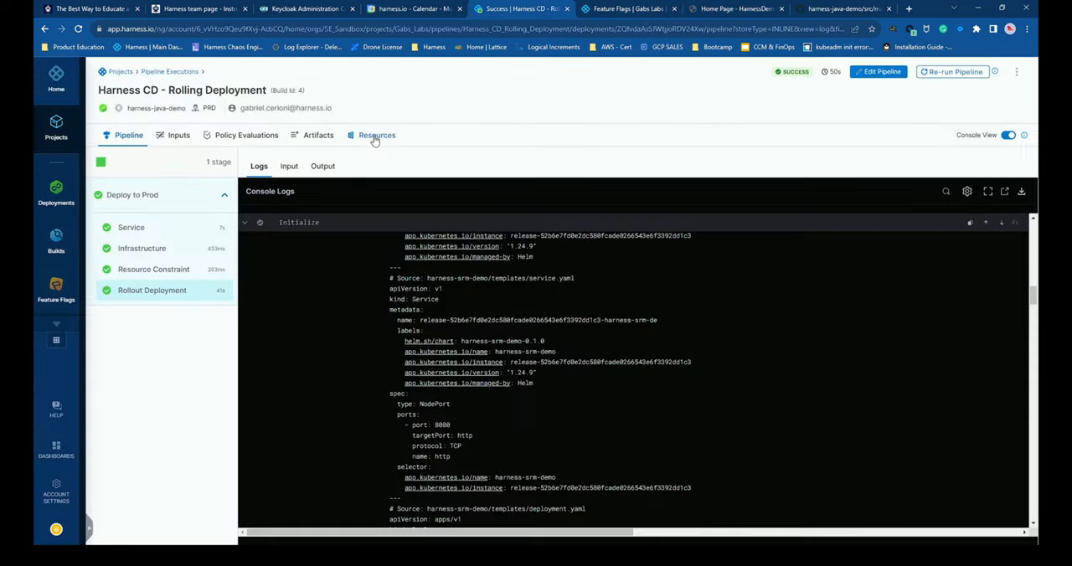
Re-run the Rolling Deployment pipeline with the primary artifact at tag 5.0.5
{"action": "left_click", "coordinate": [953, 70]}
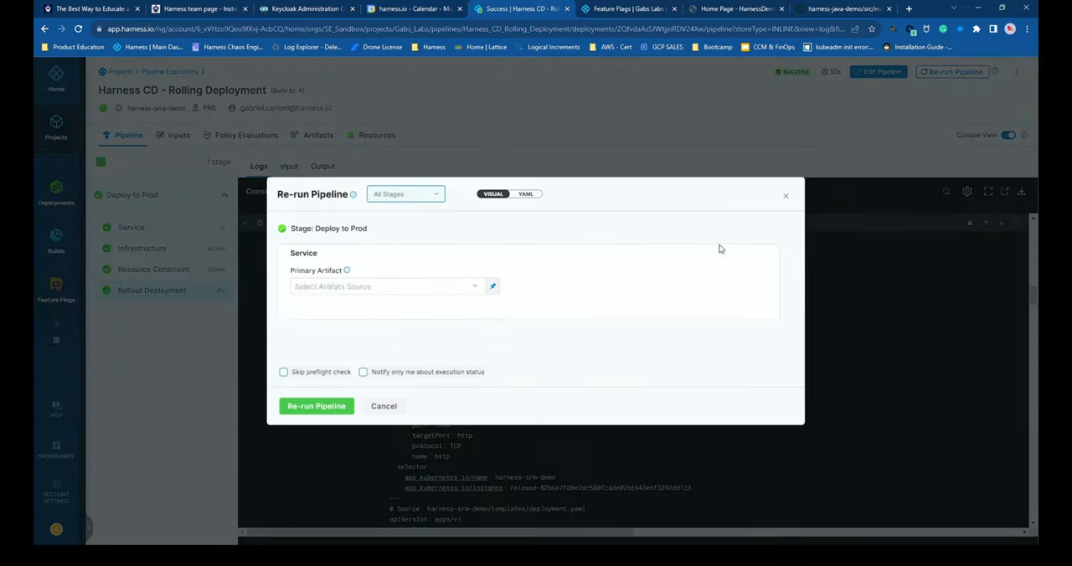
{"action": "left_click", "coordinate": [385, 286]}
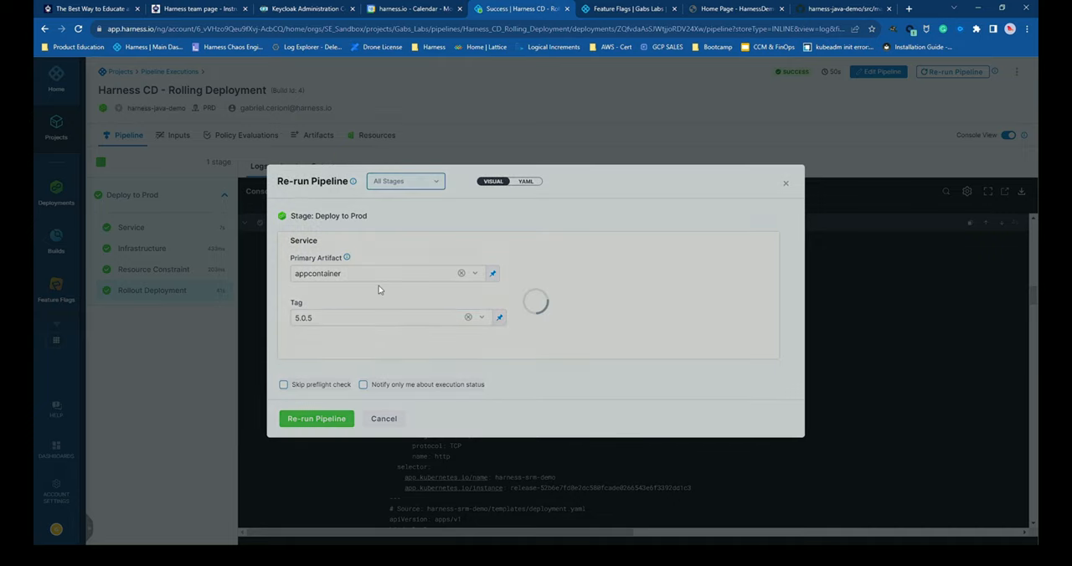
{"action": "left_click", "coordinate": [315, 418]}
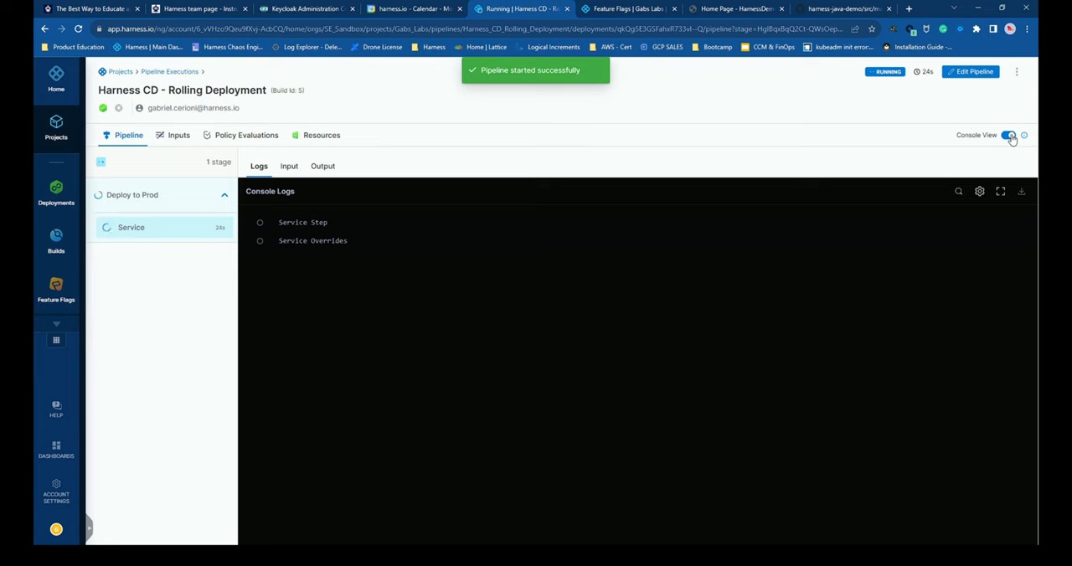
Watch the new run's Rollout Deployment logs in Console View until it succeeds
{"action": "left_click", "coordinate": [1008, 134]}
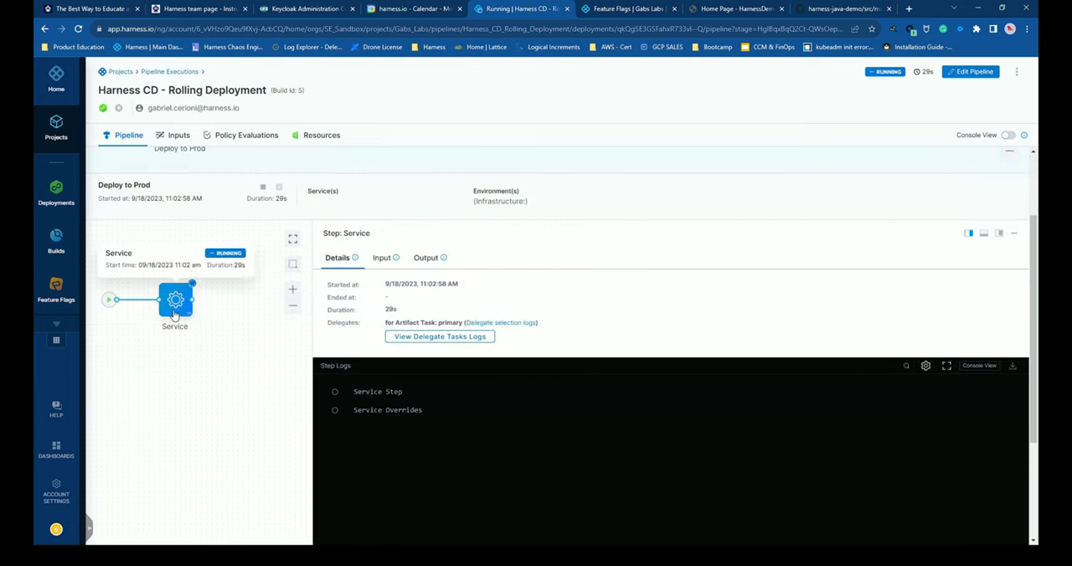
{"action": "left_click", "coordinate": [1008, 134]}
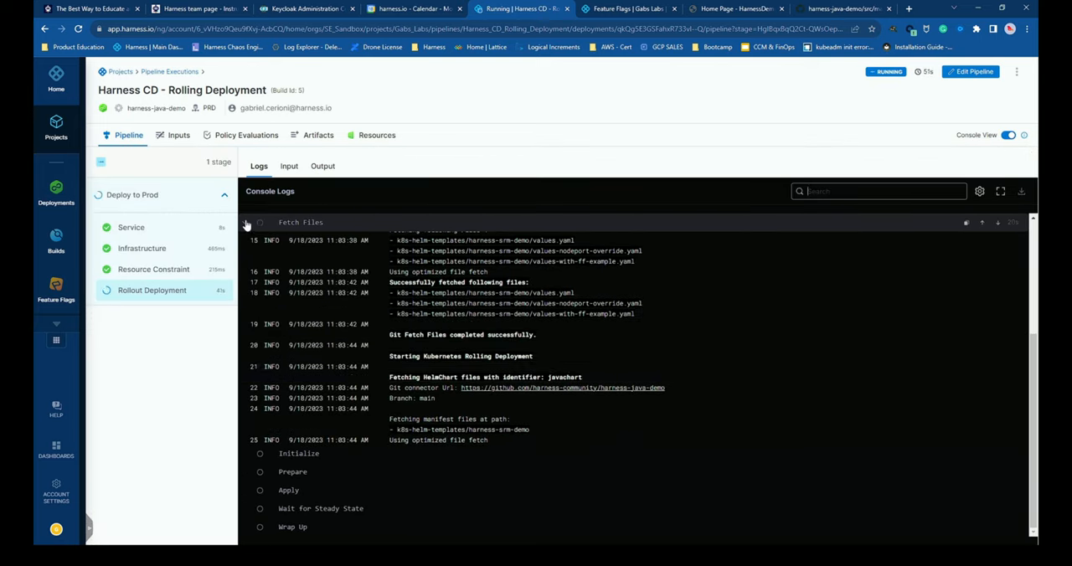
{"action": "left_click", "coordinate": [244, 221]}
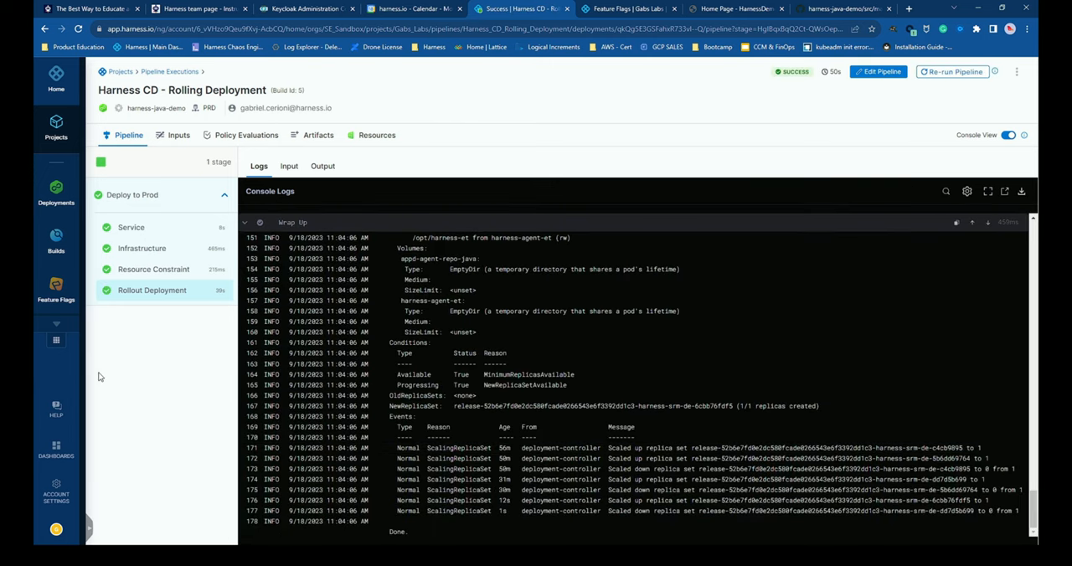
{"action": "mouse_move", "coordinate": [147, 364]}
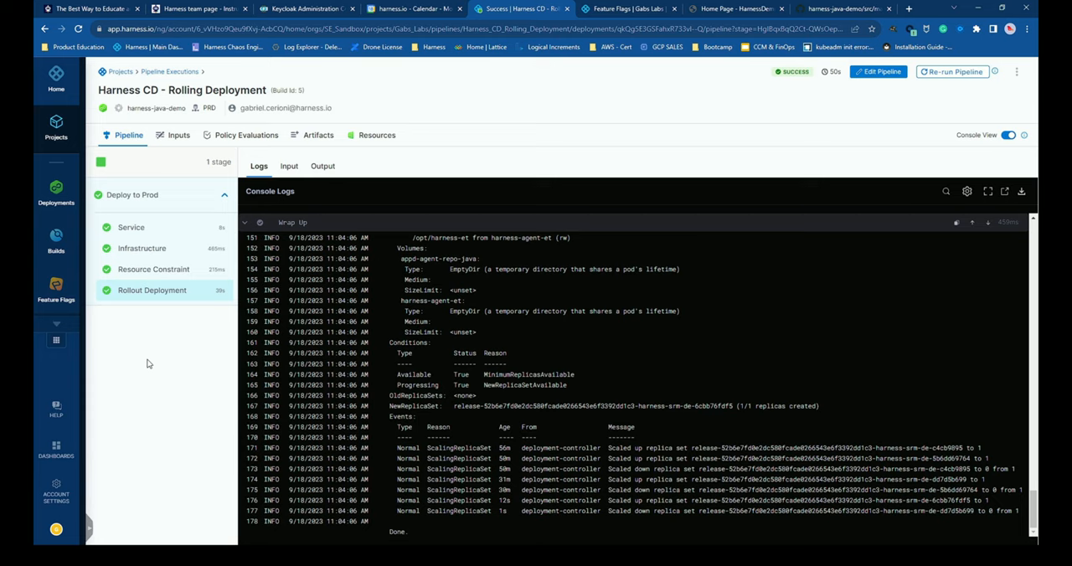
{"action": "mouse_move", "coordinate": [147, 308]}
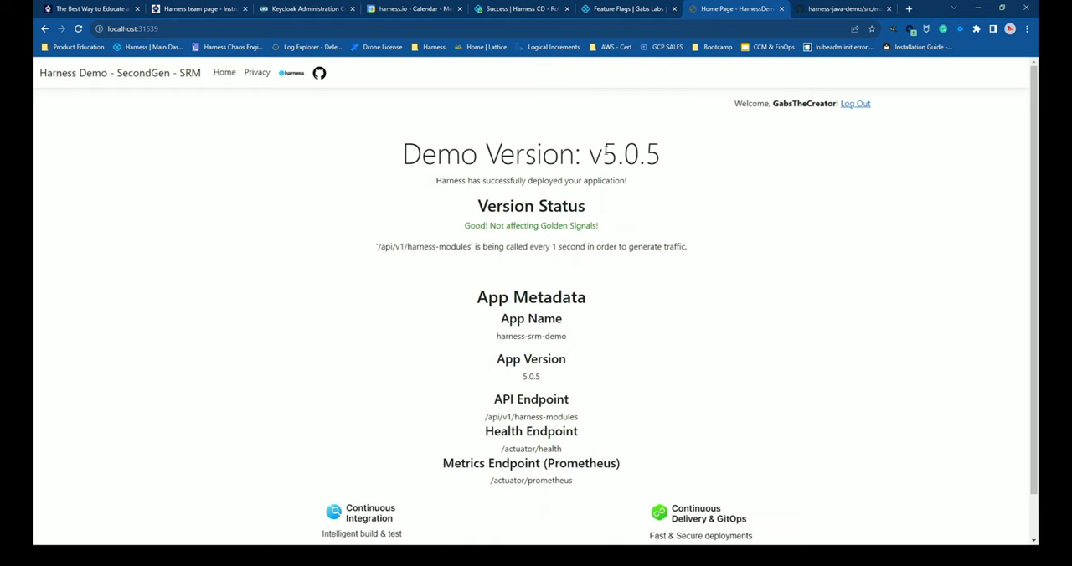
{"action": "mouse_move", "coordinate": [520, 63]}
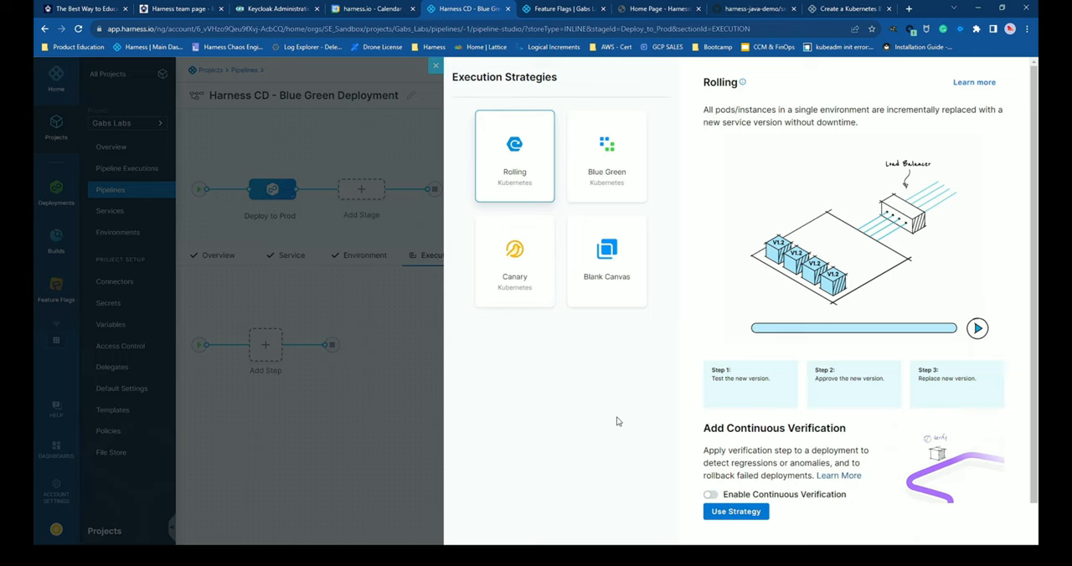
Select the Blue Green execution strategy for the Blue Green Deployment stage
{"action": "left_click", "coordinate": [606, 156]}
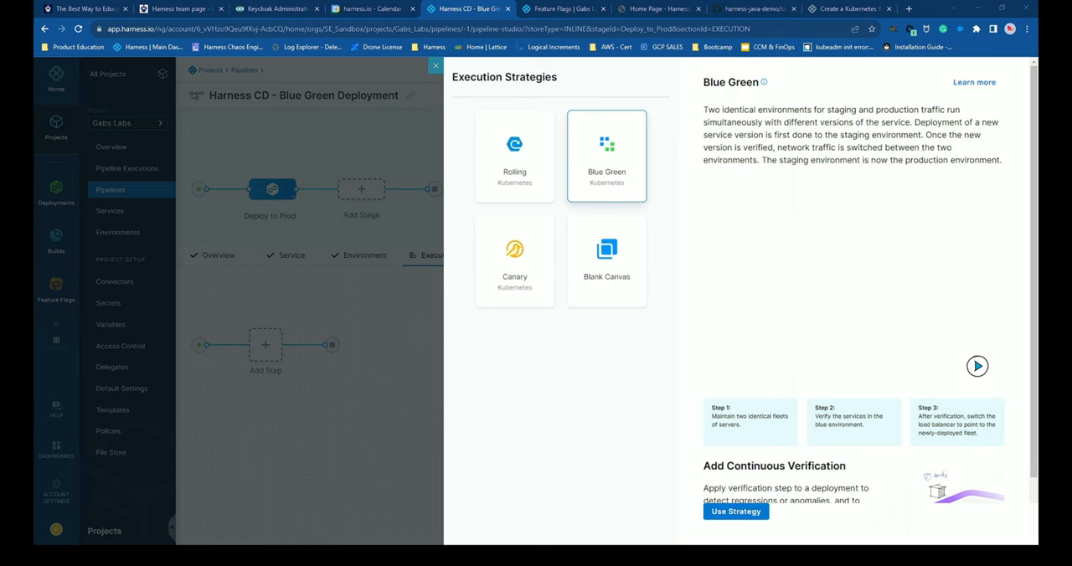
{"action": "left_click", "coordinate": [976, 365]}
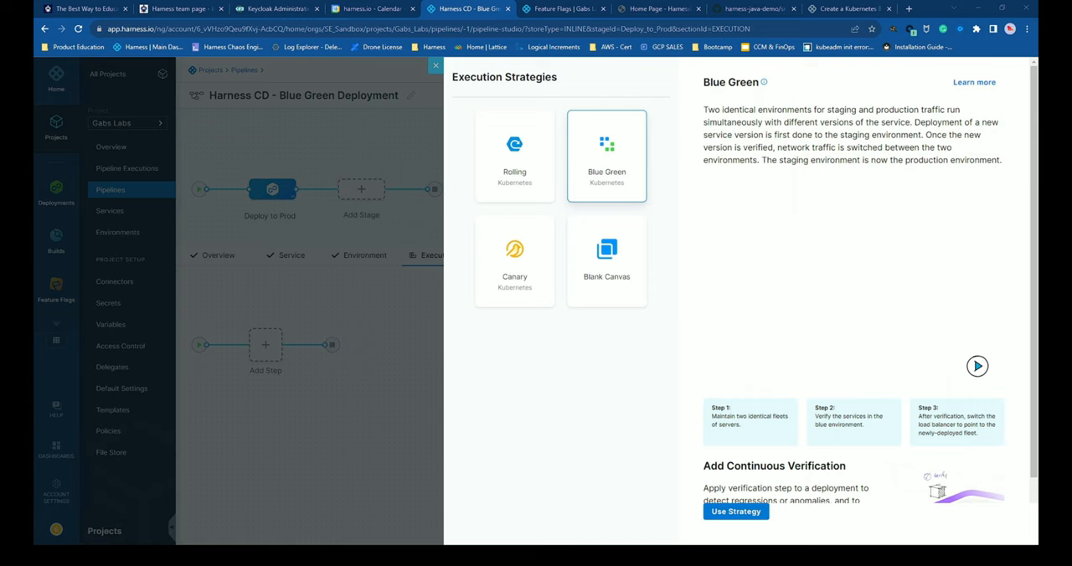
{"action": "left_click", "coordinate": [735, 511]}
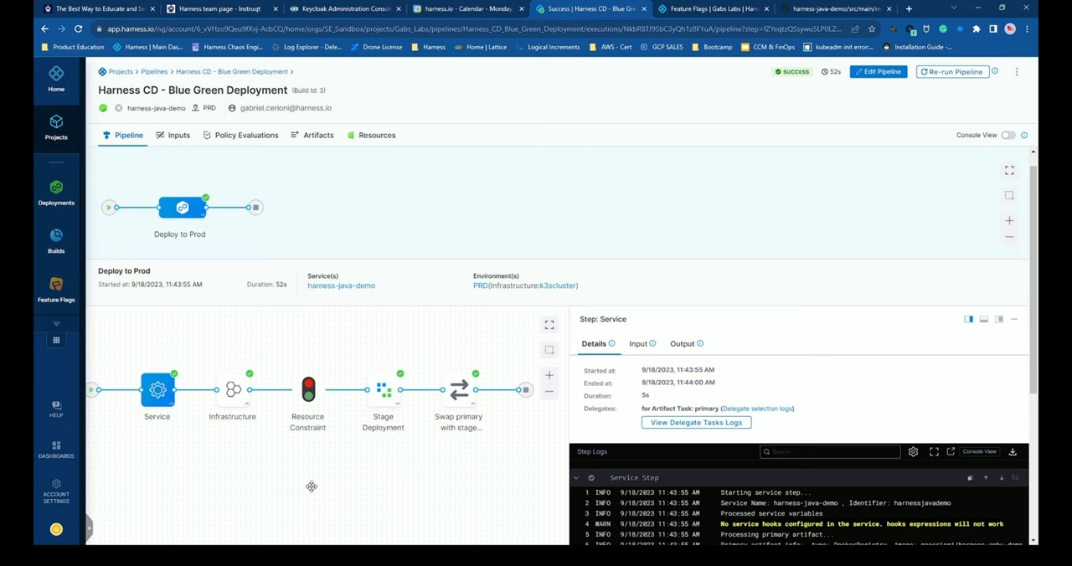
{"action": "mouse_move", "coordinate": [335, 477]}
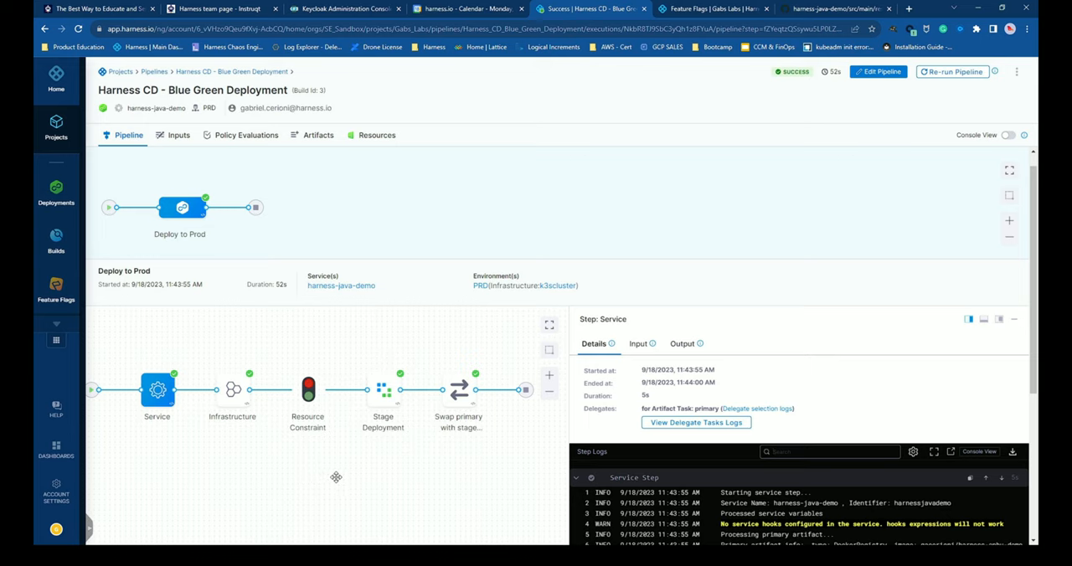
{"action": "mouse_move", "coordinate": [459, 390]}
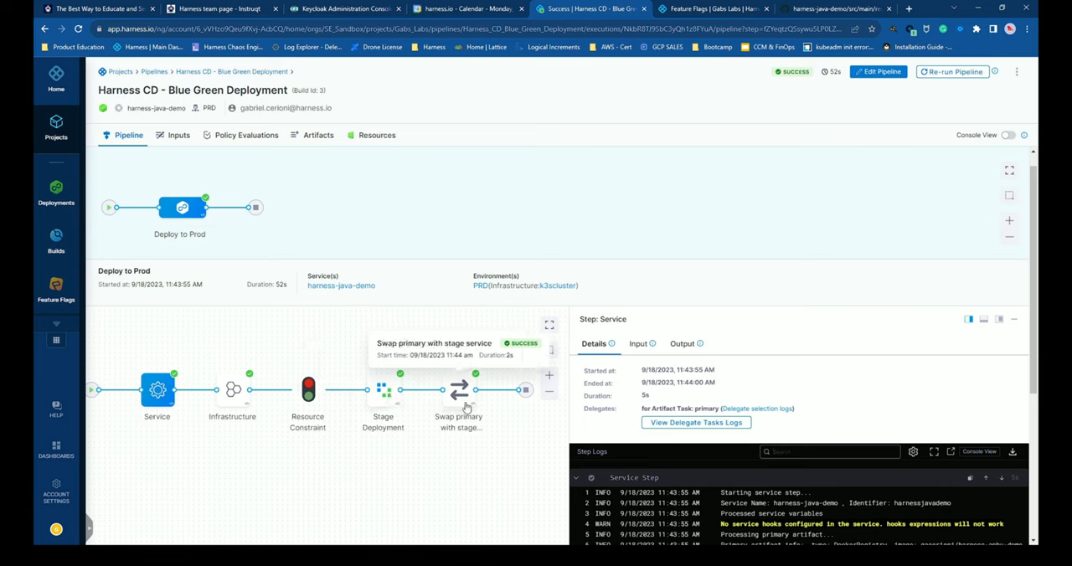
{"action": "mouse_move", "coordinate": [422, 405]}
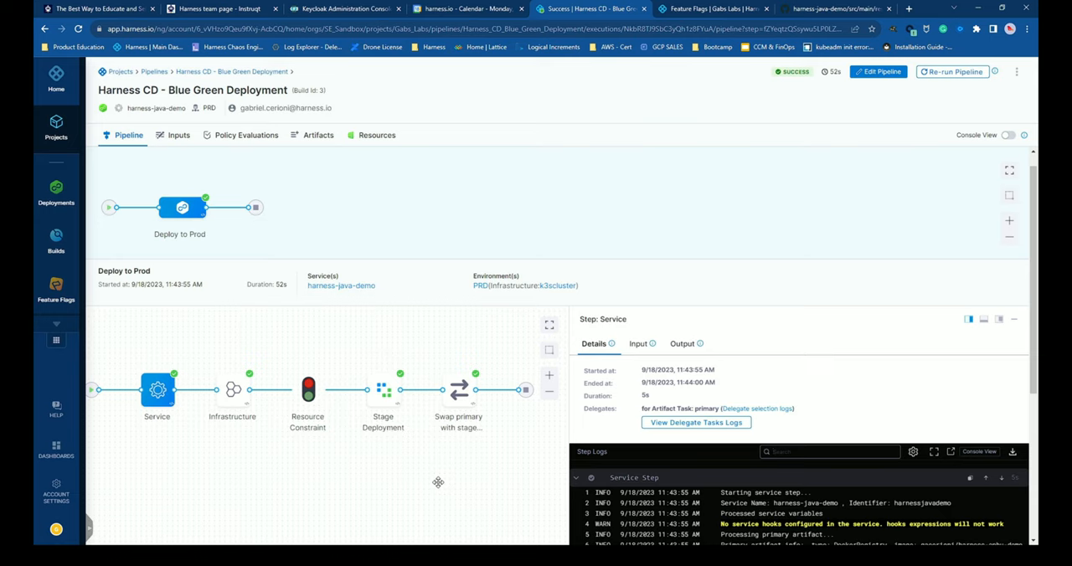
{"action": "mouse_move", "coordinate": [459, 388]}
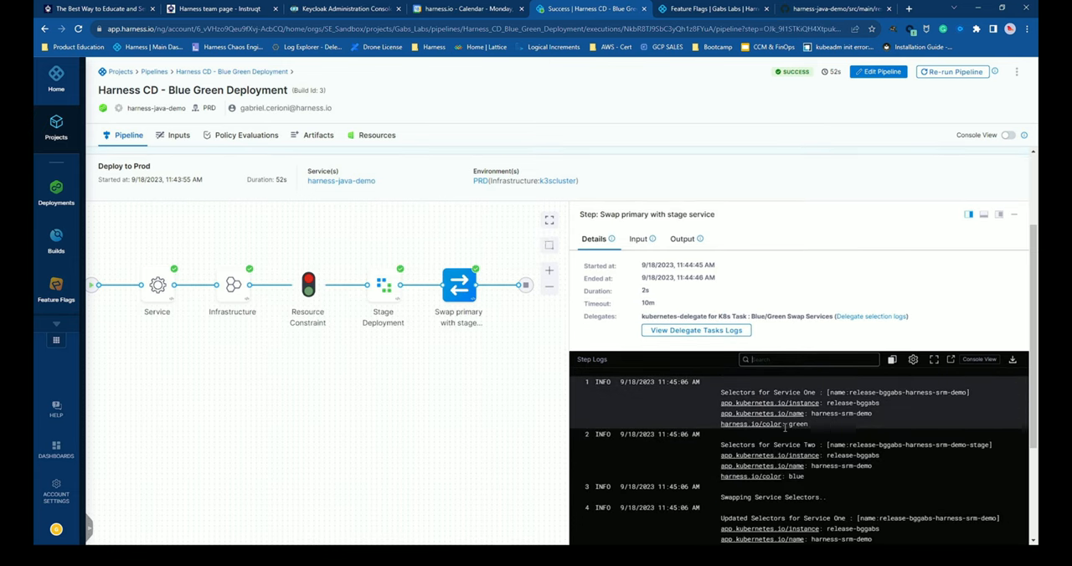
Scroll the Swap primary with stage service log showing updated selectors for both services
{"action": "scroll", "scroll_direction": "down", "scroll_amount": 3}
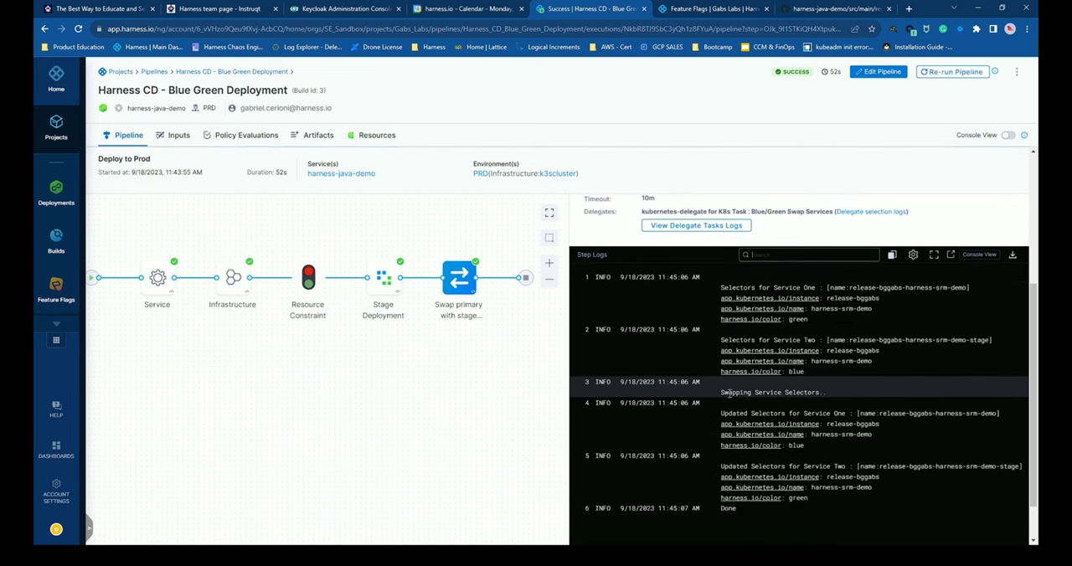
{"action": "mouse_move", "coordinate": [662, 385]}
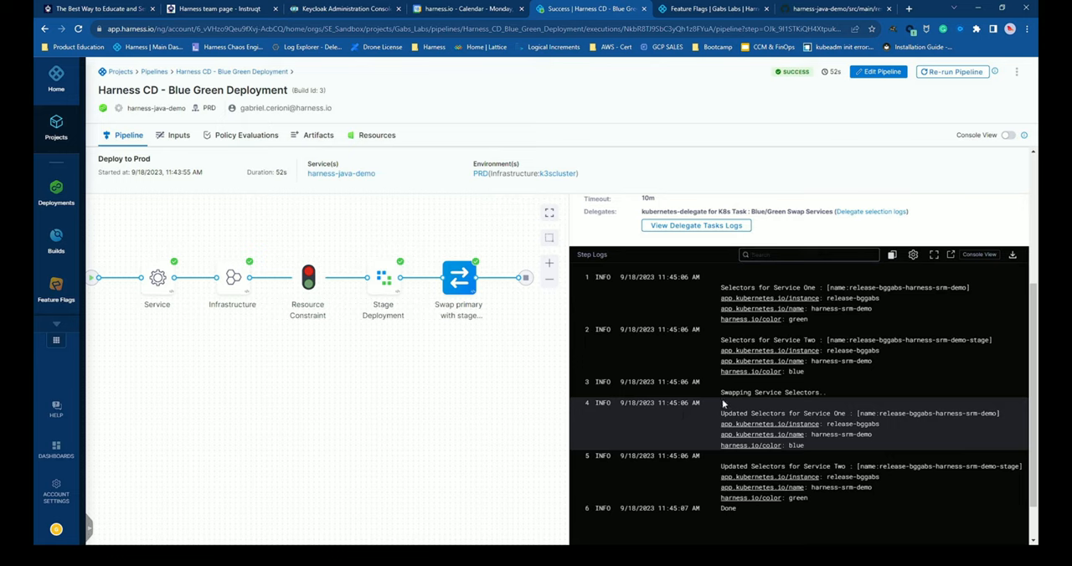
{"action": "mouse_move", "coordinate": [970, 418]}
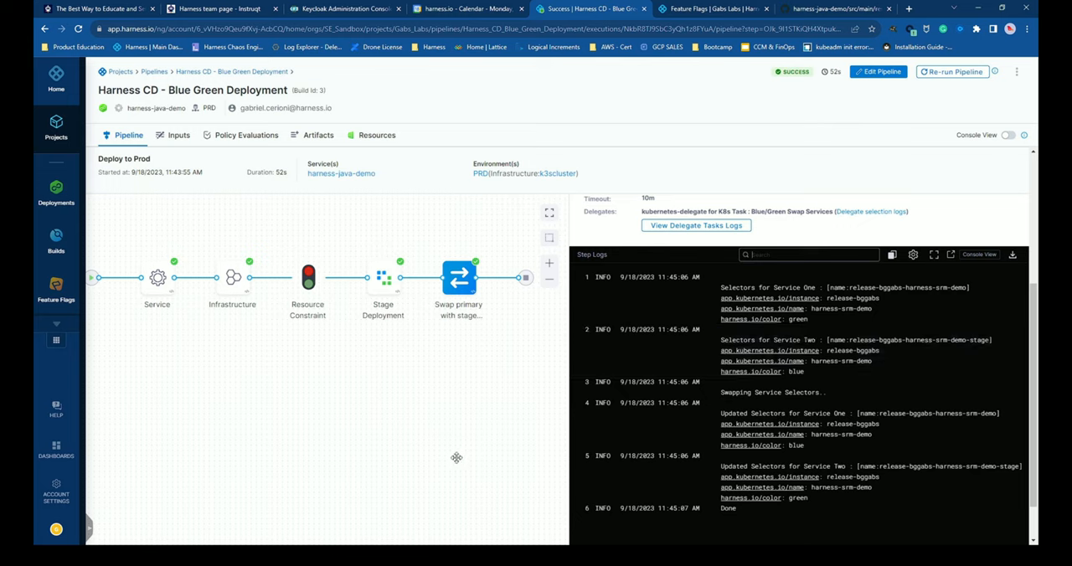
{"action": "mouse_move", "coordinate": [376, 377]}
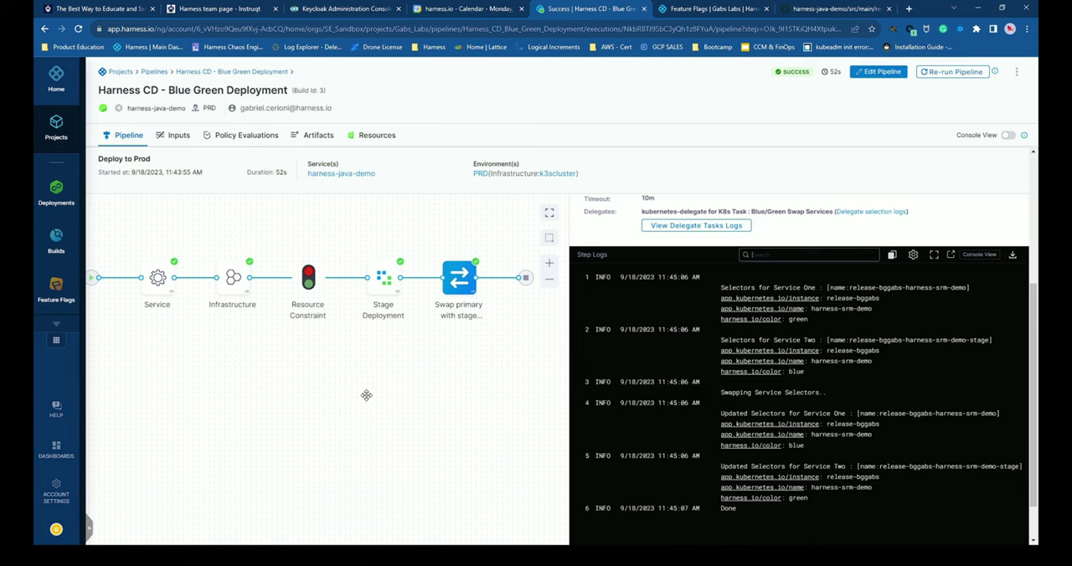
{"action": "mouse_move", "coordinate": [350, 385]}
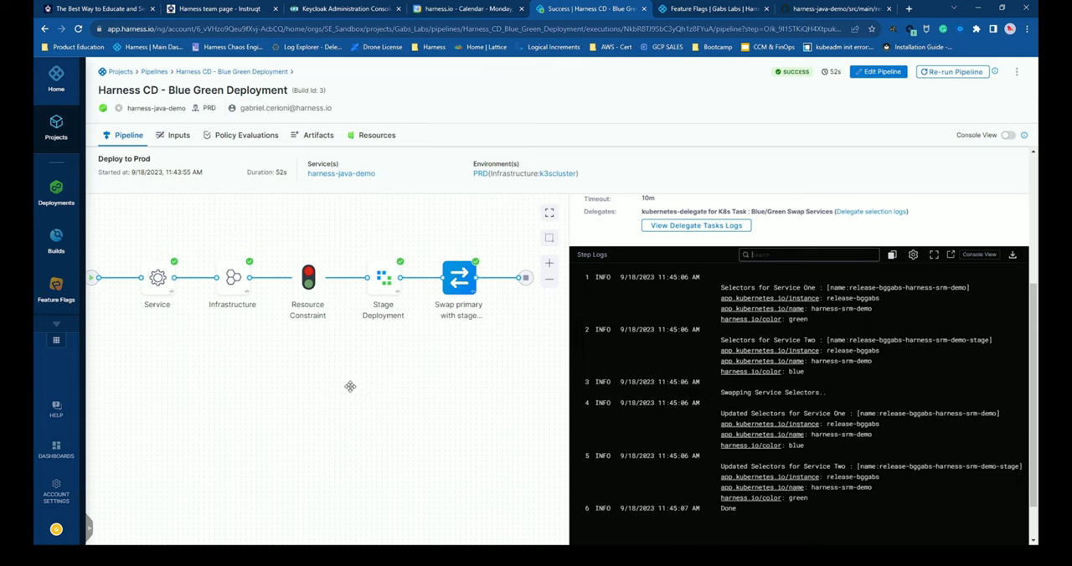
{"action": "mouse_move", "coordinate": [295, 312]}
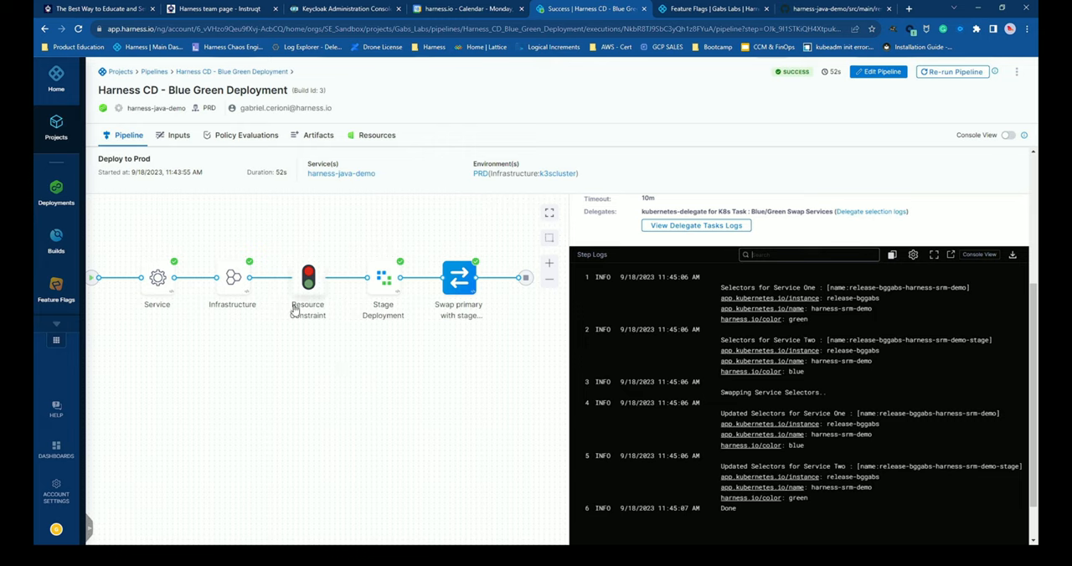
{"action": "mouse_move", "coordinate": [385, 337]}
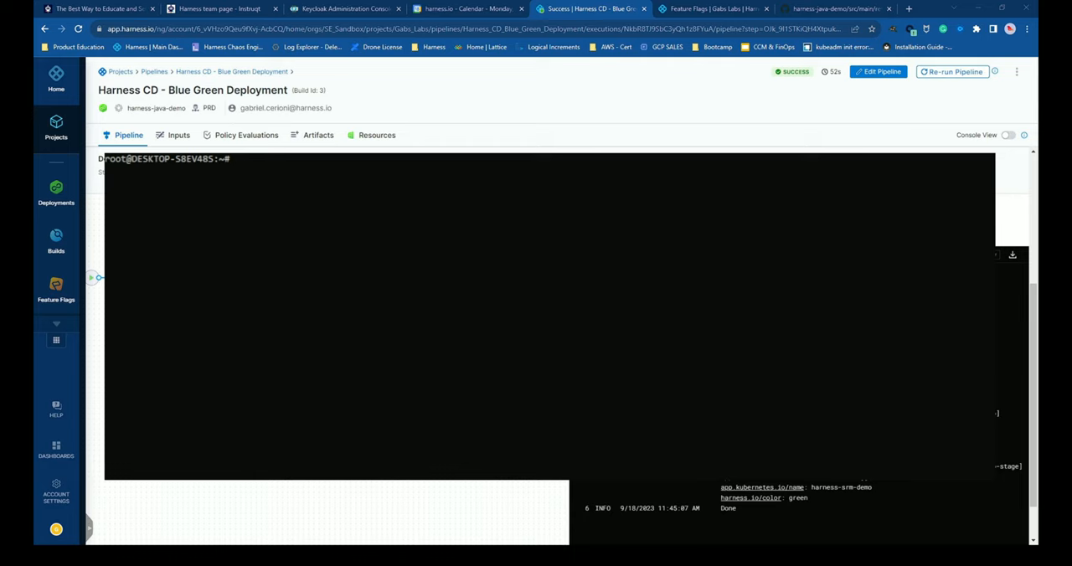
{"action": "mouse_move", "coordinate": [516, 352]}
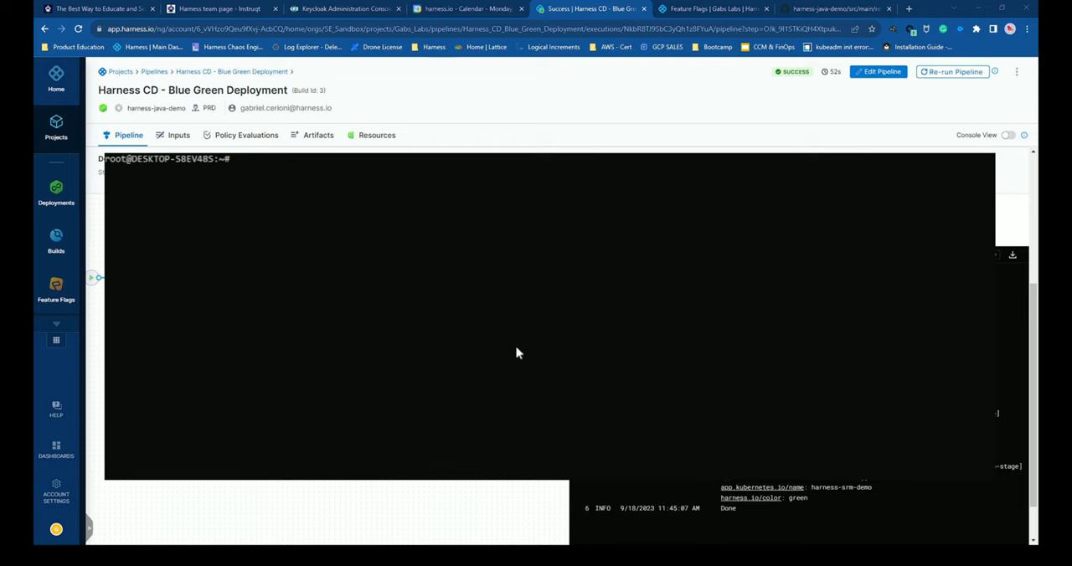
Run 'k -n prd-ns get all' in WSL, note the main service's NodePort, and return to Harness
{"action": "type", "text": "k"}
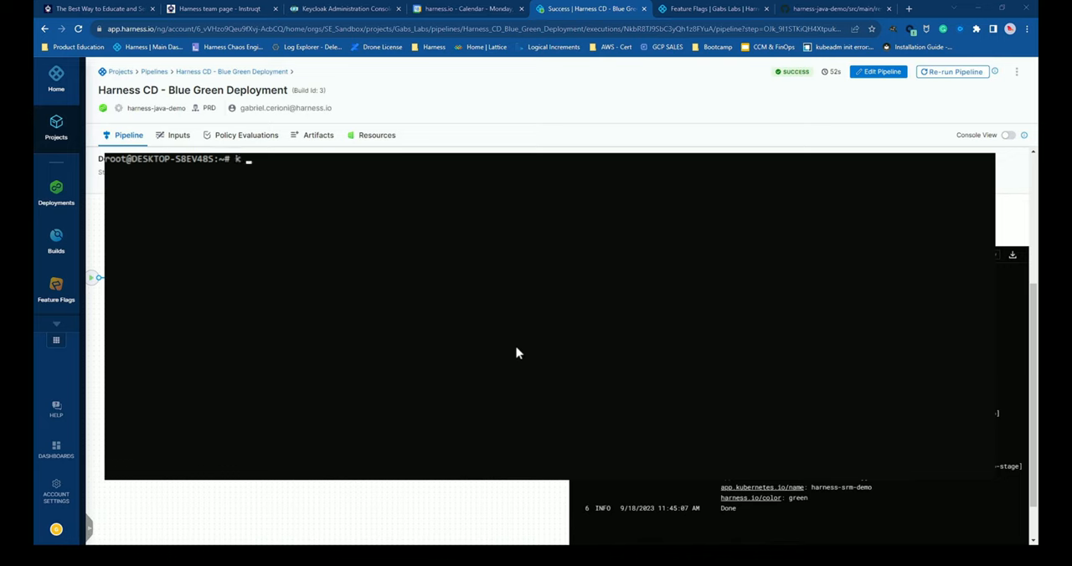
{"action": "type", "text": "-n prd-ns get all"}
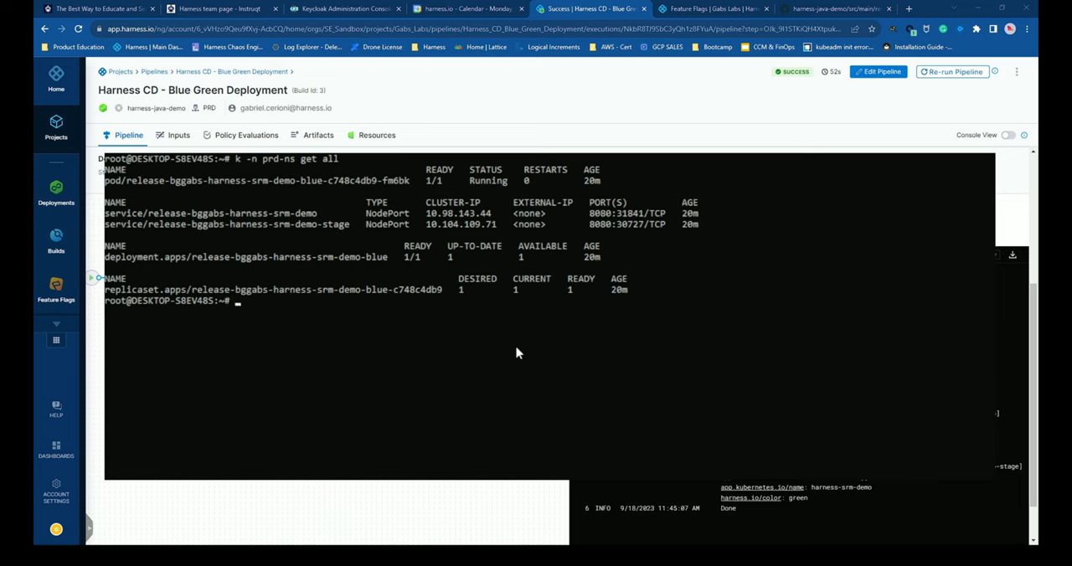
{"action": "mouse_move", "coordinate": [224, 224]}
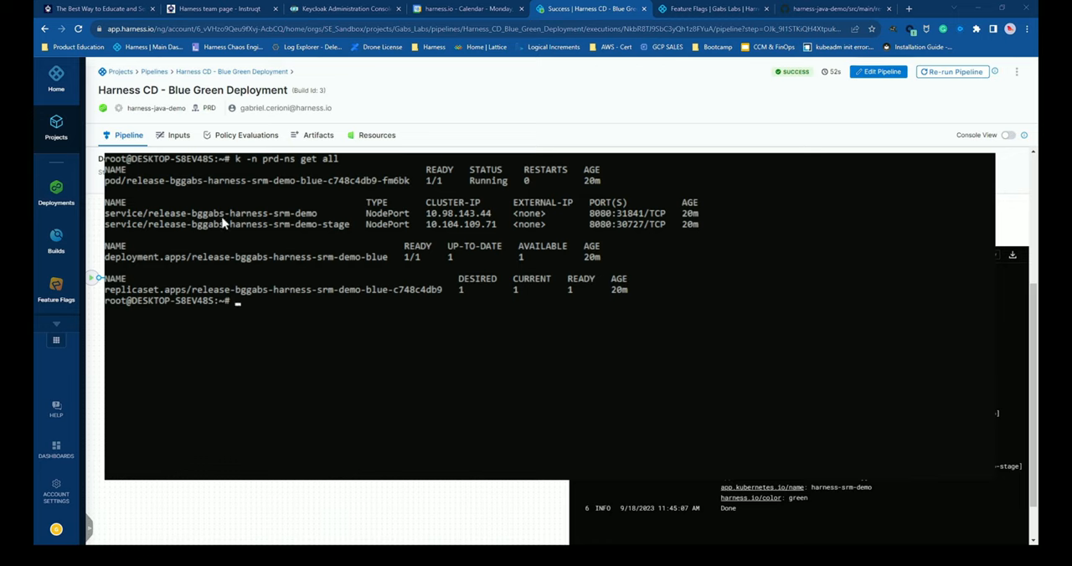
{"action": "mouse_move", "coordinate": [409, 217]}
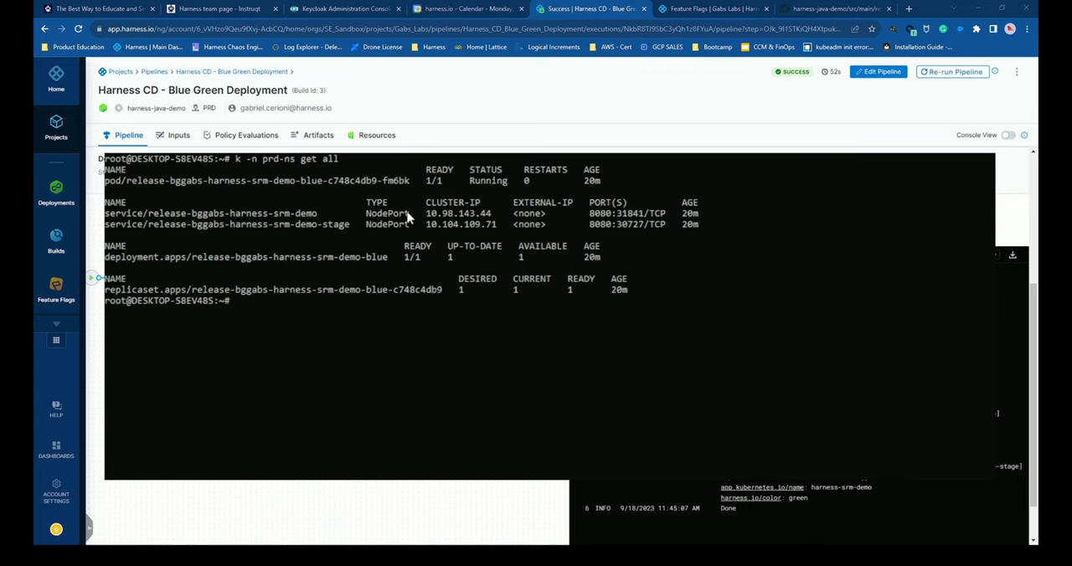
{"action": "mouse_move", "coordinate": [405, 220]}
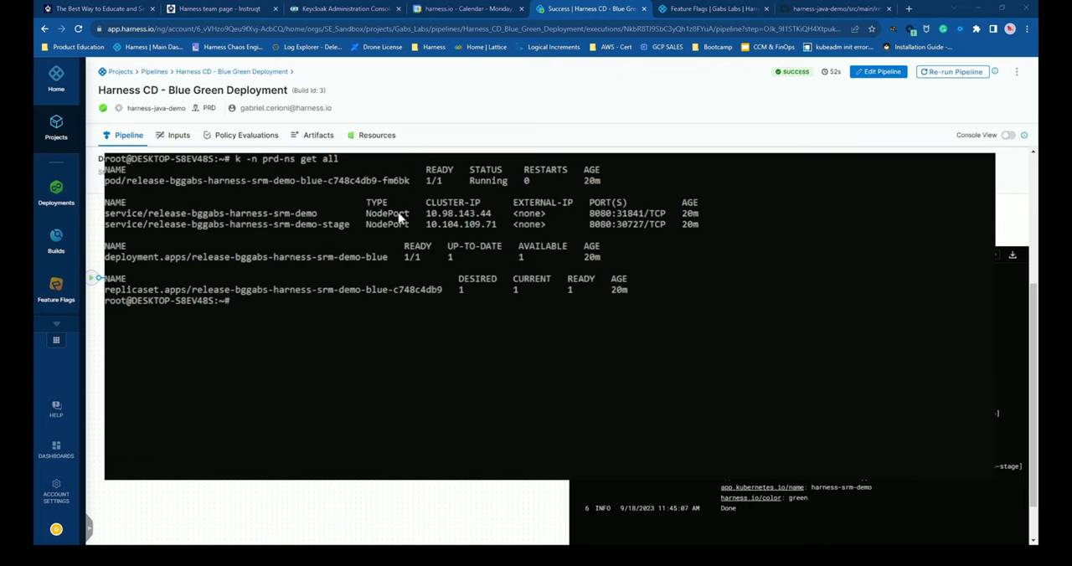
{"action": "mouse_move", "coordinate": [191, 258]}
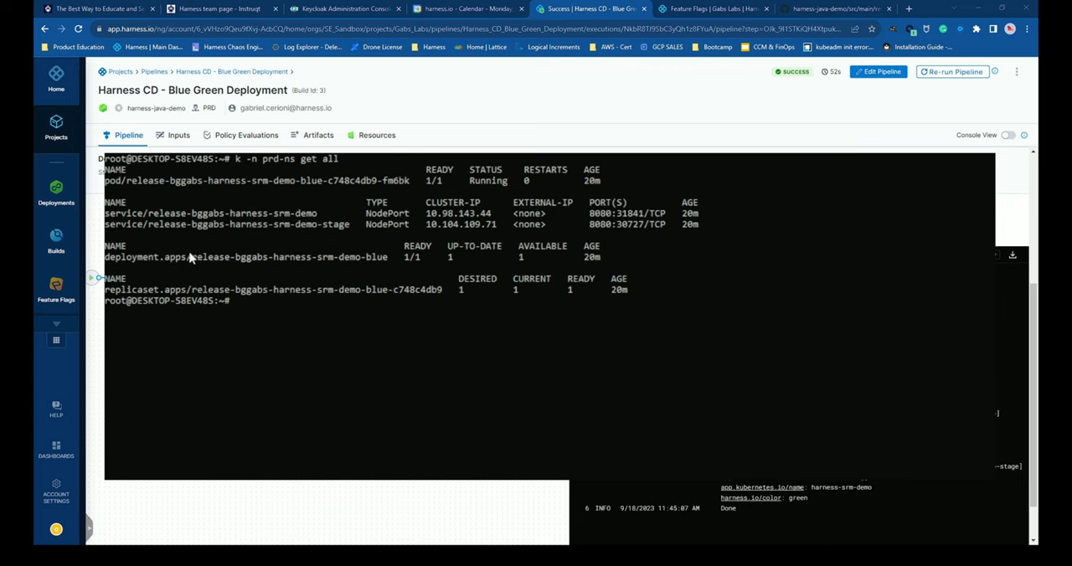
{"action": "mouse_move", "coordinate": [385, 261]}
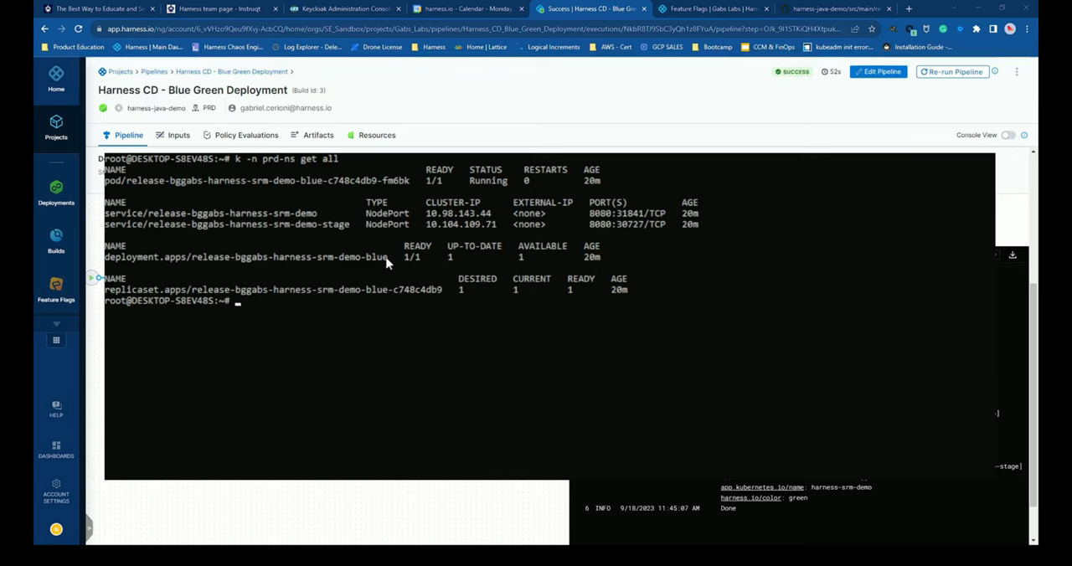
{"action": "mouse_move", "coordinate": [294, 251]}
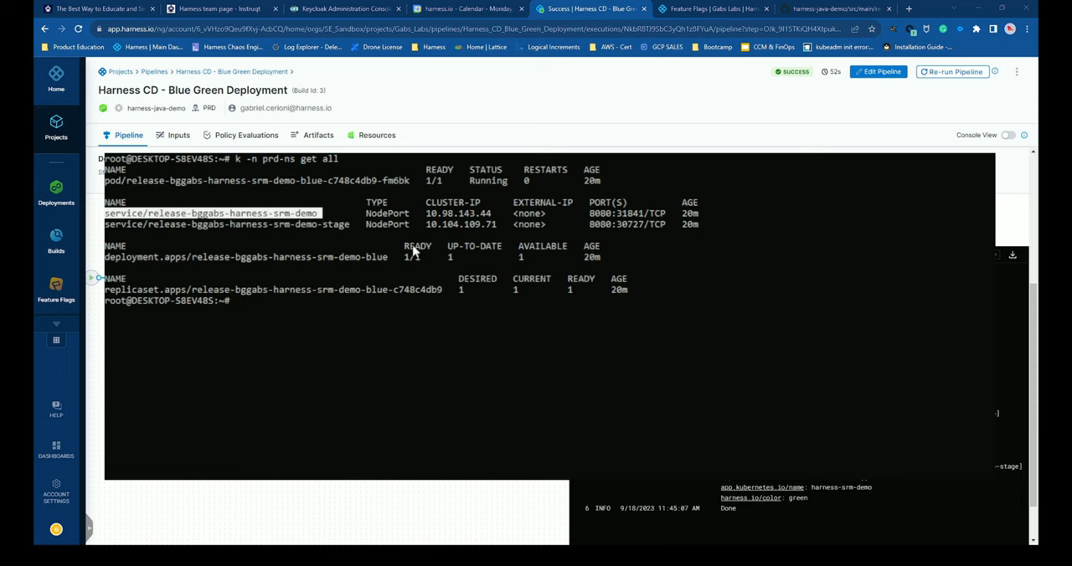
{"action": "mouse_move", "coordinate": [242, 215]}
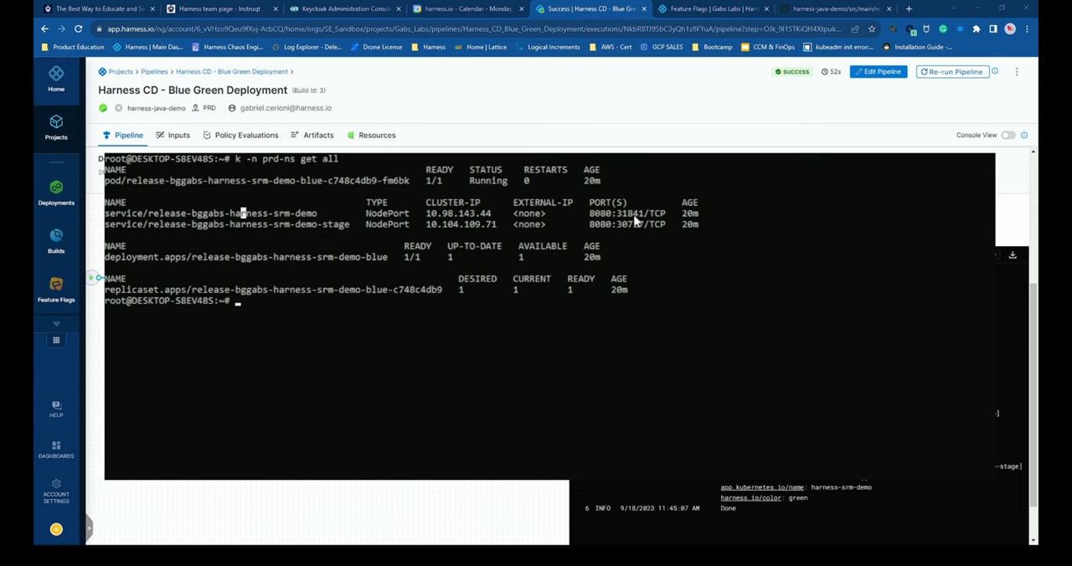
{"action": "double_click", "coordinate": [629, 215]}
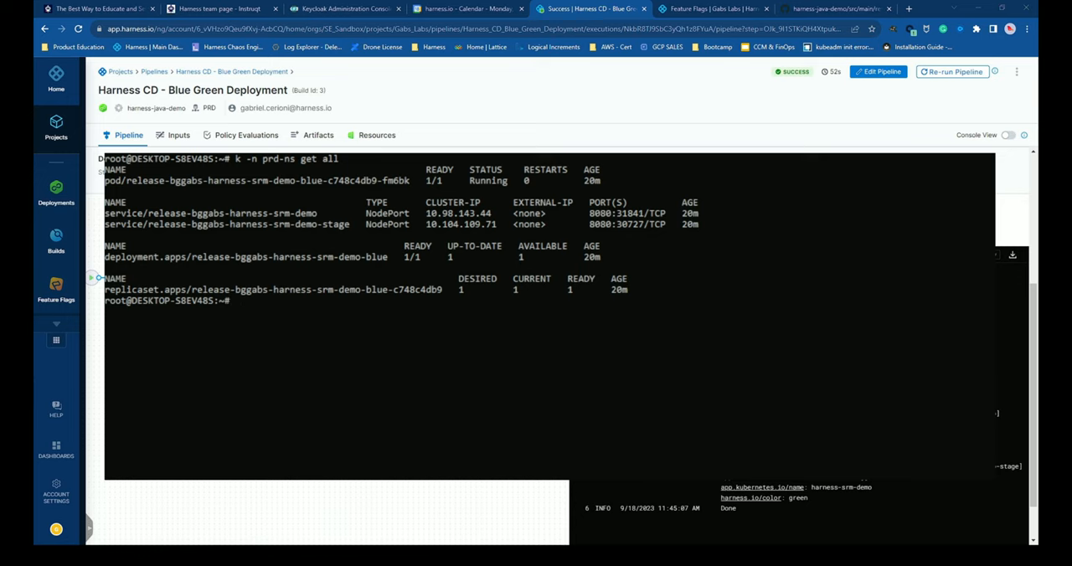
{"action": "left_click", "coordinate": [1009, 134]}
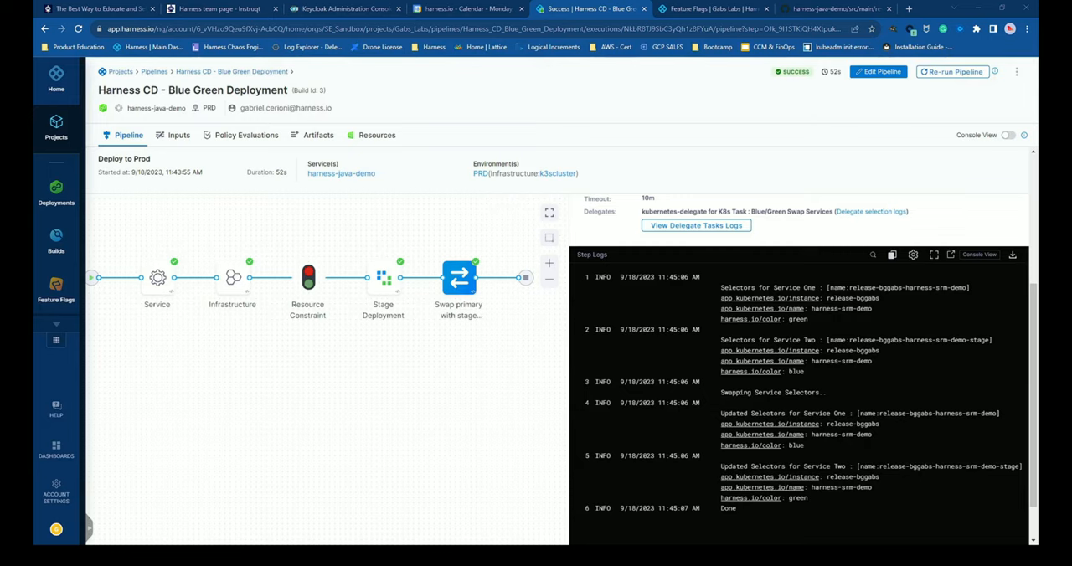
Open the demo app on localhost:31841, log in, check it shows v5.0.4, and return to the run
{"action": "left_click", "coordinate": [908, 9]}
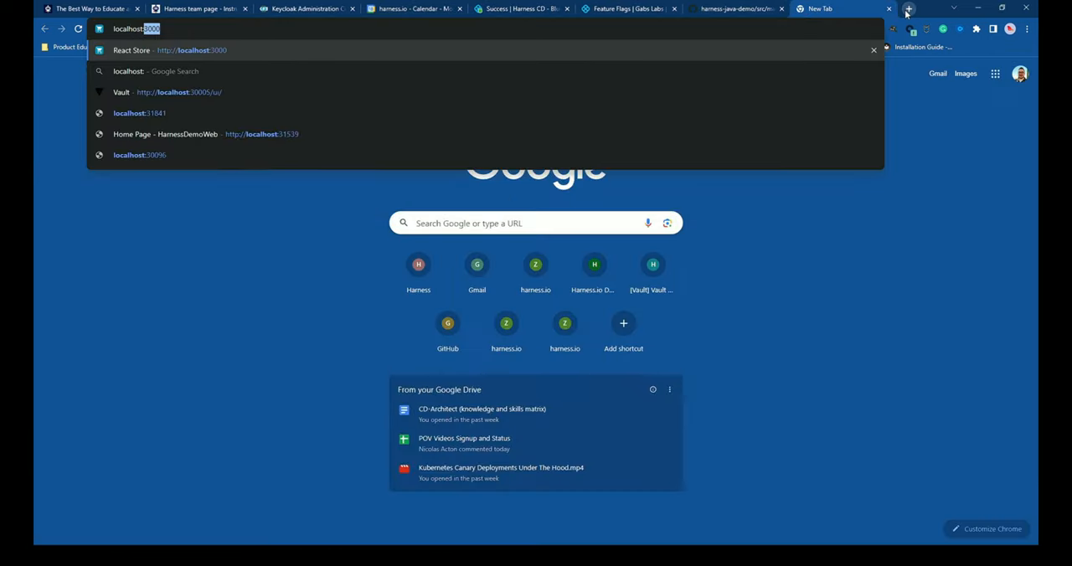
{"action": "left_click", "coordinate": [139, 114]}
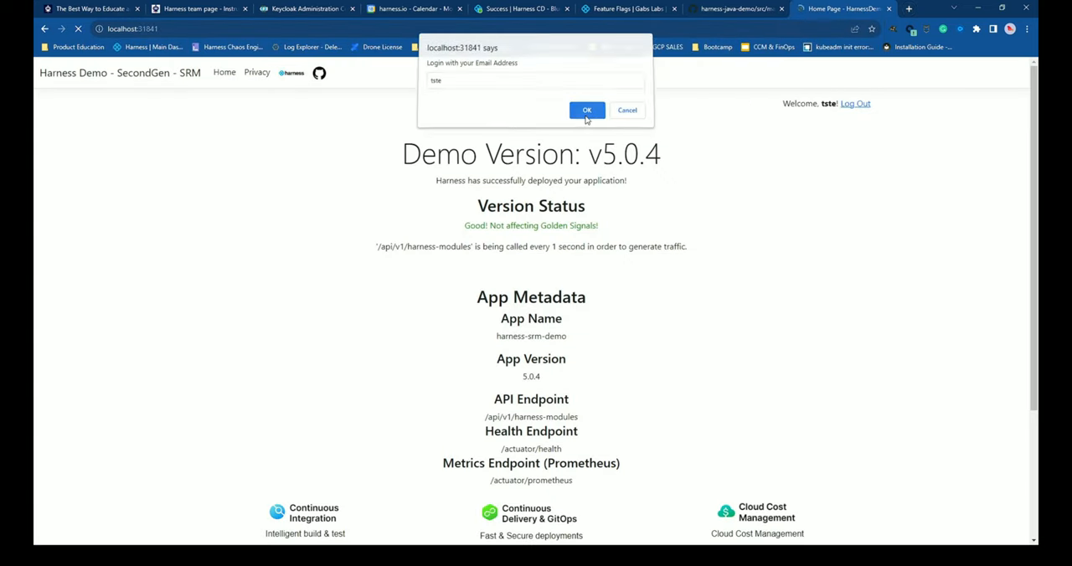
{"action": "left_click", "coordinate": [586, 111]}
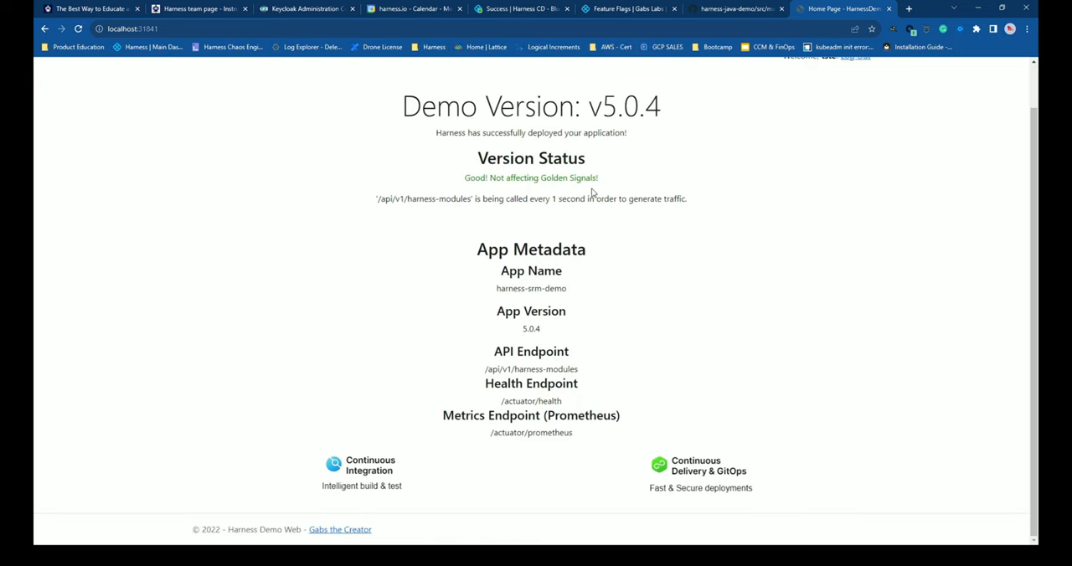
{"action": "scroll", "scroll_direction": "up", "scroll_amount": 3}
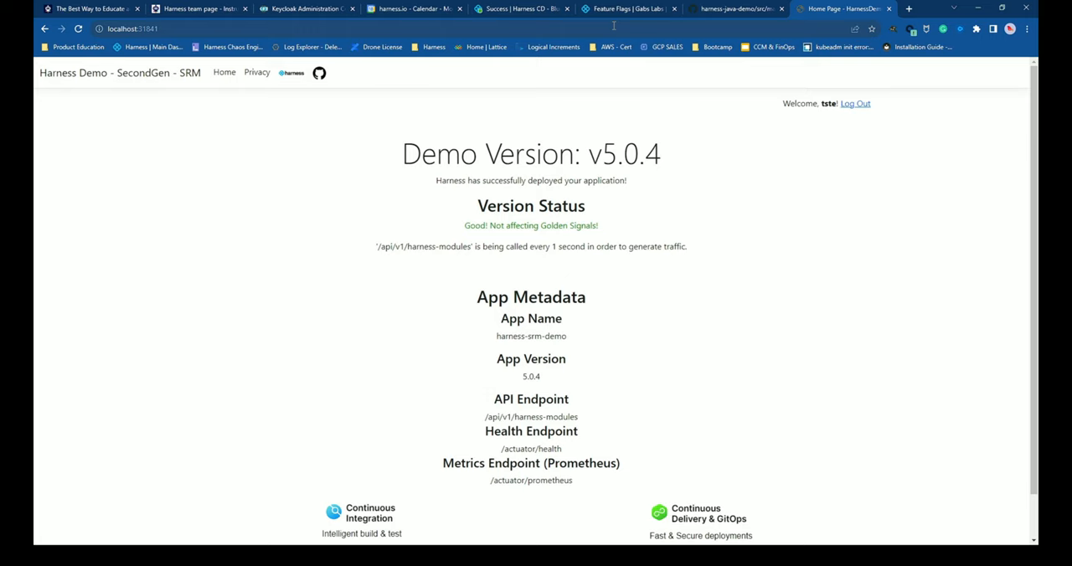
{"action": "double_click", "coordinate": [615, 154]}
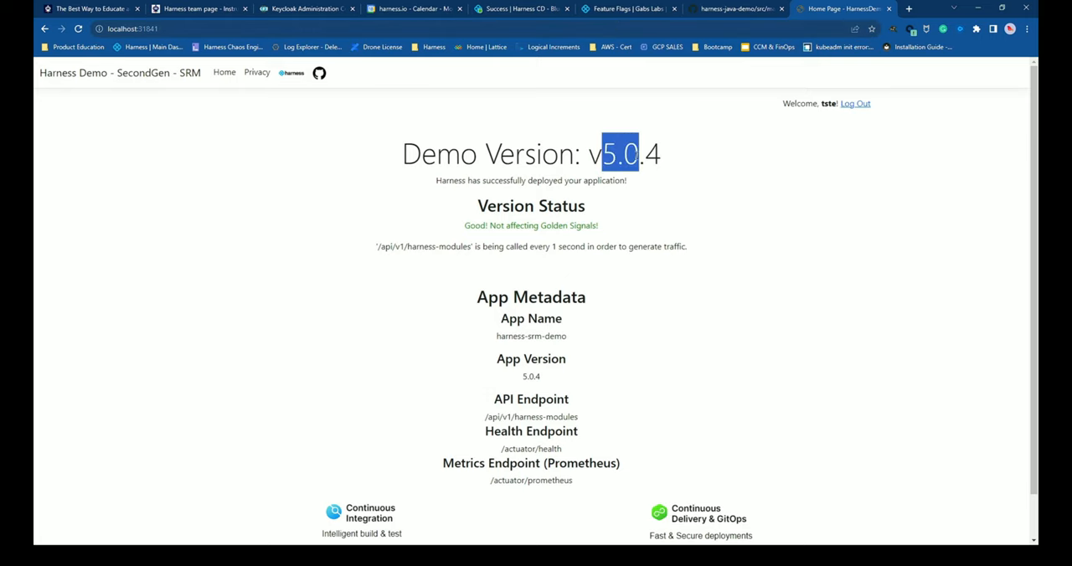
{"action": "left_click", "coordinate": [520, 8]}
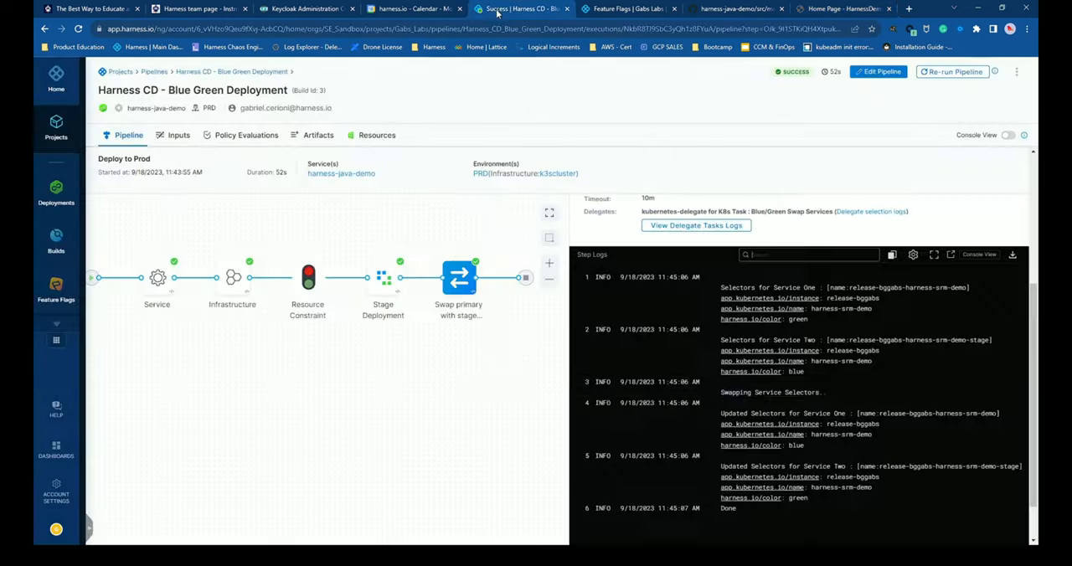
{"action": "mouse_move", "coordinate": [351, 402]}
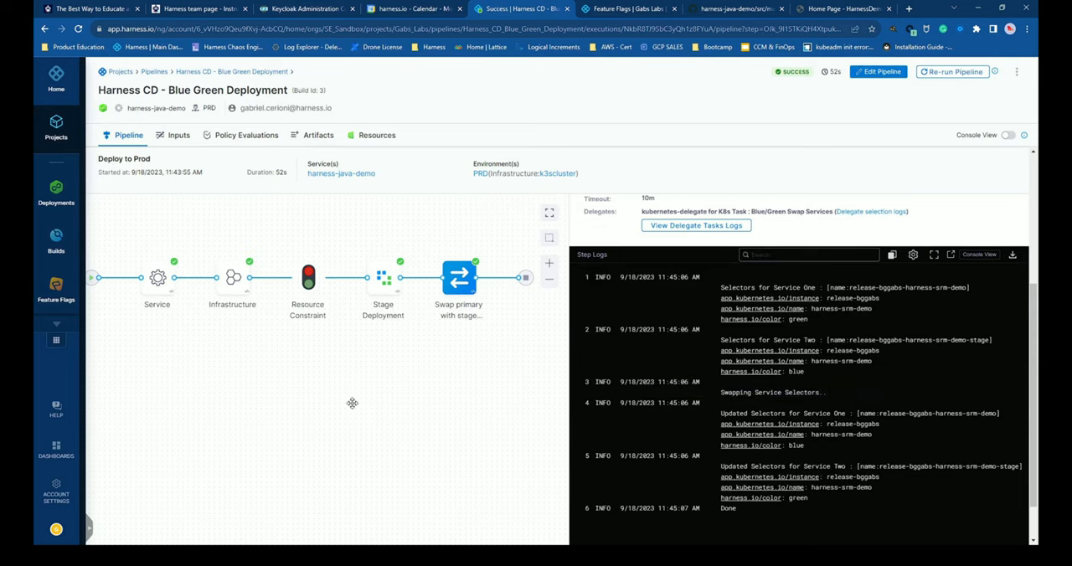
Re-run the Blue Green Deployment pipeline choosing artifact tag 5.0.5
{"action": "left_click", "coordinate": [459, 278]}
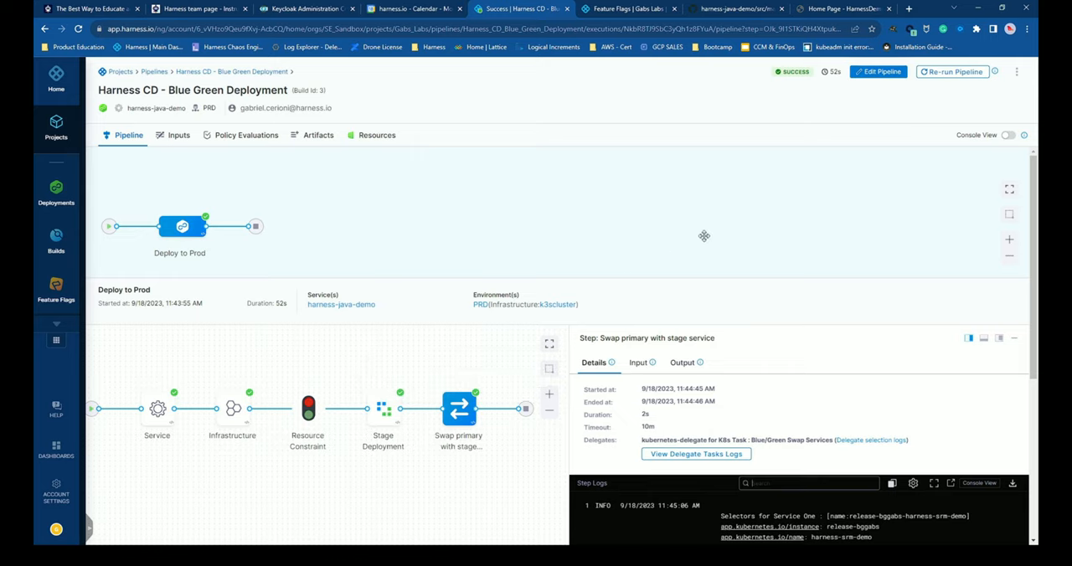
{"action": "mouse_move", "coordinate": [921, 132]}
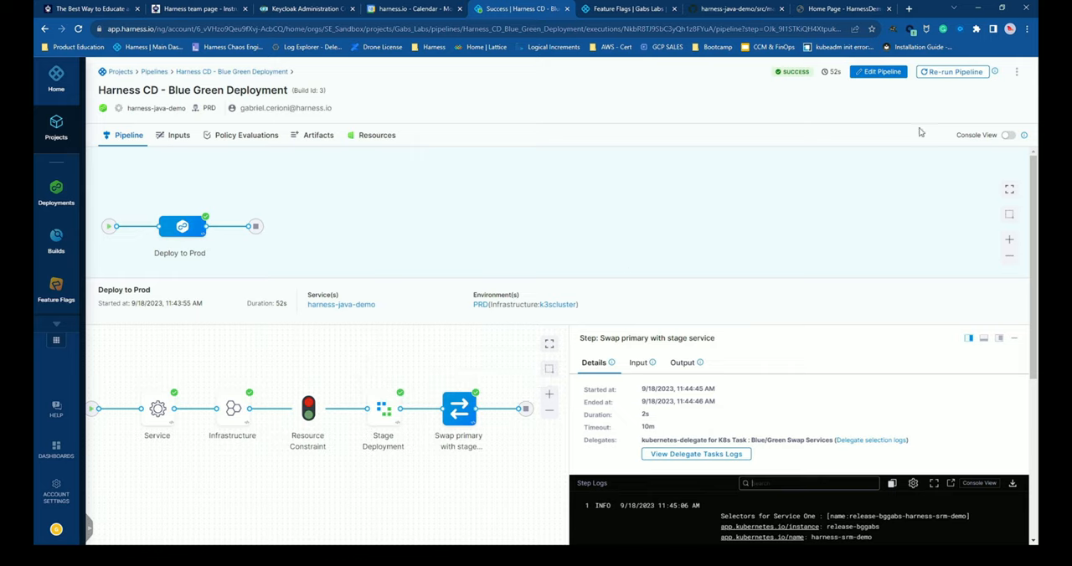
{"action": "left_click", "coordinate": [952, 70]}
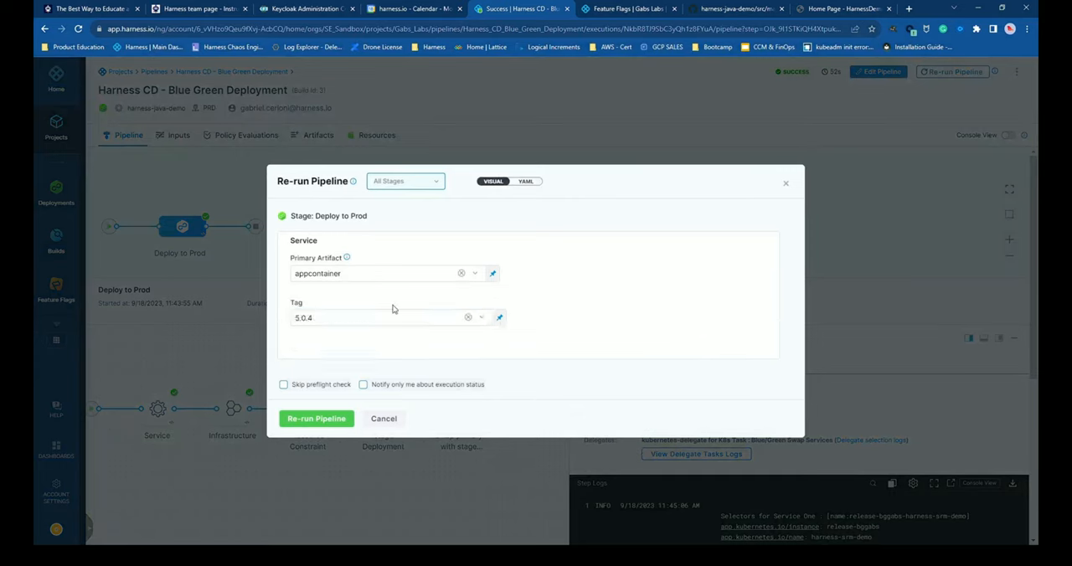
{"action": "left_click", "coordinate": [377, 318]}
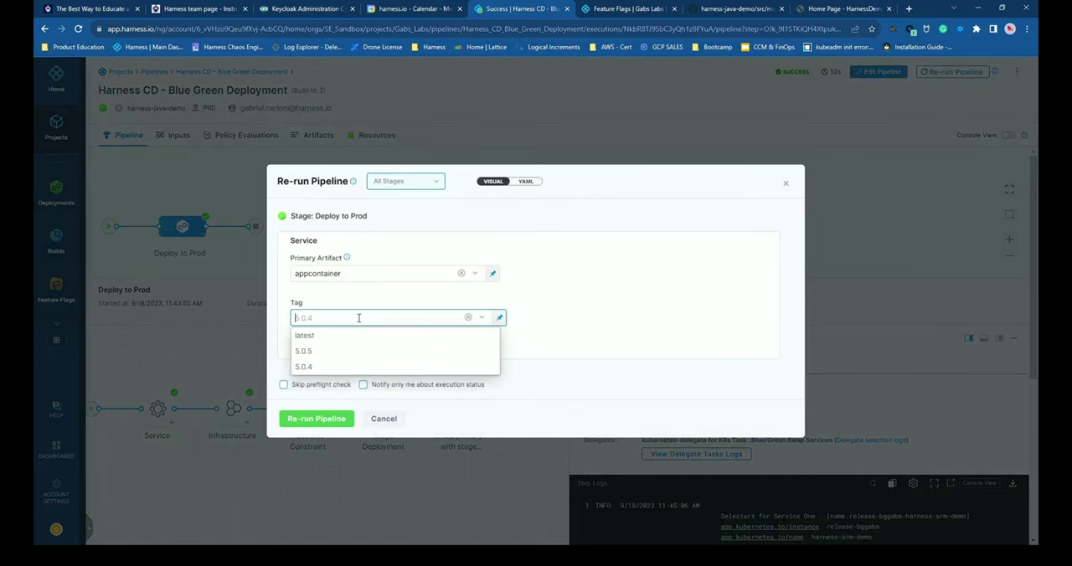
{"action": "mouse_move", "coordinate": [326, 352]}
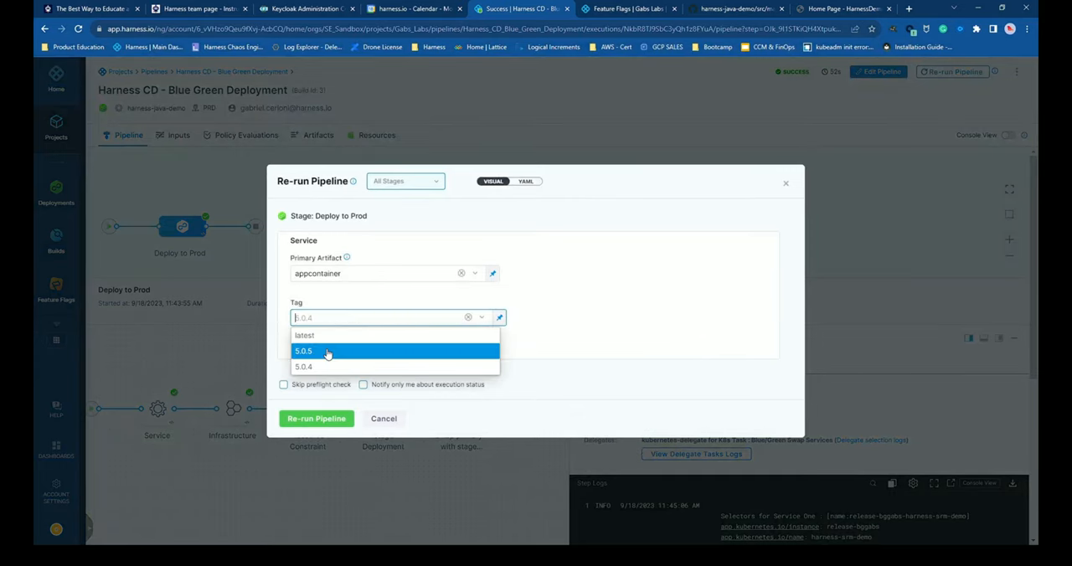
{"action": "left_click", "coordinate": [303, 352]}
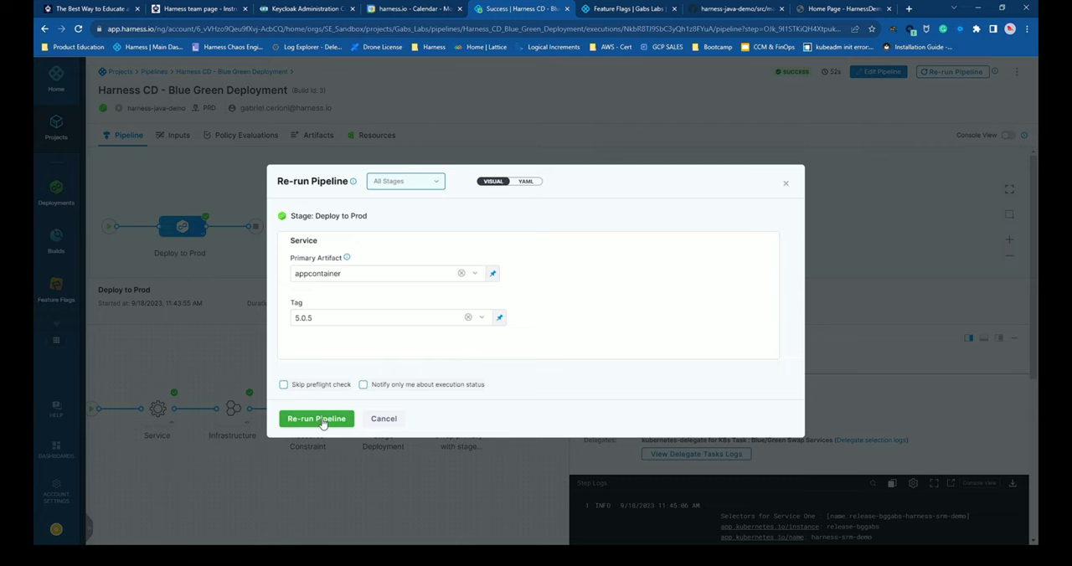
{"action": "left_click", "coordinate": [314, 419]}
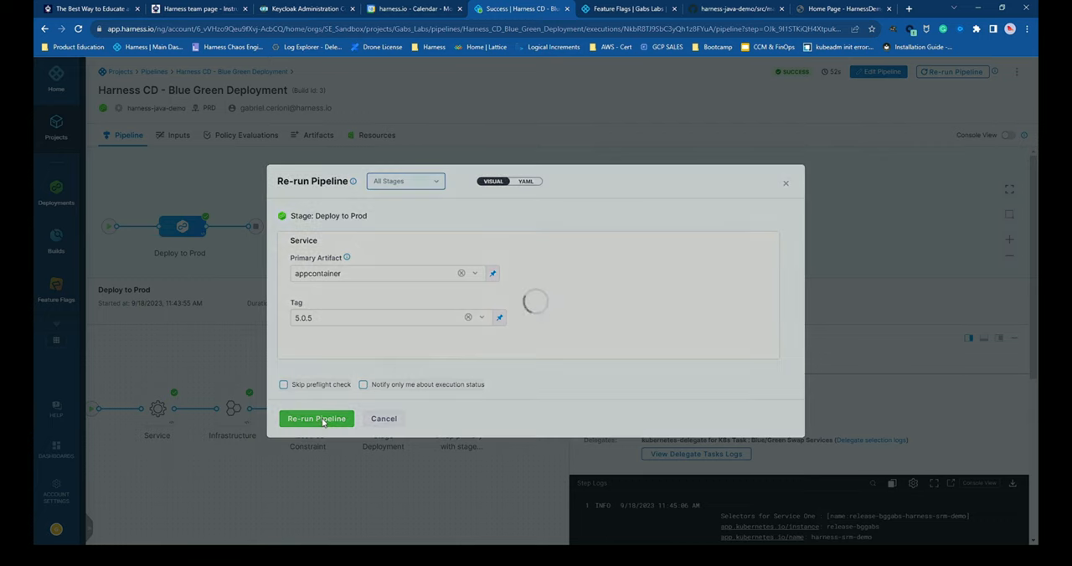
{"action": "left_click", "coordinate": [315, 419]}
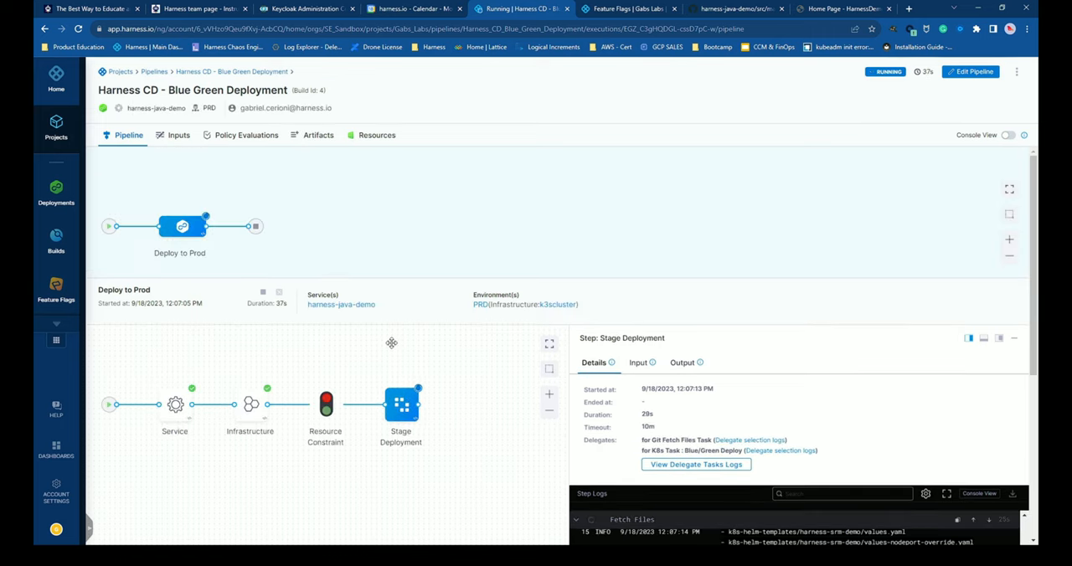
Check the rerun's console logs, return to the graph and inspect the Stage Deployment step once it succeeds
{"action": "left_click", "coordinate": [1008, 134]}
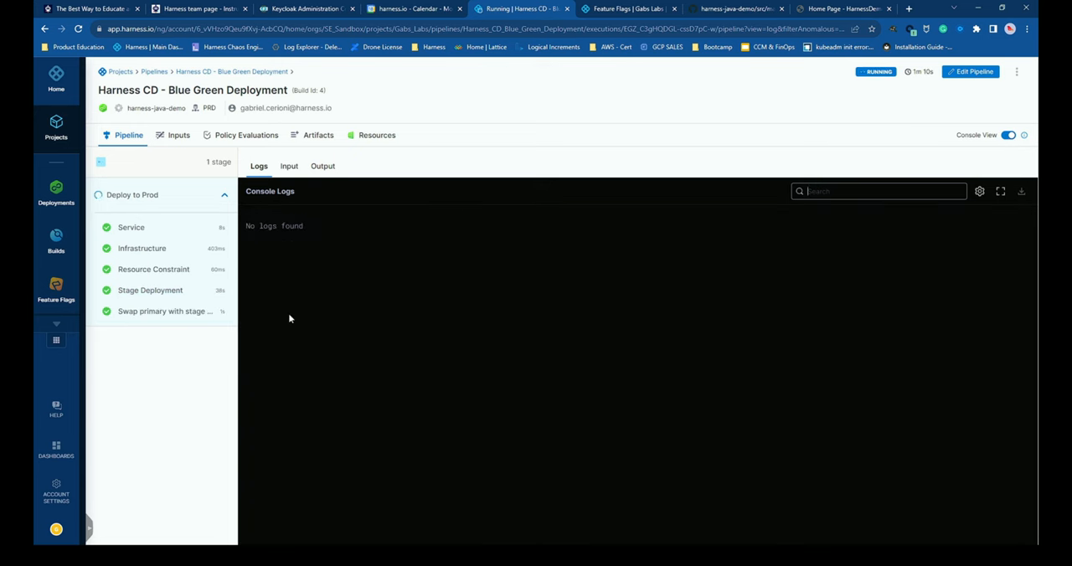
{"action": "left_click", "coordinate": [1009, 134]}
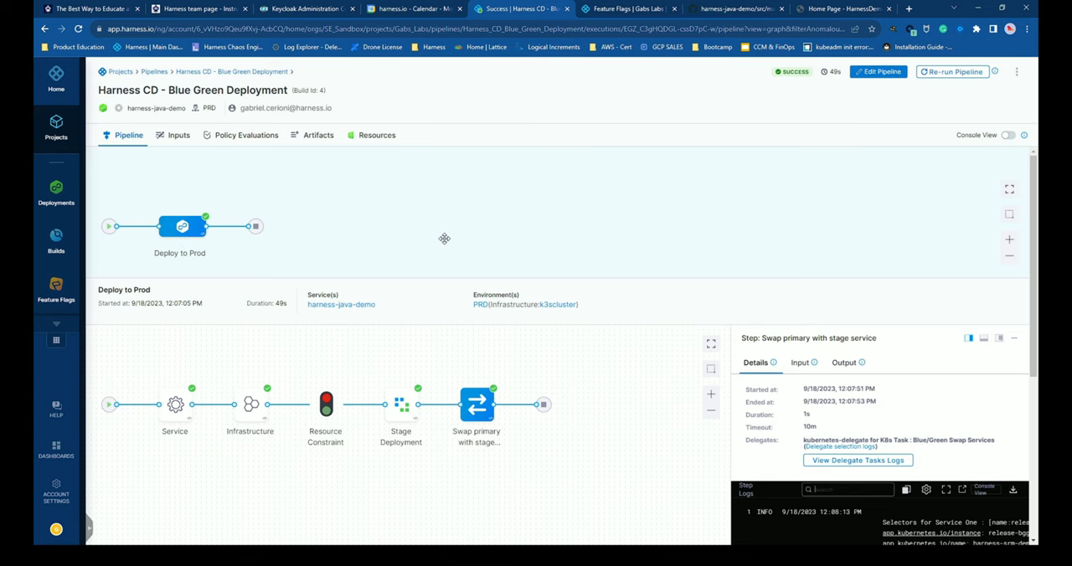
{"action": "scroll", "scroll_direction": "down", "scroll_amount": 3}
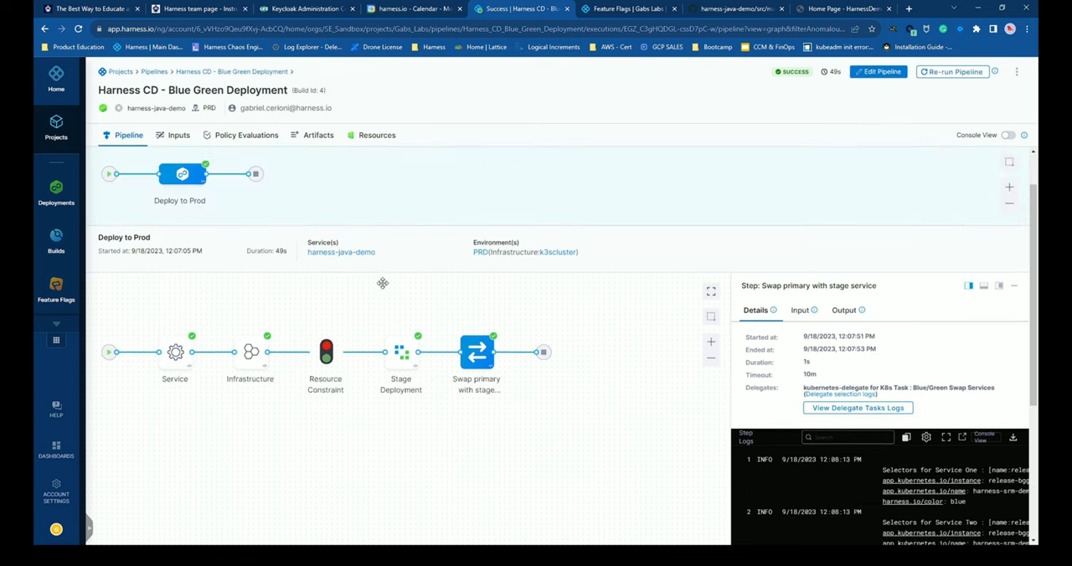
{"action": "mouse_move", "coordinate": [595, 383]}
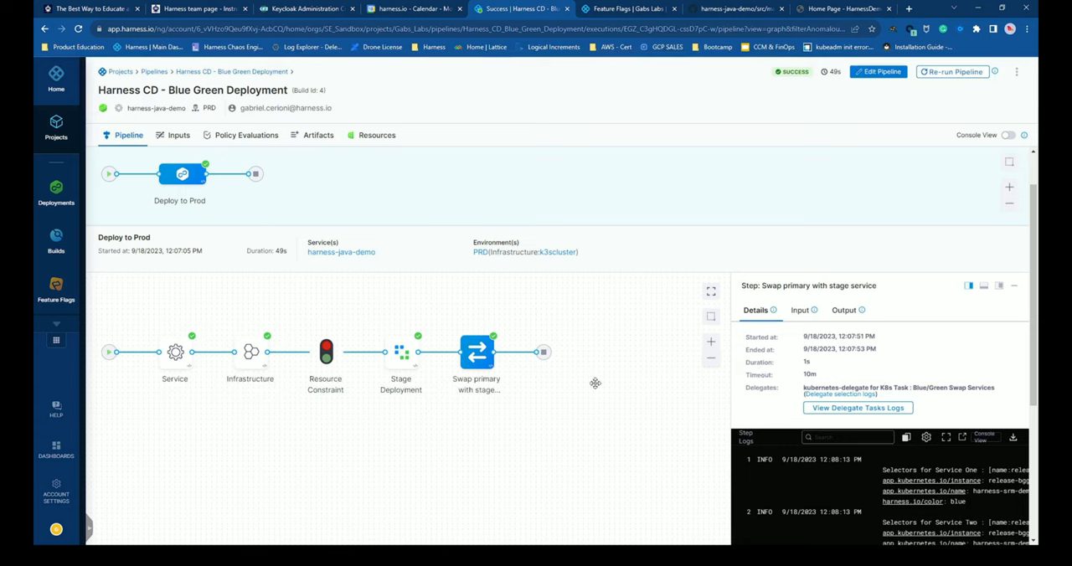
{"action": "mouse_move", "coordinate": [707, 342]}
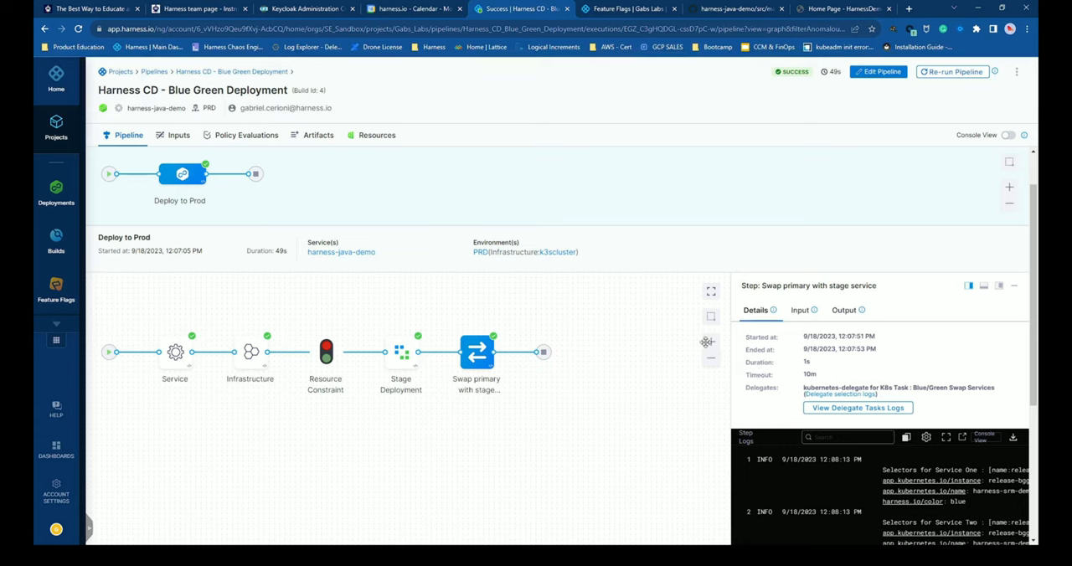
{"action": "mouse_move", "coordinate": [476, 351]}
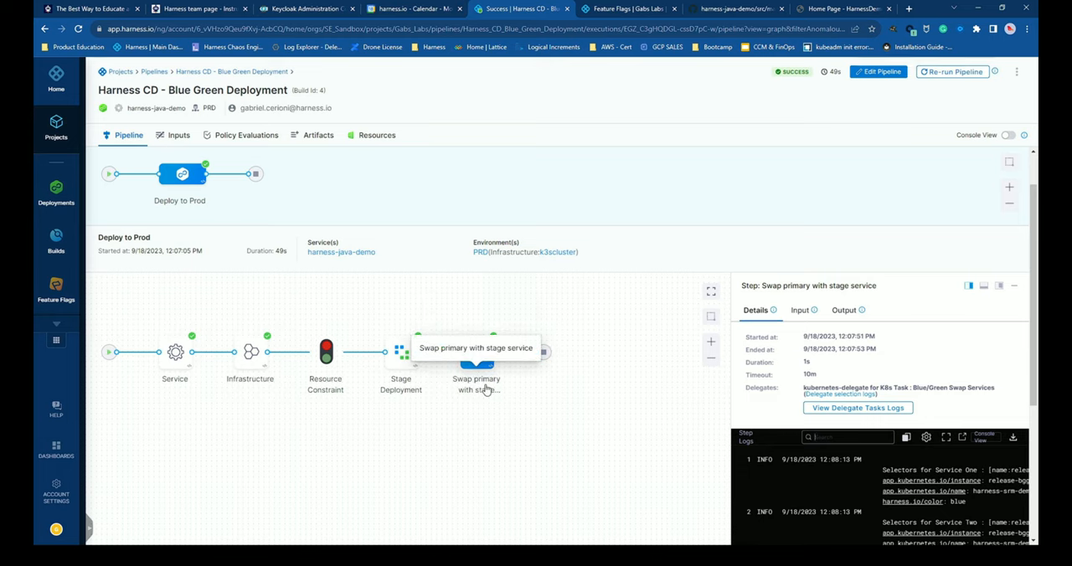
{"action": "mouse_move", "coordinate": [727, 372]}
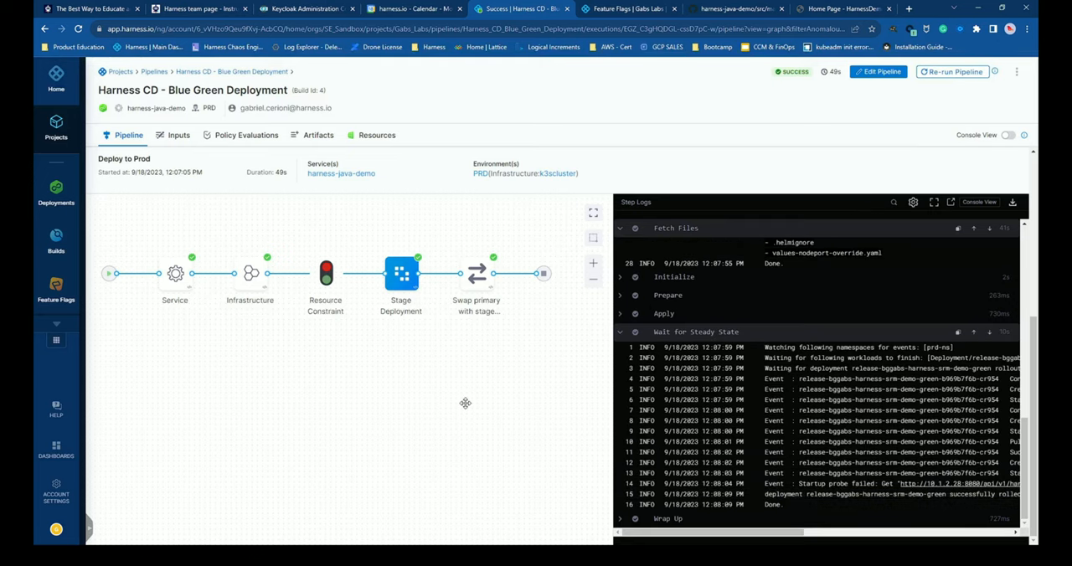
{"action": "left_click", "coordinate": [476, 274]}
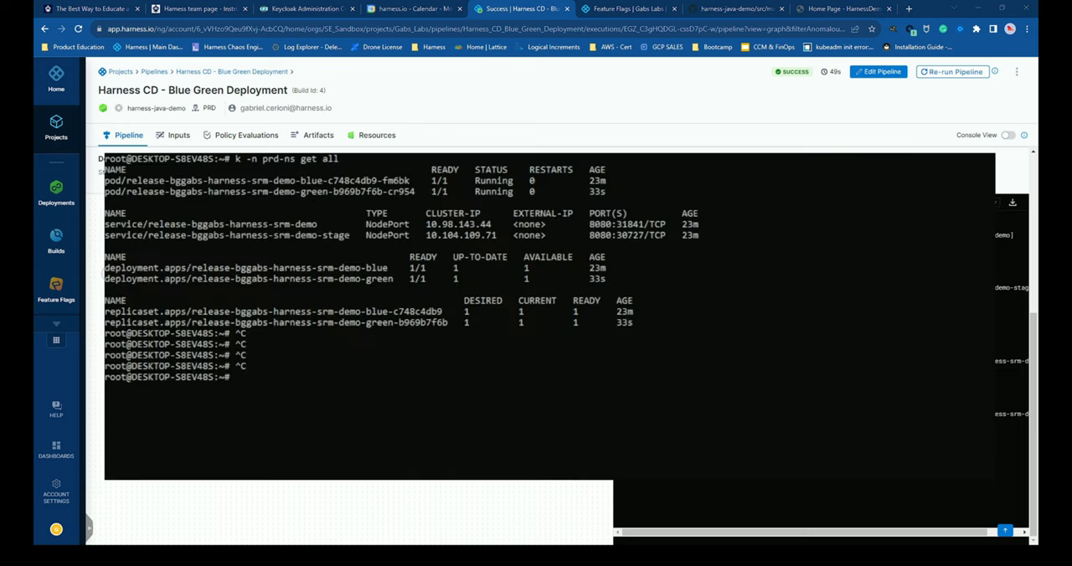
{"action": "mouse_move", "coordinate": [373, 452]}
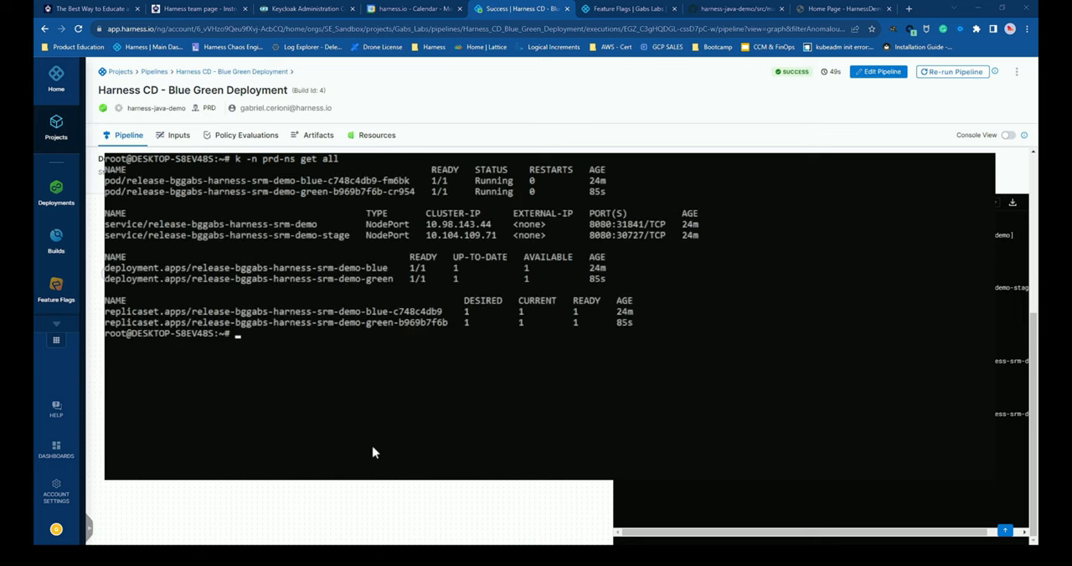
{"action": "mouse_move", "coordinate": [187, 191]}
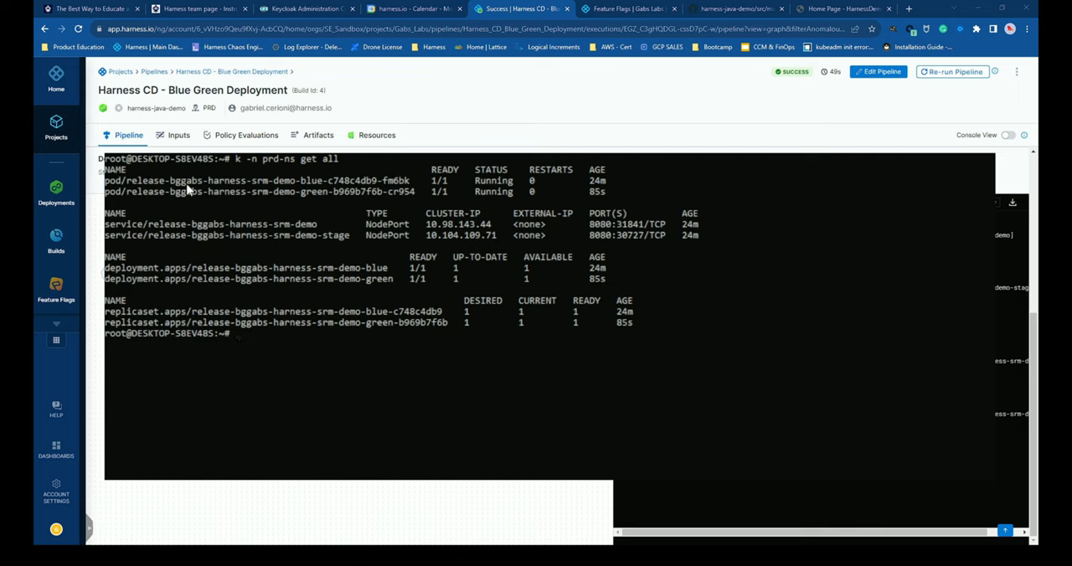
{"action": "mouse_move", "coordinate": [310, 185]}
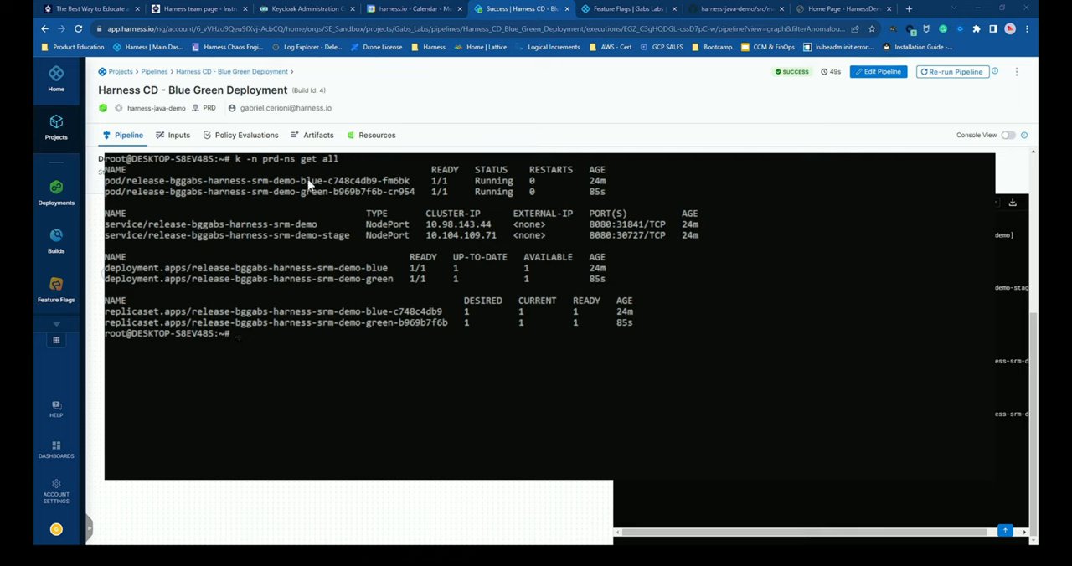
{"action": "mouse_move", "coordinate": [570, 201]}
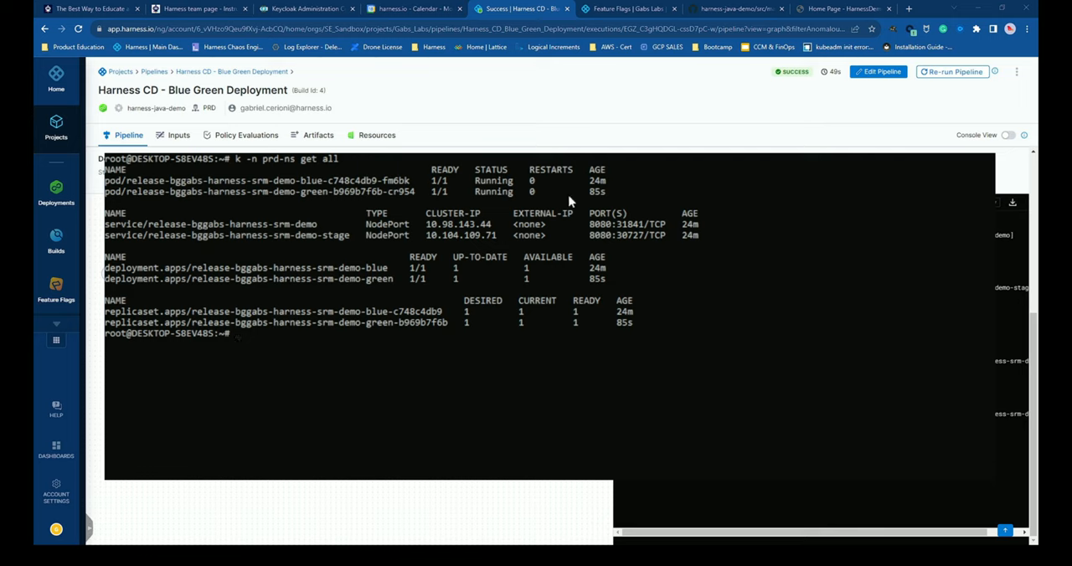
{"action": "mouse_move", "coordinate": [426, 194]}
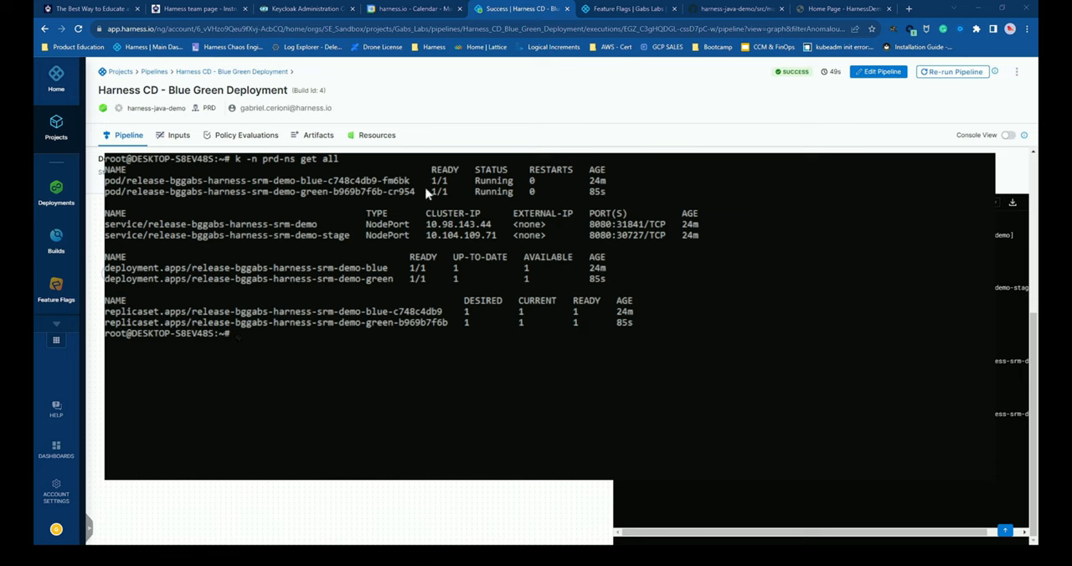
{"action": "mouse_move", "coordinate": [258, 288]}
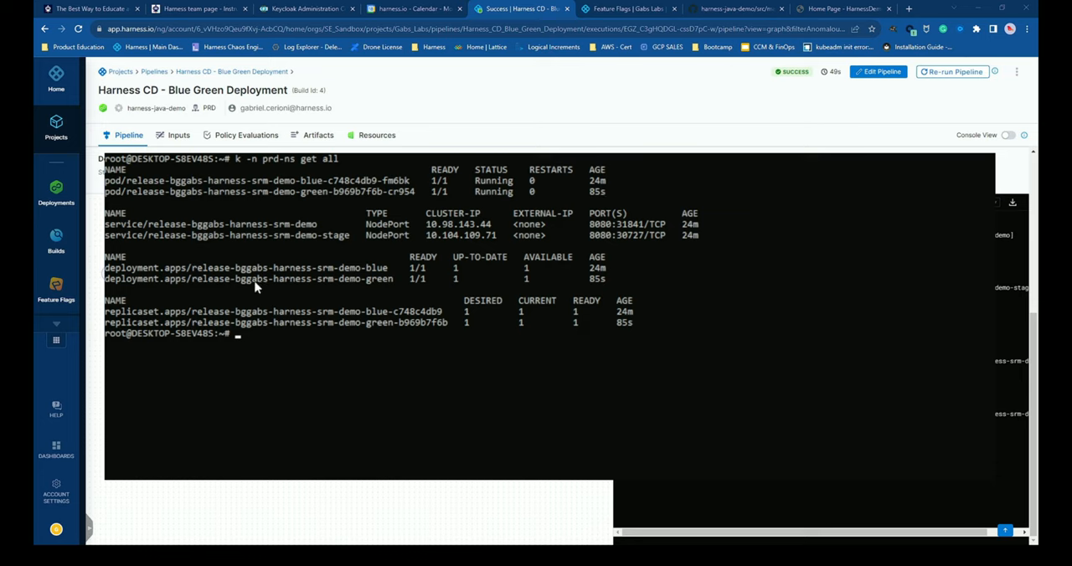
{"action": "mouse_move", "coordinate": [304, 245]}
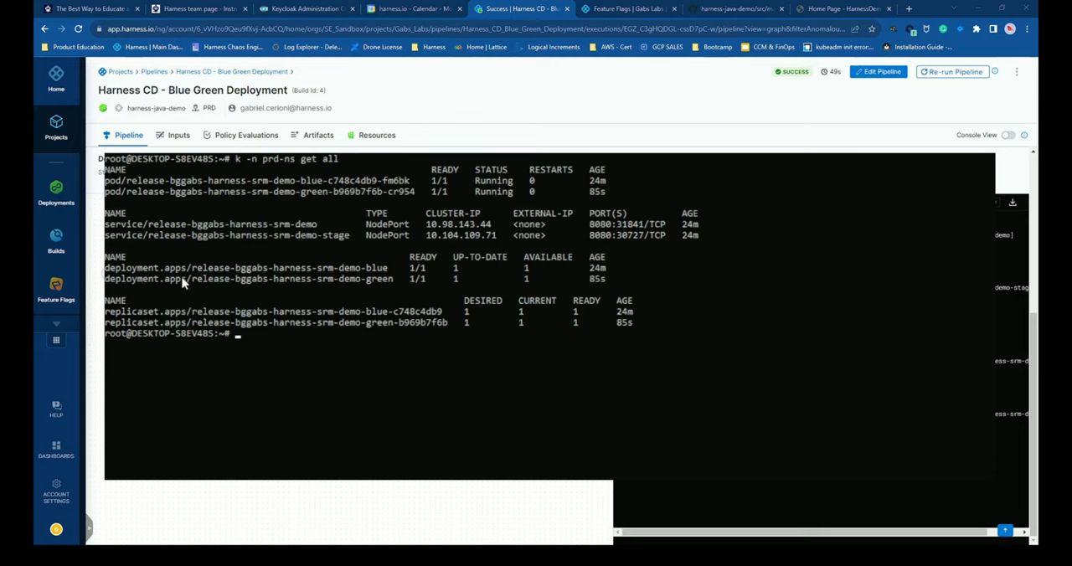
{"action": "mouse_move", "coordinate": [390, 275]}
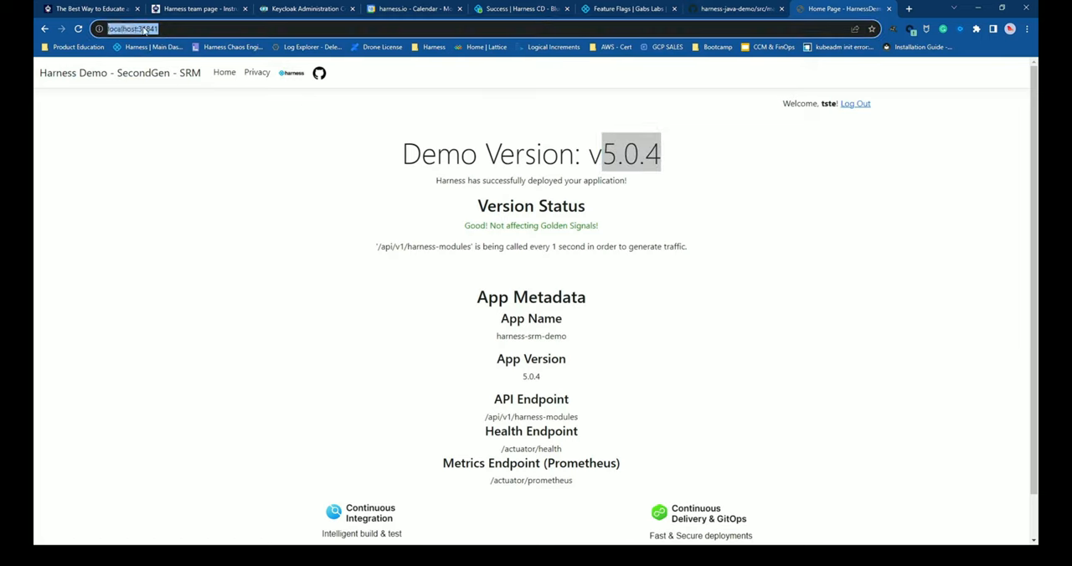
Reload the localhost demo page to see the deployed version, now v5.0.5
{"action": "key", "text": "Return"}
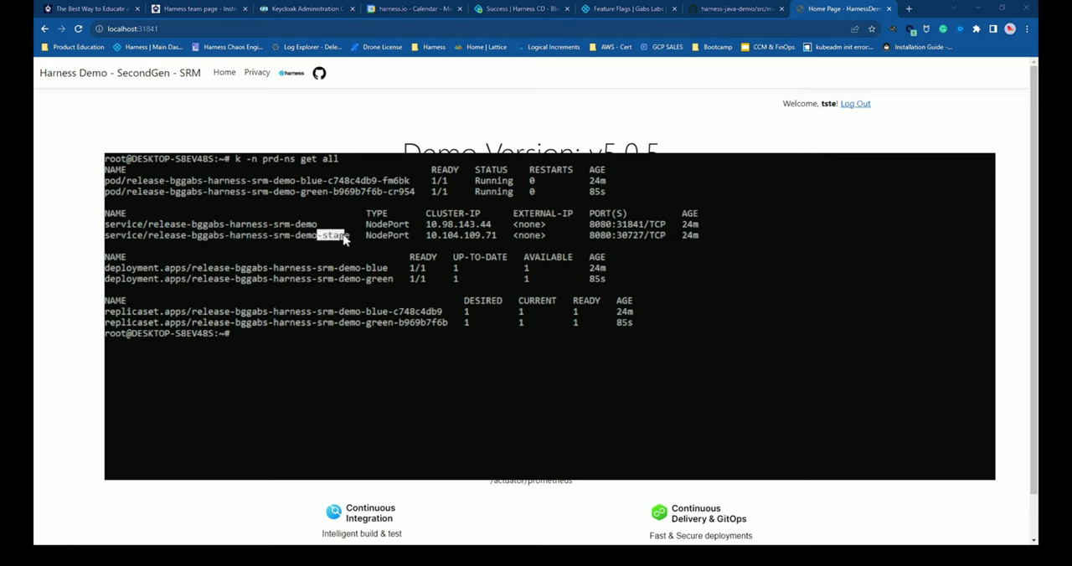
{"action": "mouse_move", "coordinate": [623, 236]}
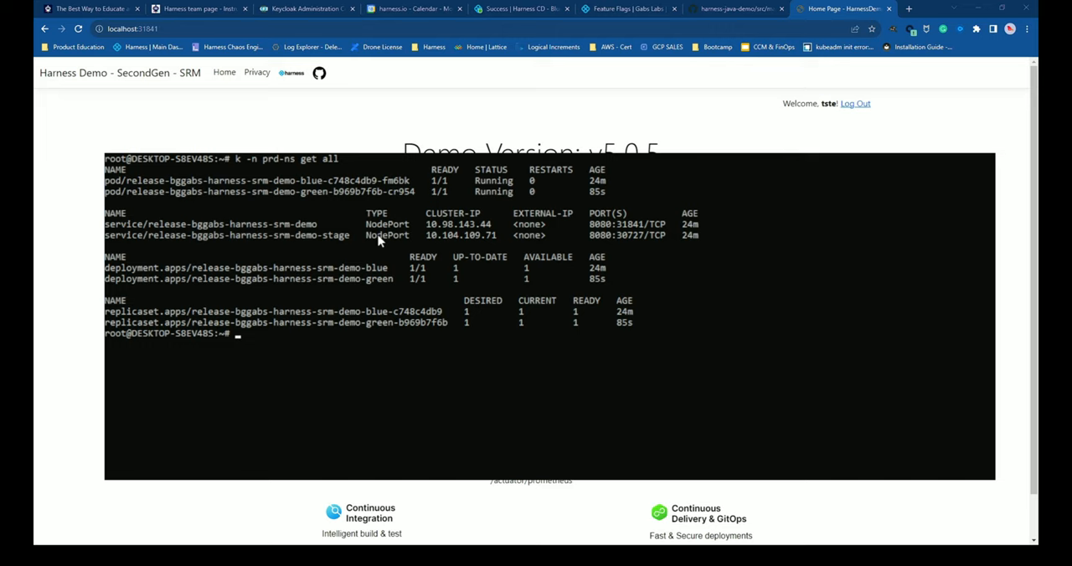
{"action": "mouse_move", "coordinate": [226, 268]}
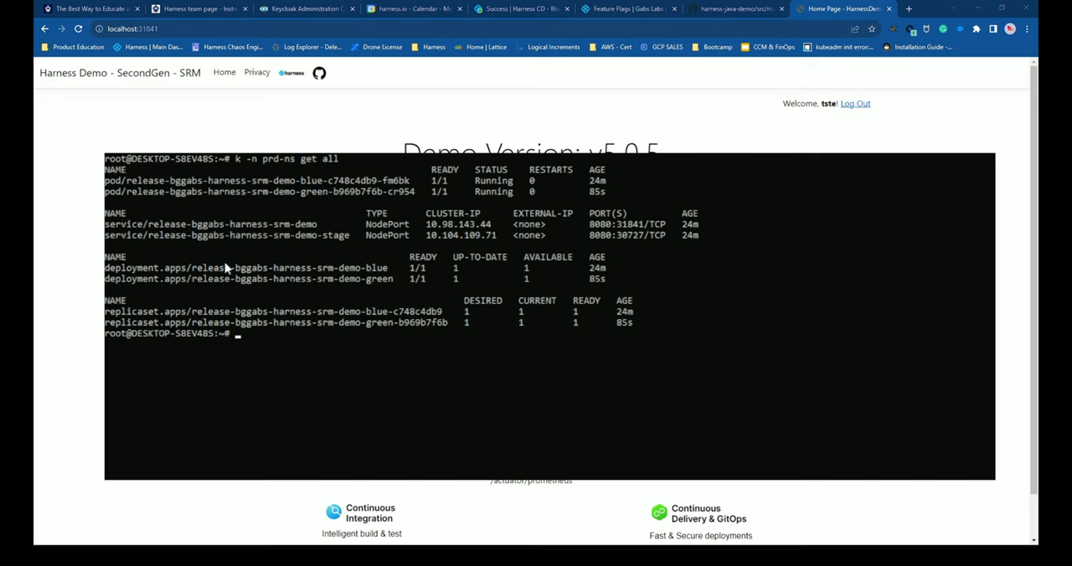
{"action": "mouse_move", "coordinate": [332, 466]}
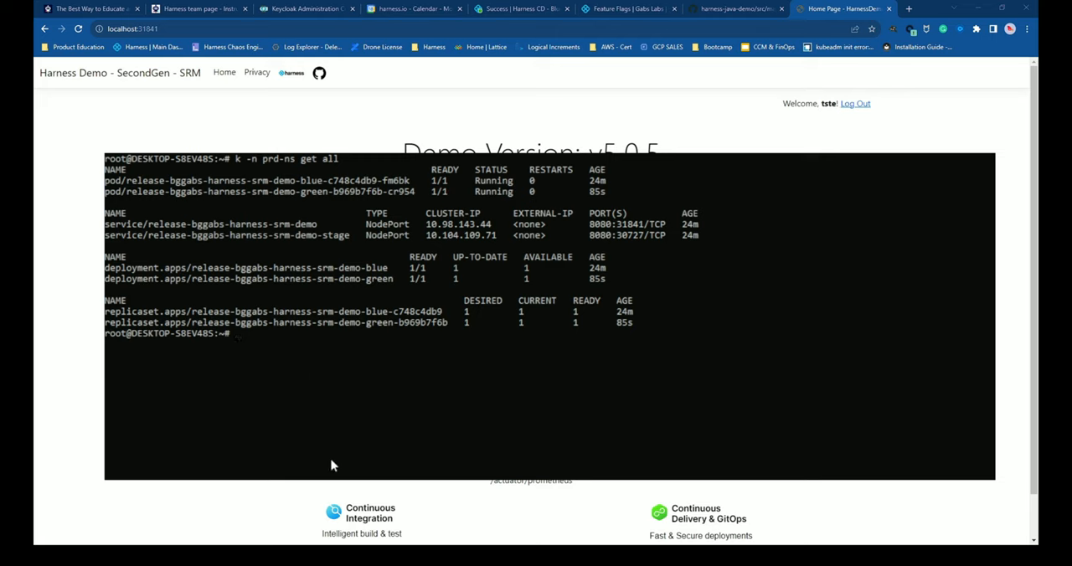
{"action": "mouse_move", "coordinate": [301, 465]}
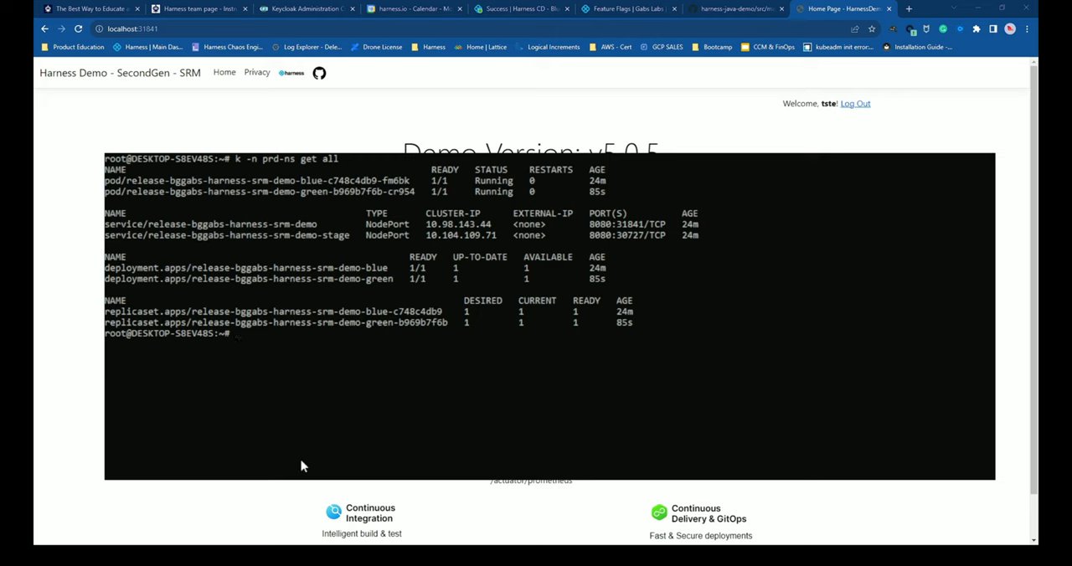
{"action": "mouse_move", "coordinate": [318, 407]}
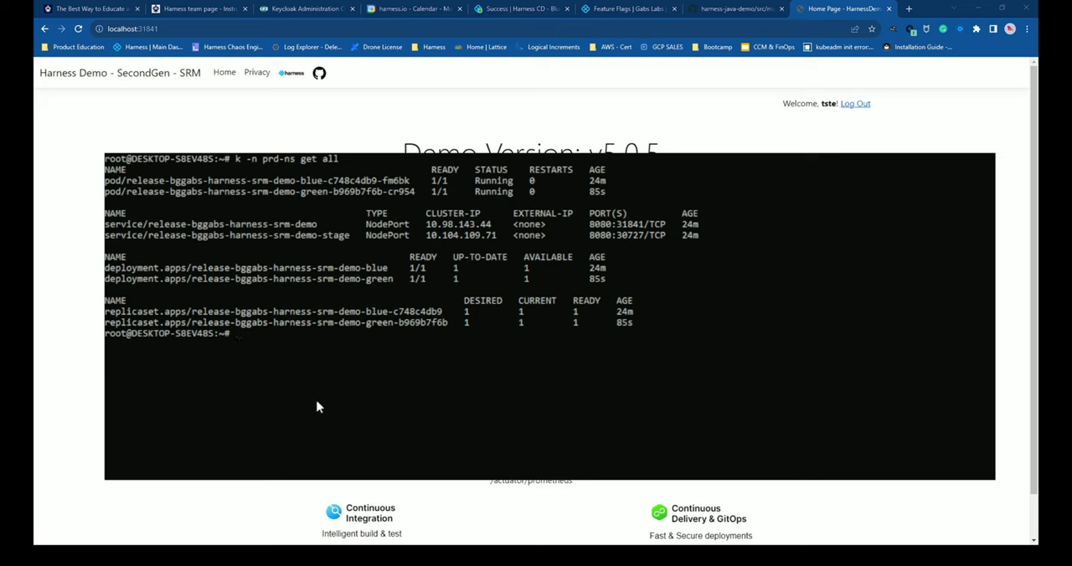
{"action": "mouse_move", "coordinate": [258, 426]}
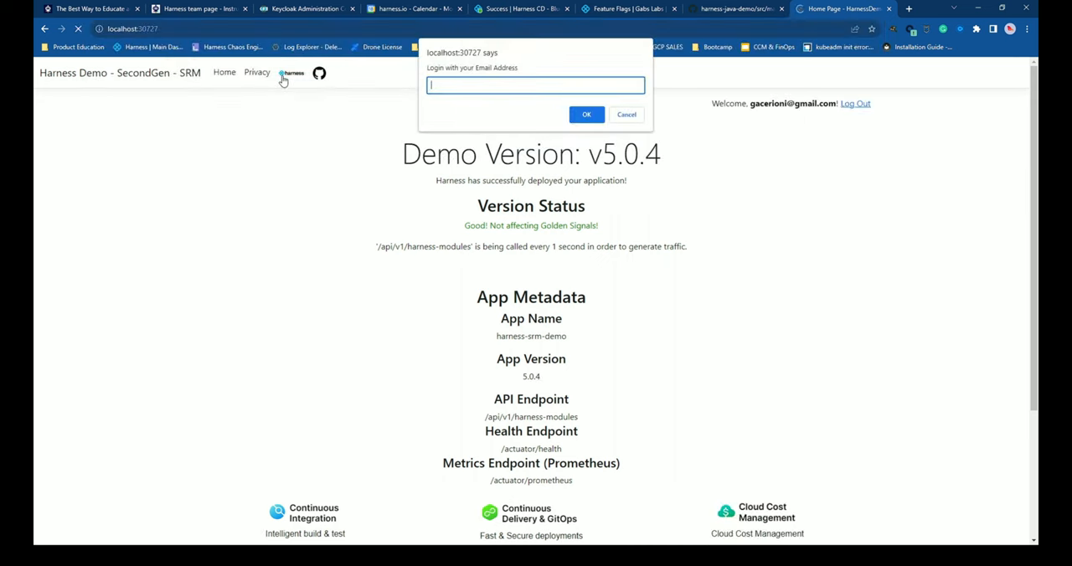
Log into the v5.0.4 stage app with a different email, then return to the Harness pipeline editor
{"action": "left_click", "coordinate": [586, 114]}
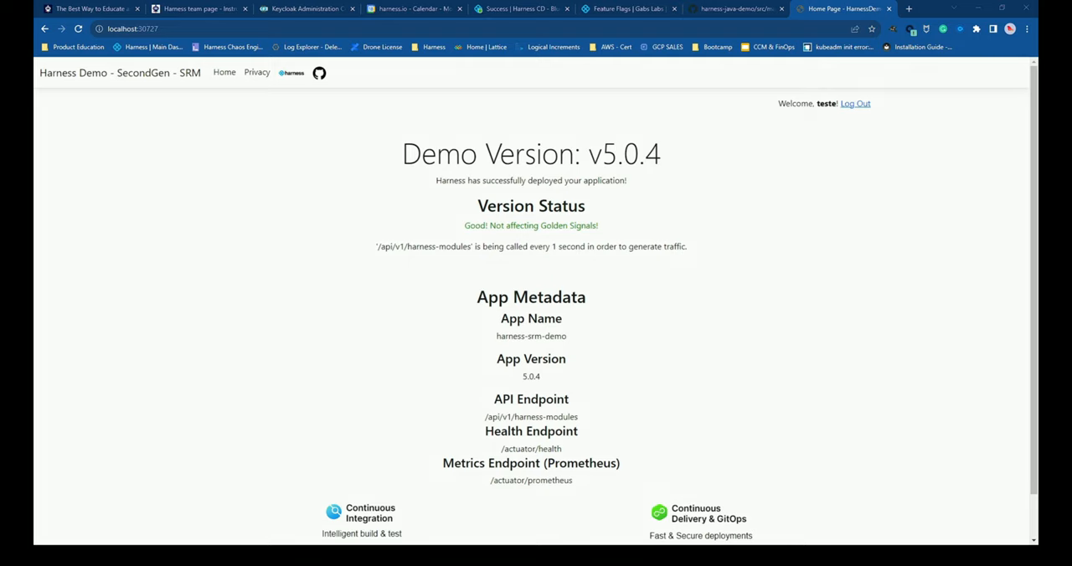
{"action": "left_click", "coordinate": [520, 8]}
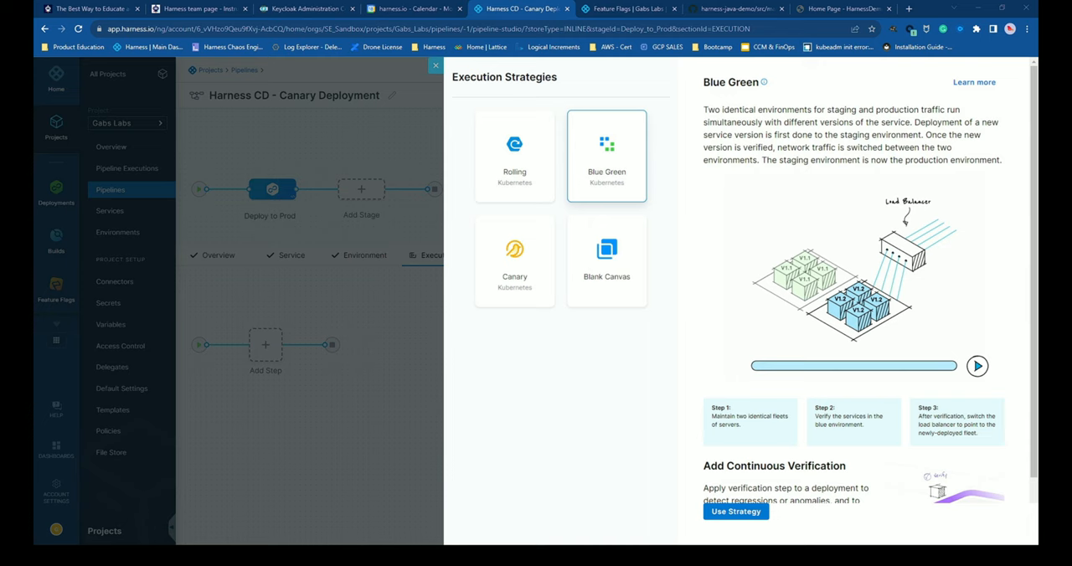
Select the Canary execution strategy card to read its two-phase canary-then-rolling description
{"action": "left_click", "coordinate": [515, 261]}
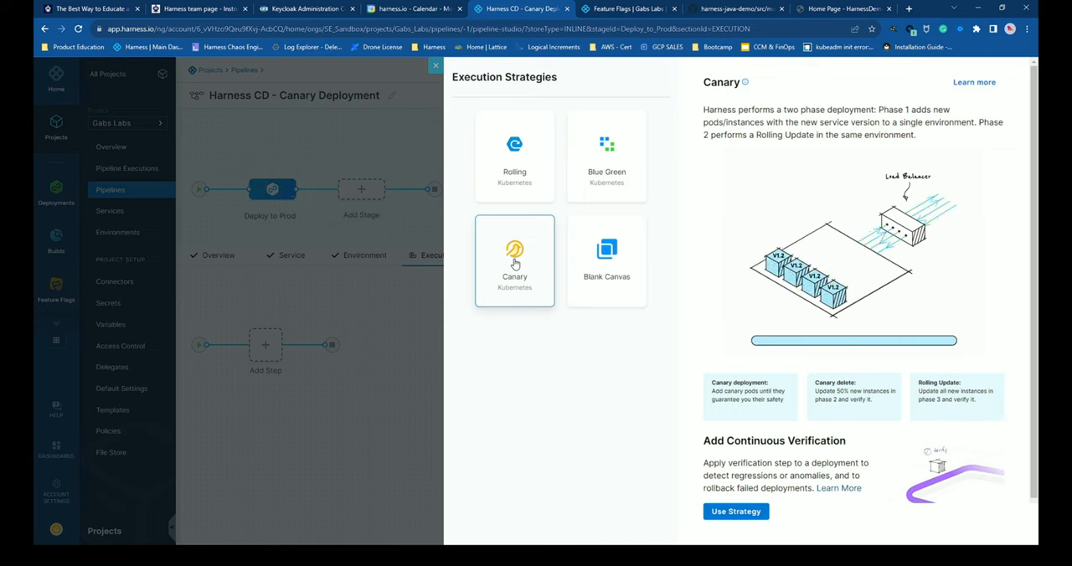
{"action": "mouse_move", "coordinate": [520, 281]}
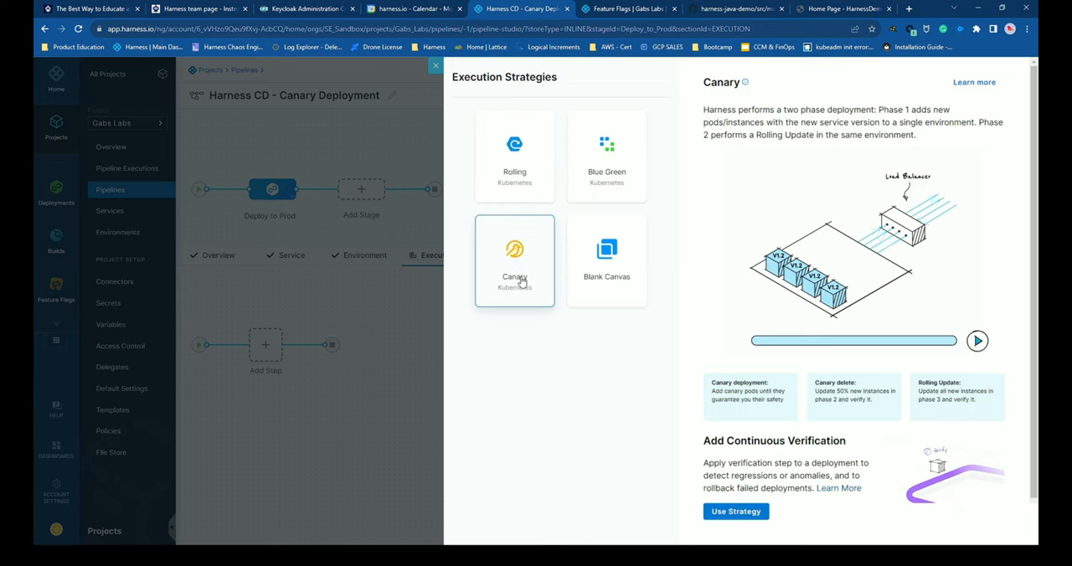
{"action": "mouse_move", "coordinate": [501, 286]}
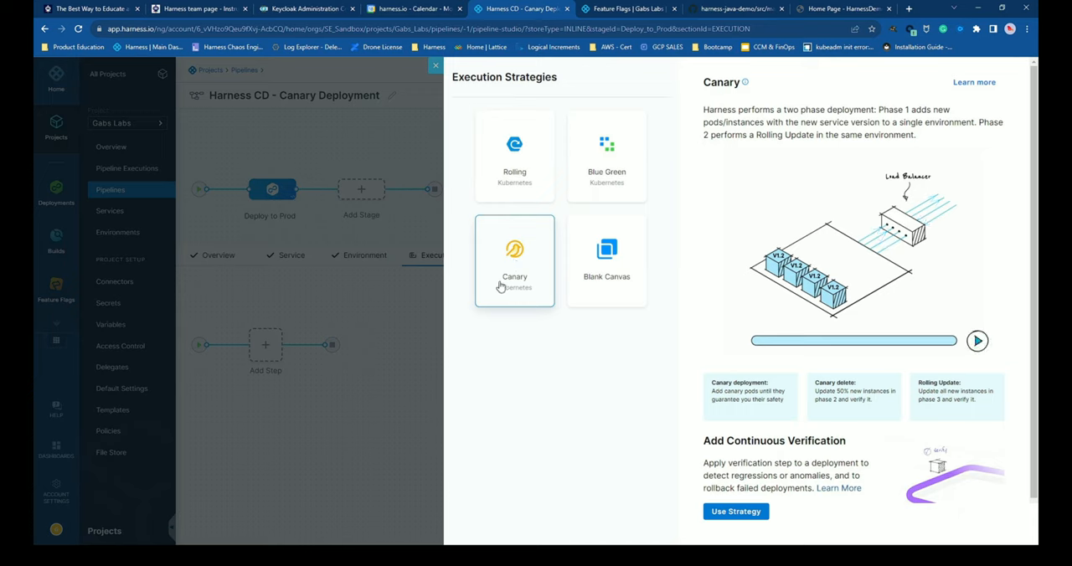
{"action": "mouse_move", "coordinate": [586, 342]}
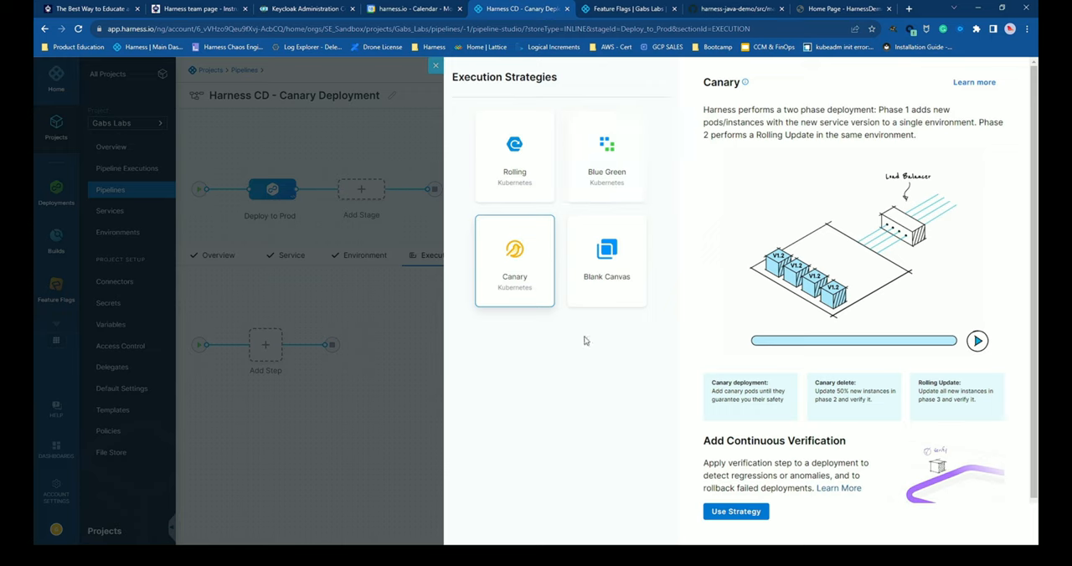
{"action": "mouse_move", "coordinate": [492, 352]}
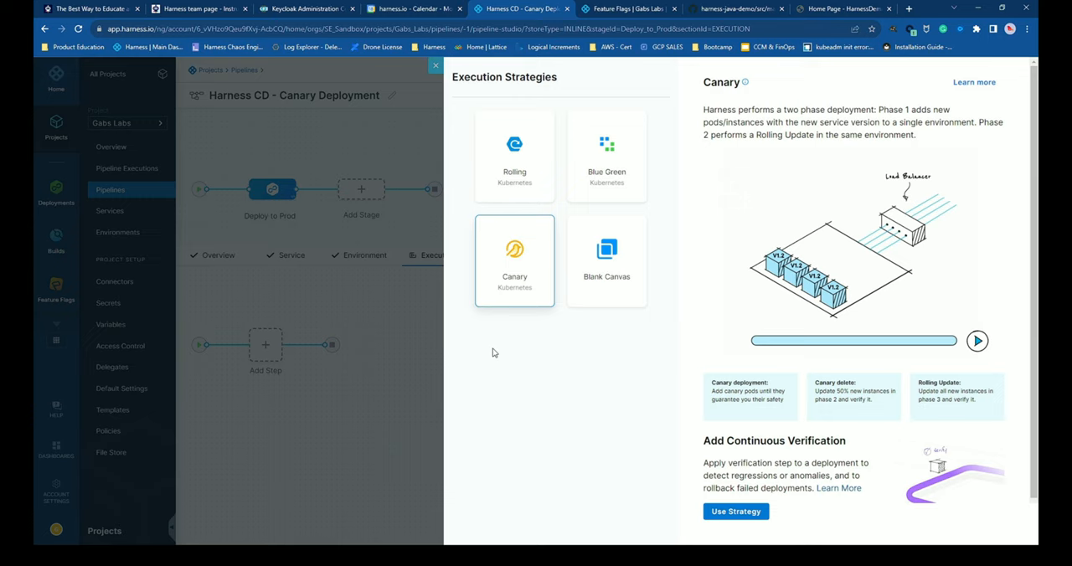
{"action": "mouse_move", "coordinate": [978, 341]}
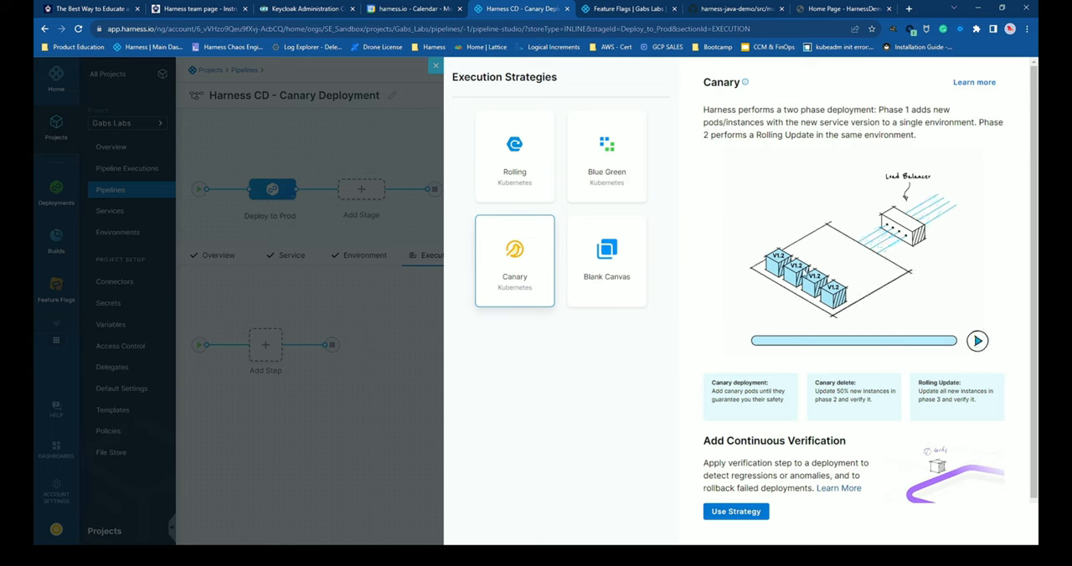
{"action": "mouse_move", "coordinate": [819, 245]}
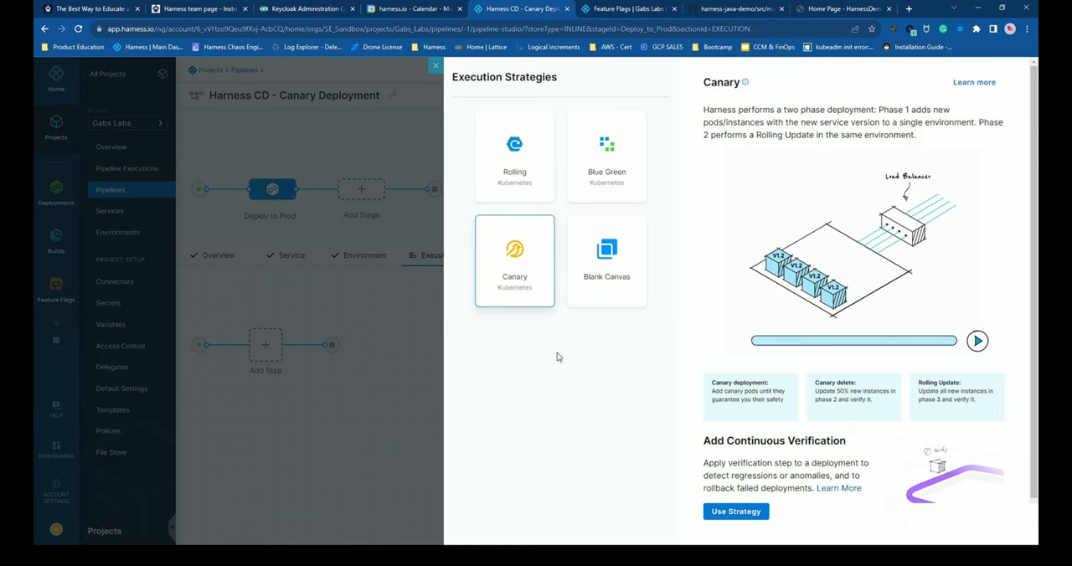
{"action": "mouse_move", "coordinate": [593, 378]}
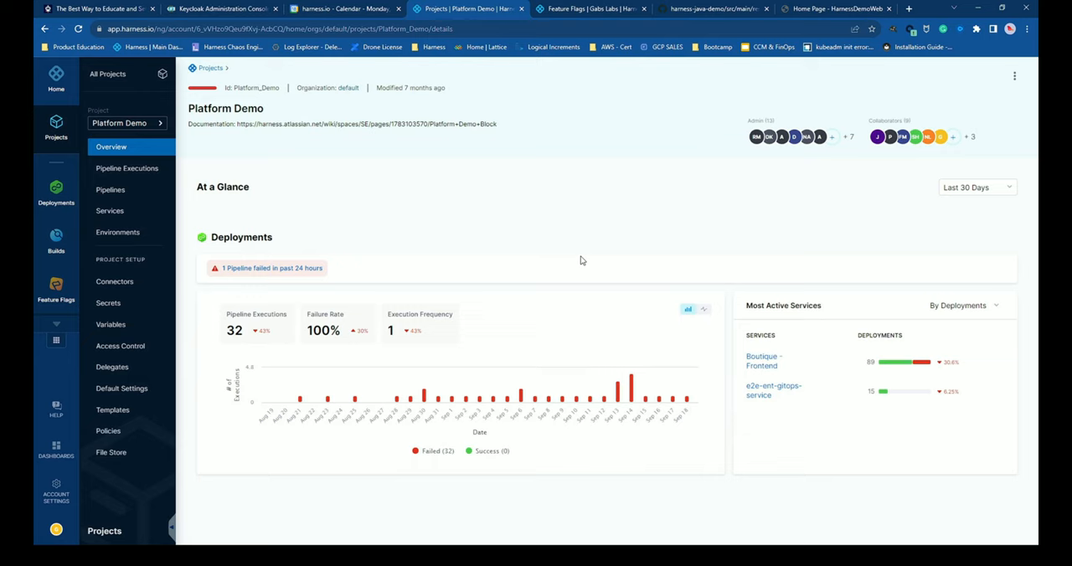
{"action": "mouse_move", "coordinate": [434, 221]}
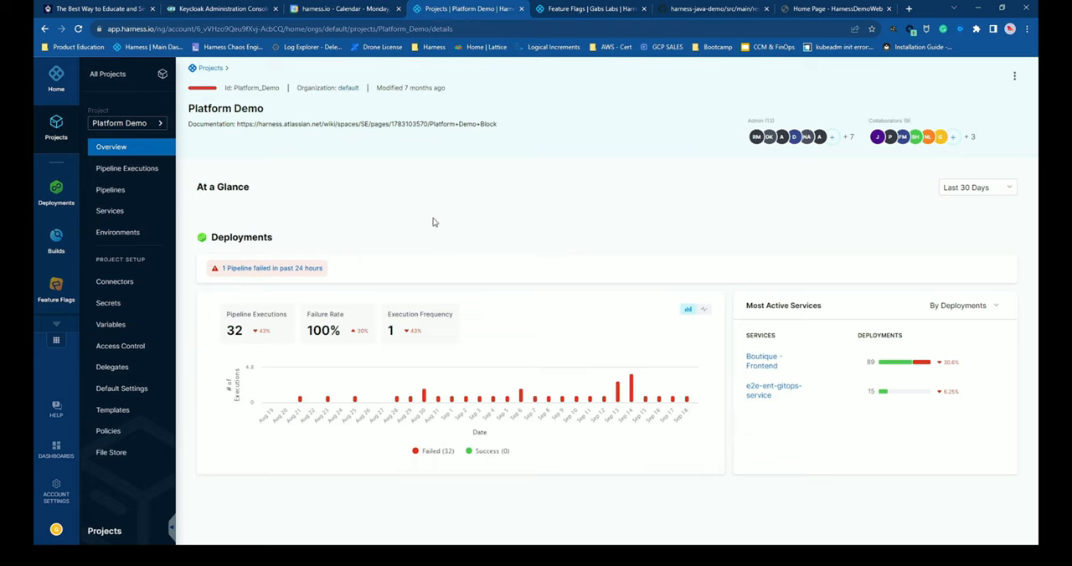
{"action": "mouse_move", "coordinate": [350, 215]}
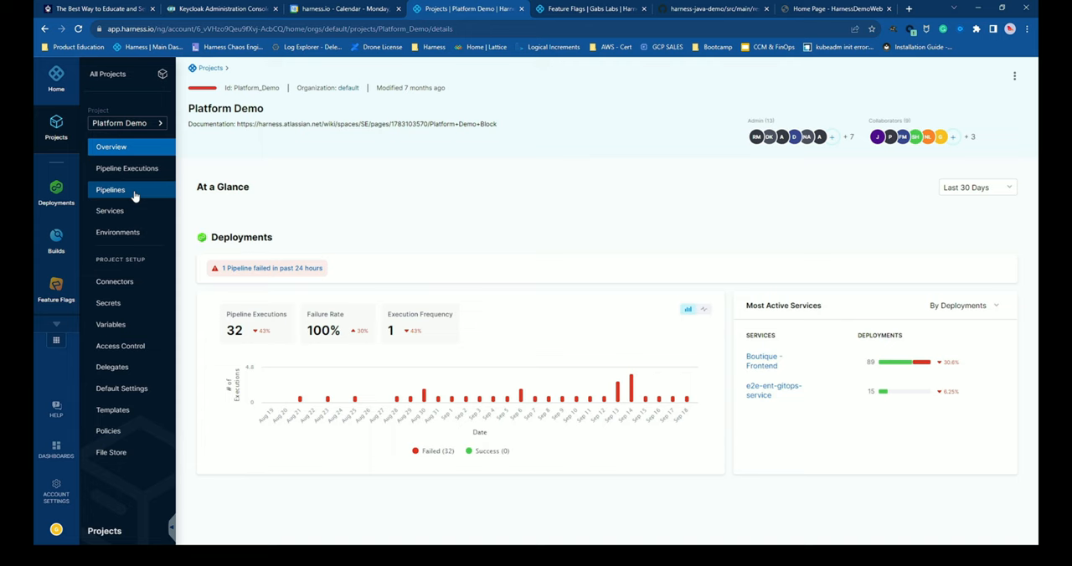
Show the Platform Demo project's Pipelines list with its 14 pipelines
{"action": "left_click", "coordinate": [111, 189]}
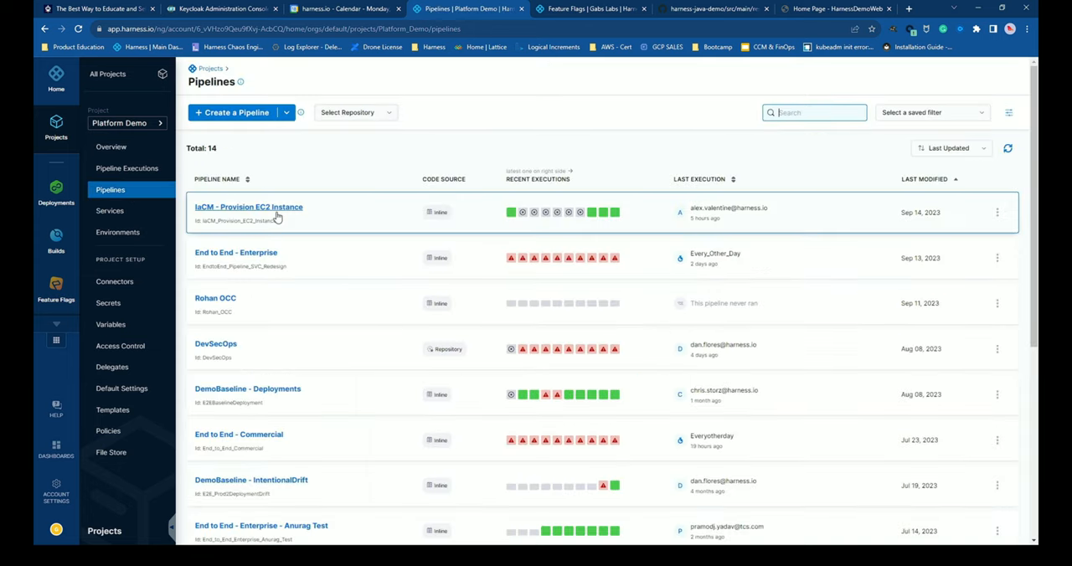
Scroll the pipelines list down toward End to End - Commercial and Google Cloud Functions - Canary
{"action": "scroll", "scroll_direction": "down", "scroll_amount": 3}
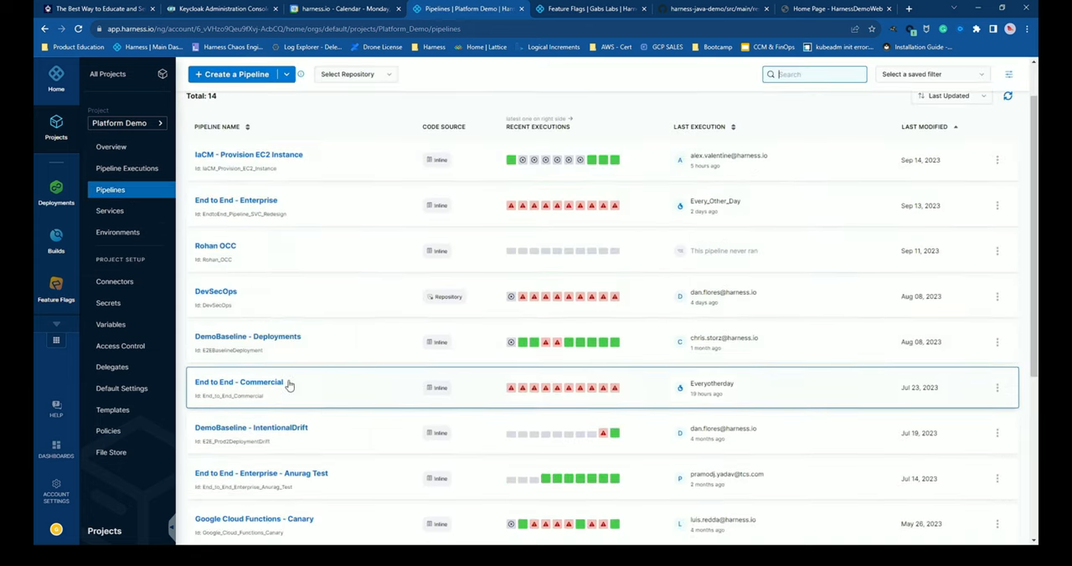
{"action": "mouse_move", "coordinate": [613, 388]}
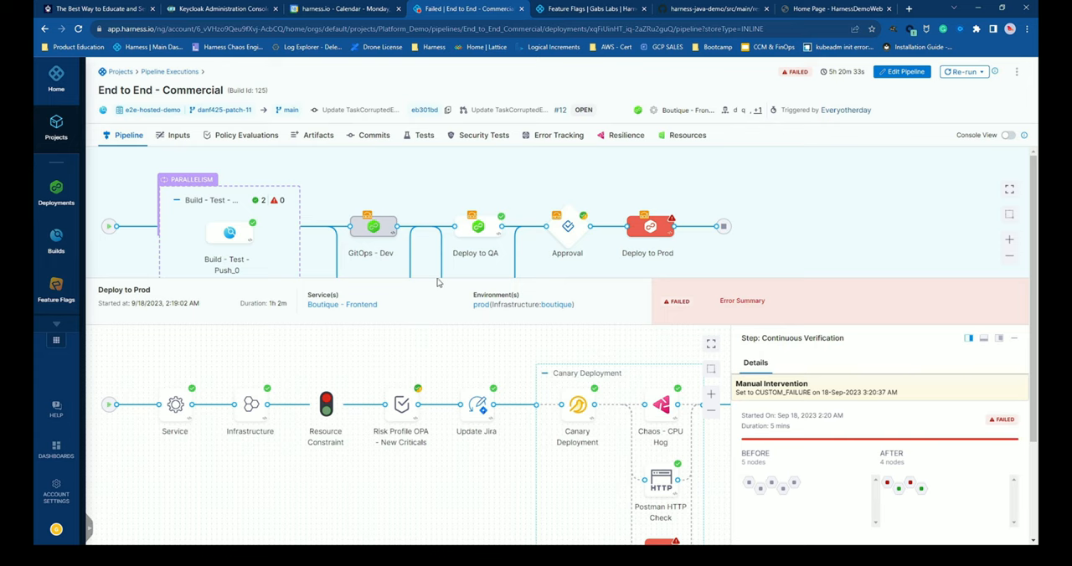
Expand the graph, inspect Deploy to Prod's steps and view the Continuous Verification details with unhealthy metrics
{"action": "left_click", "coordinate": [174, 199]}
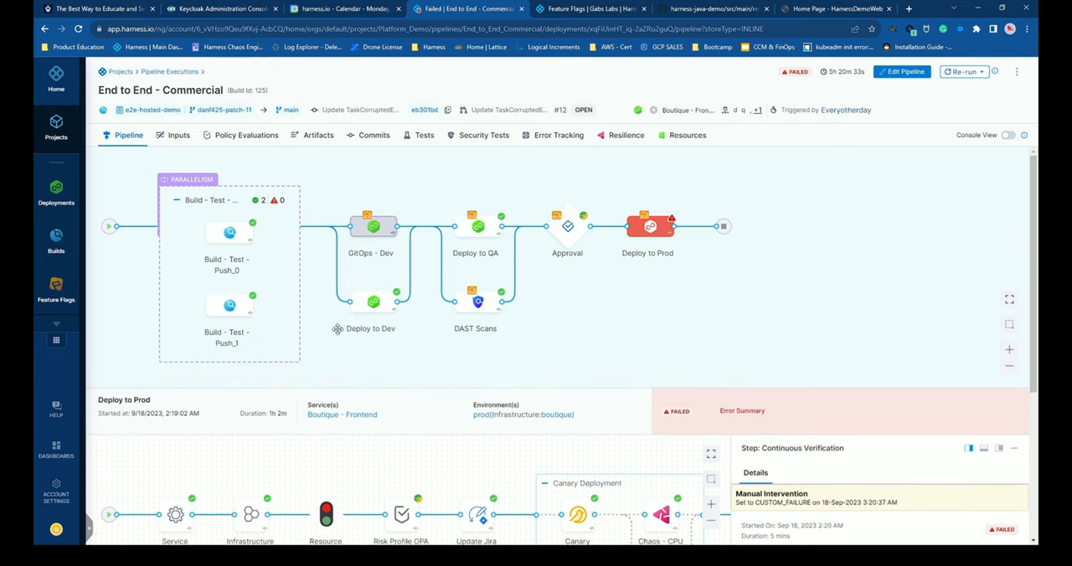
{"action": "mouse_move", "coordinate": [500, 351]}
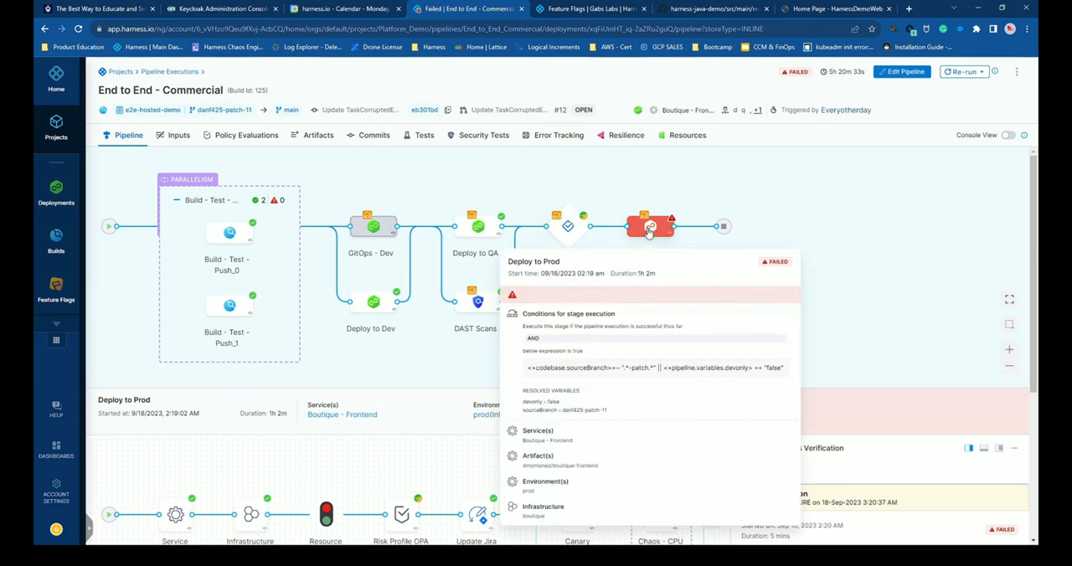
{"action": "left_click", "coordinate": [635, 284]}
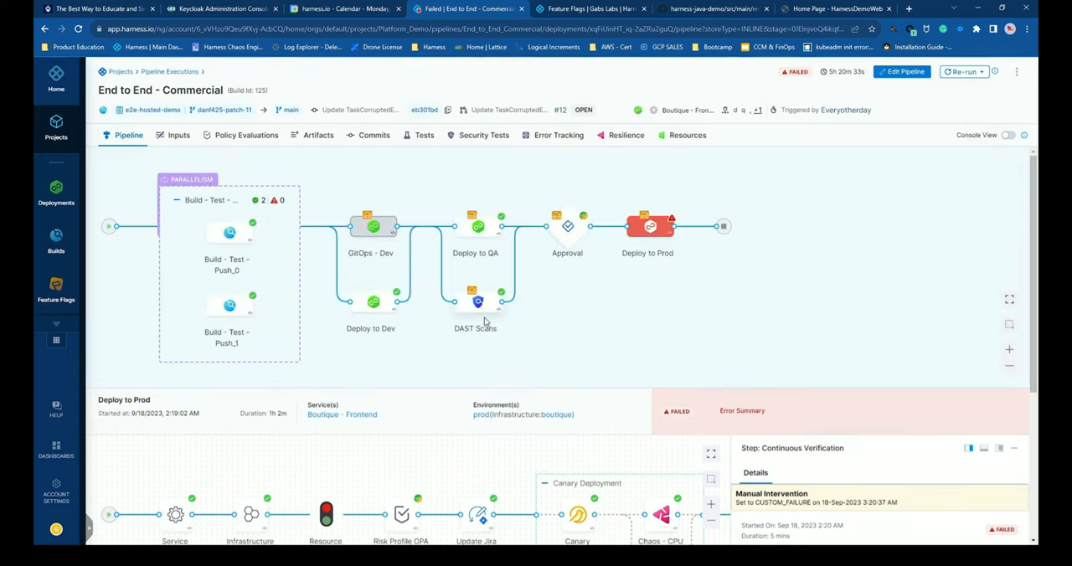
{"action": "scroll", "scroll_direction": "down", "scroll_amount": 3}
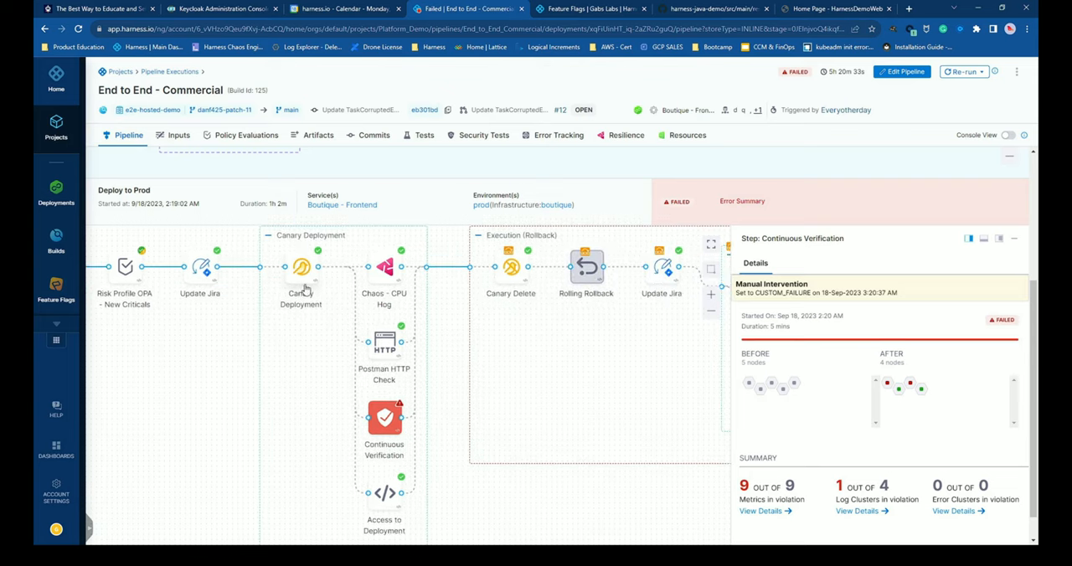
{"action": "mouse_move", "coordinate": [302, 267]}
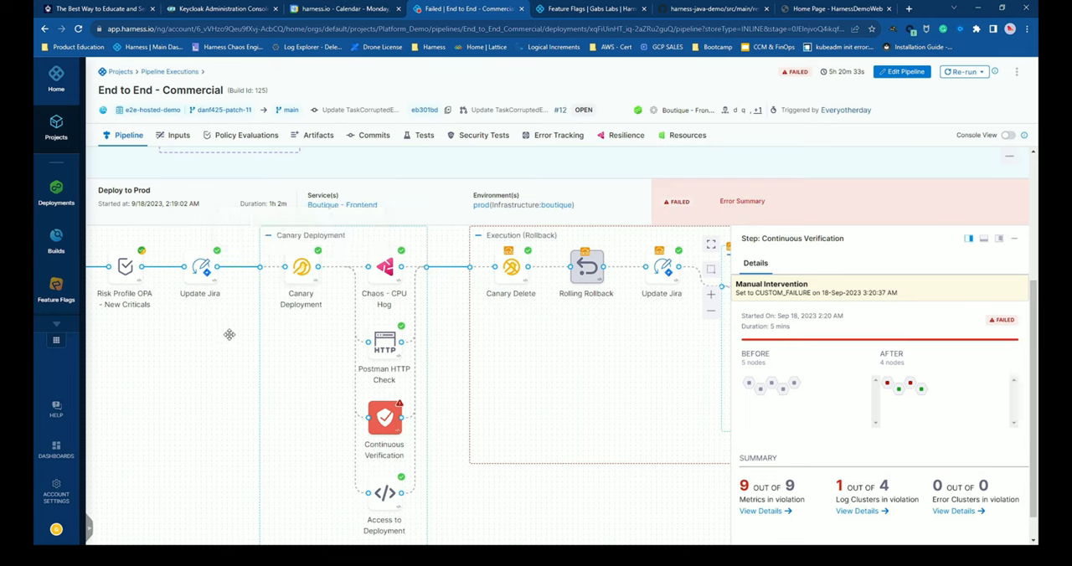
{"action": "mouse_move", "coordinate": [348, 473]}
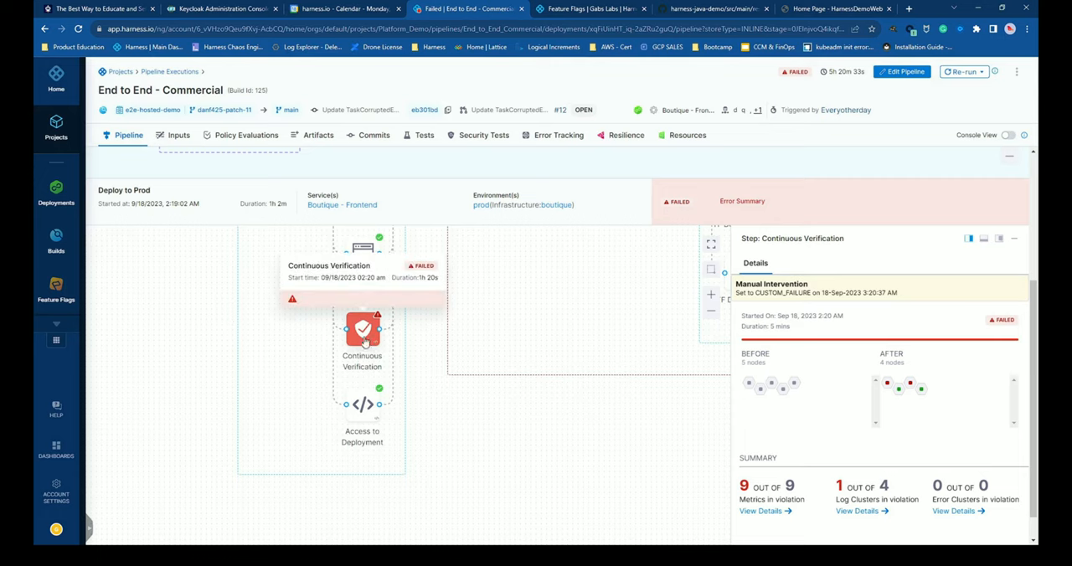
{"action": "scroll", "scroll_direction": "down", "scroll_amount": 3}
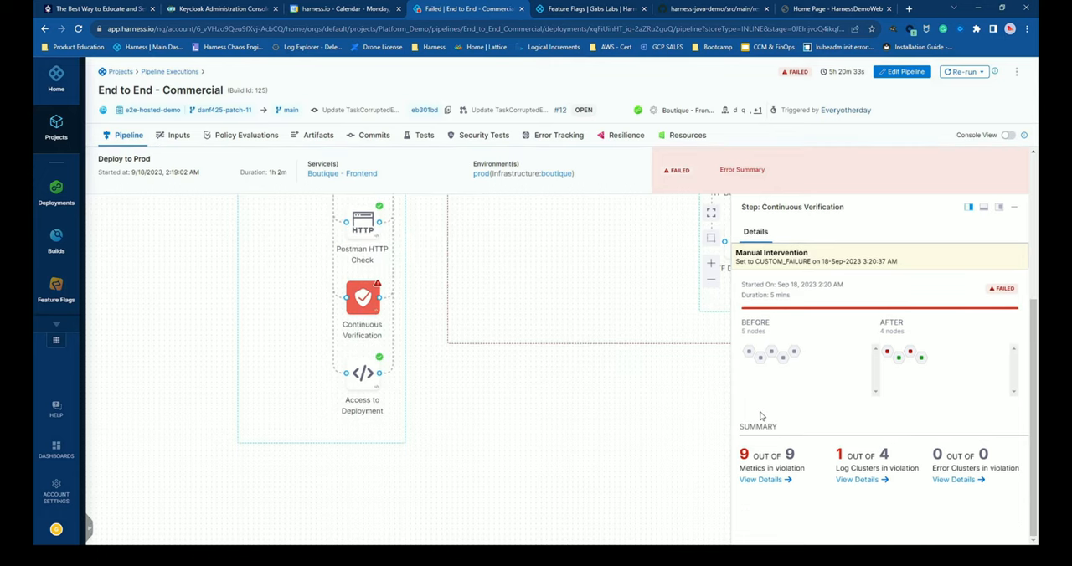
{"action": "mouse_move", "coordinate": [362, 298]}
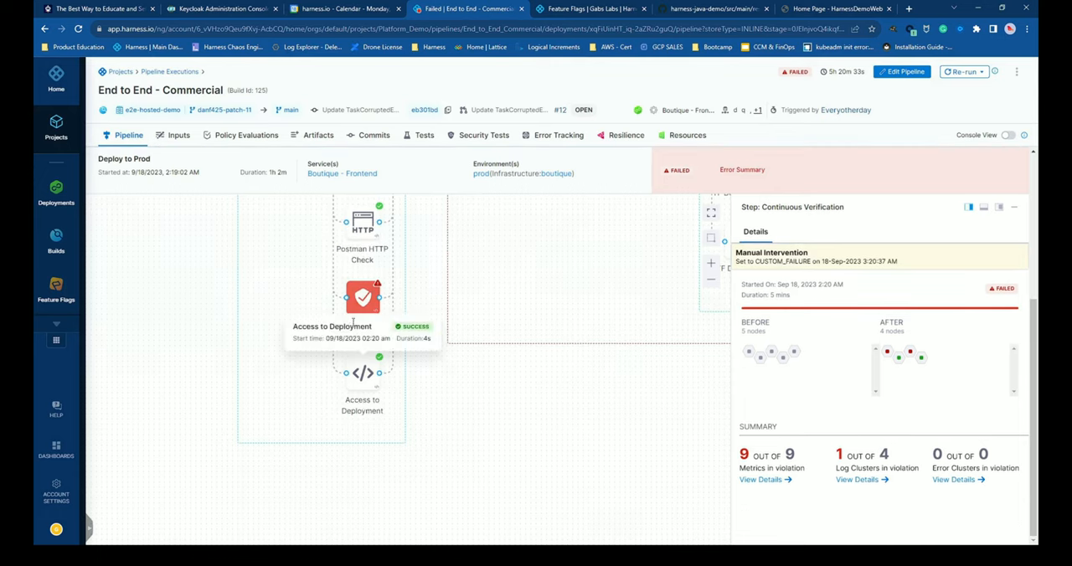
{"action": "left_click", "coordinate": [1008, 134]}
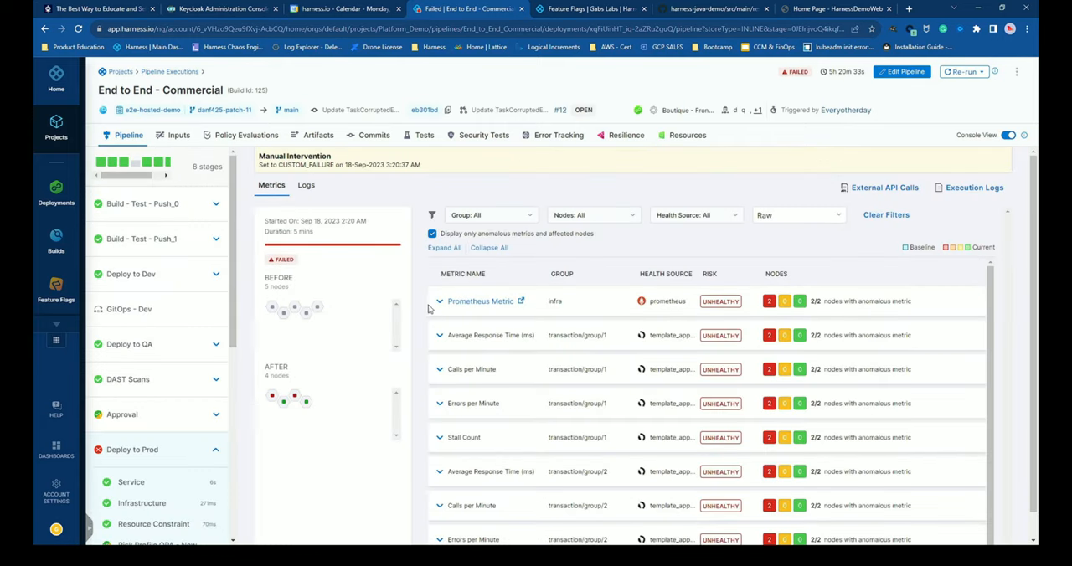
{"action": "mouse_move", "coordinate": [722, 349]}
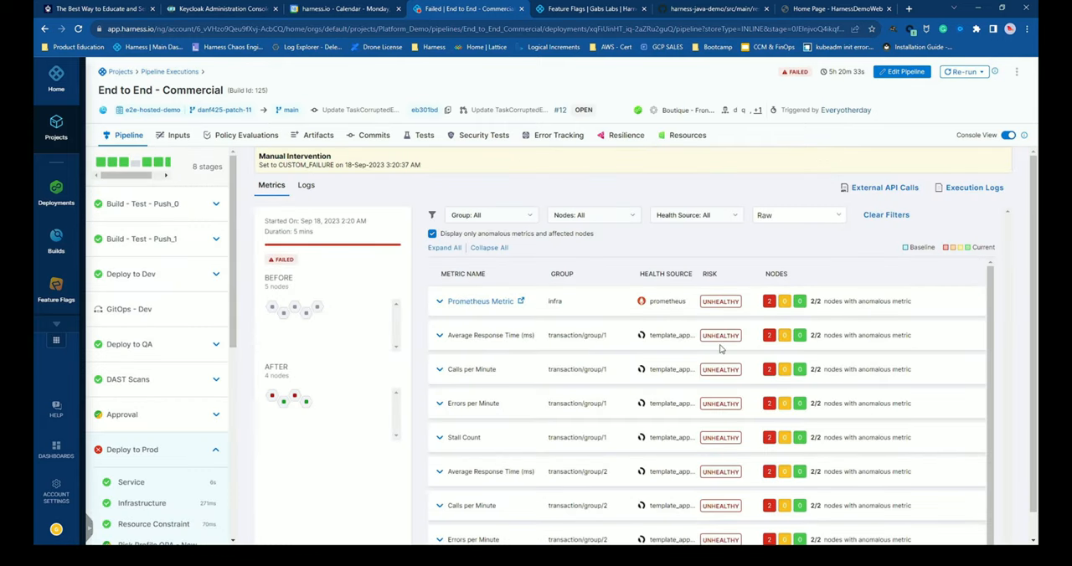
Review the execution steps, then turn off Console View to show the Deploy to Prod pipeline graph
{"action": "scroll", "scroll_direction": "up", "scroll_amount": 3}
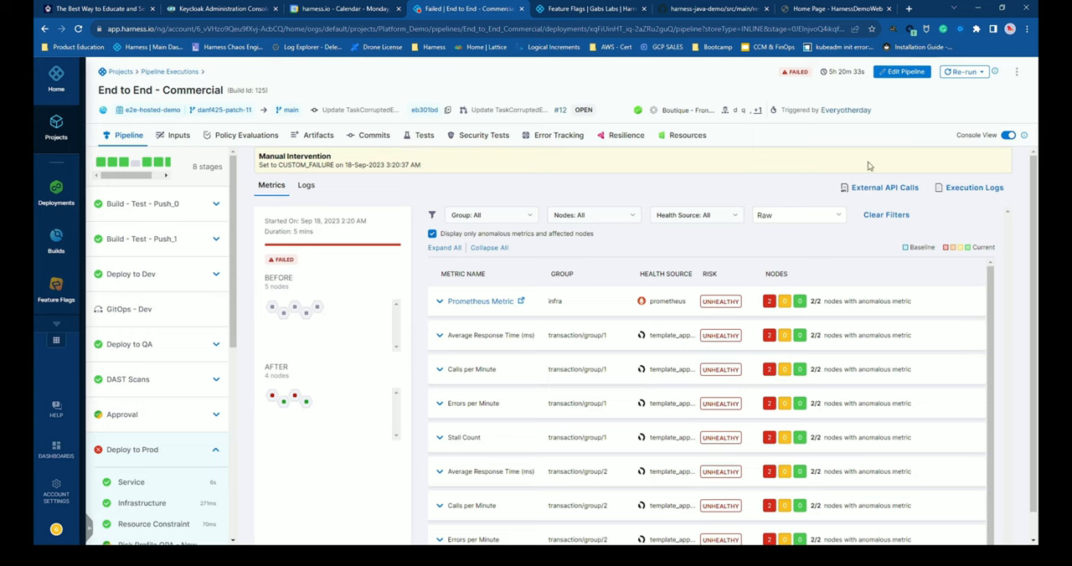
{"action": "scroll", "scroll_direction": "down", "scroll_amount": 3}
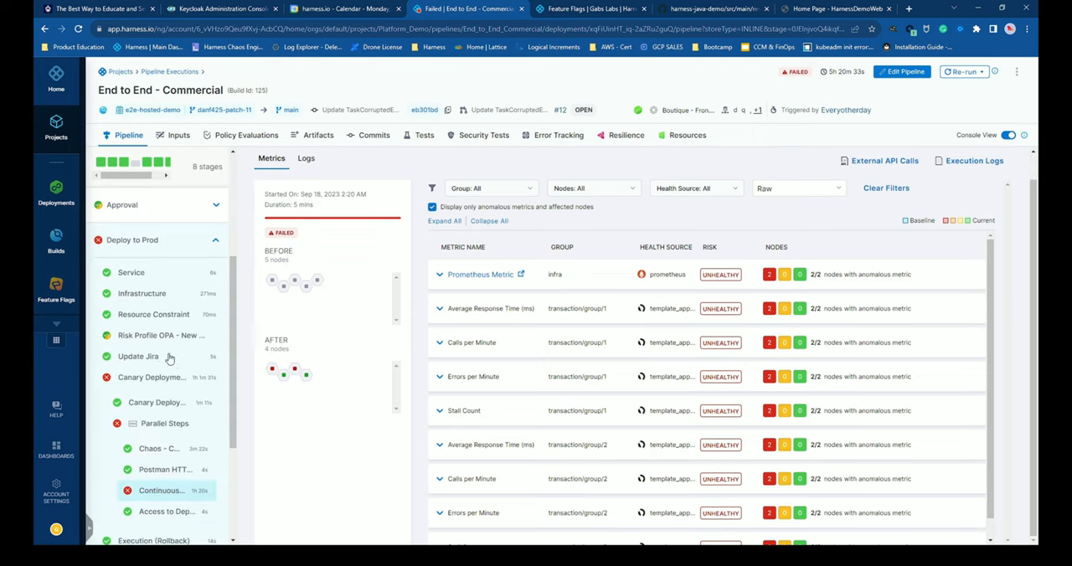
{"action": "scroll", "scroll_direction": "down", "scroll_amount": 3}
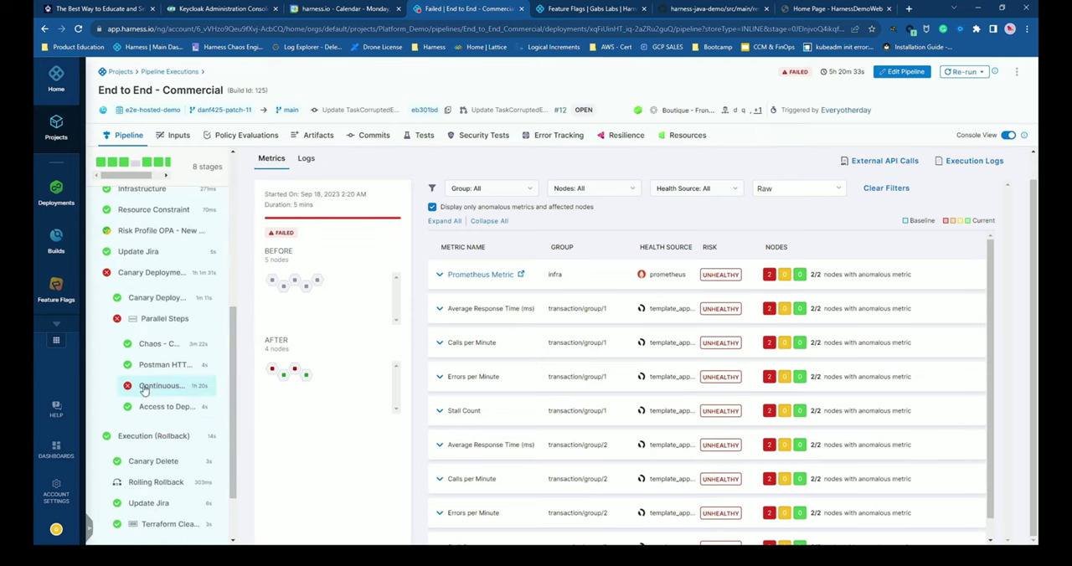
{"action": "mouse_move", "coordinate": [161, 385]}
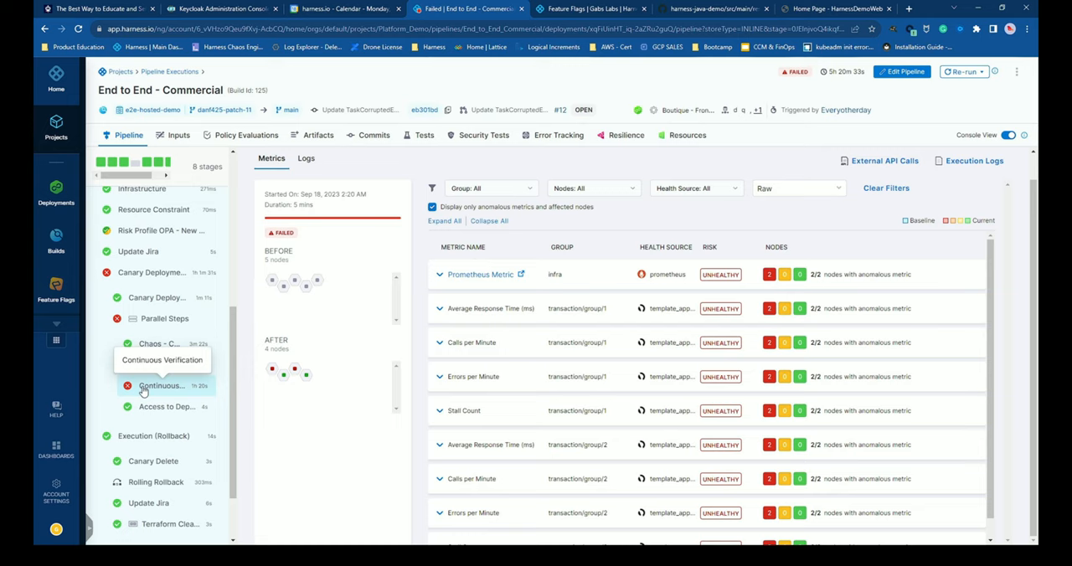
{"action": "scroll", "scroll_direction": "down", "scroll_amount": 3}
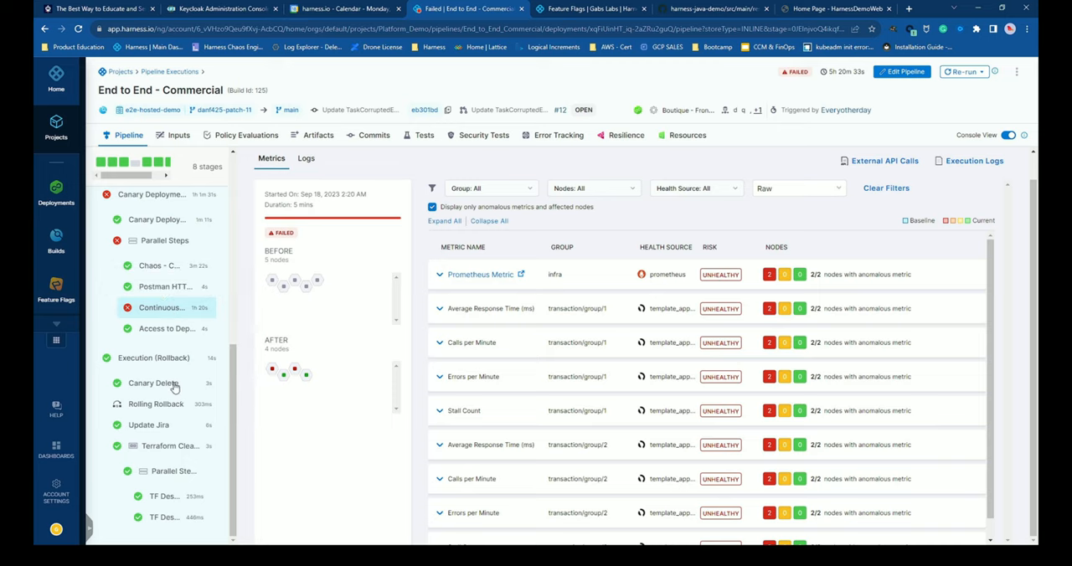
{"action": "mouse_move", "coordinate": [1010, 146]}
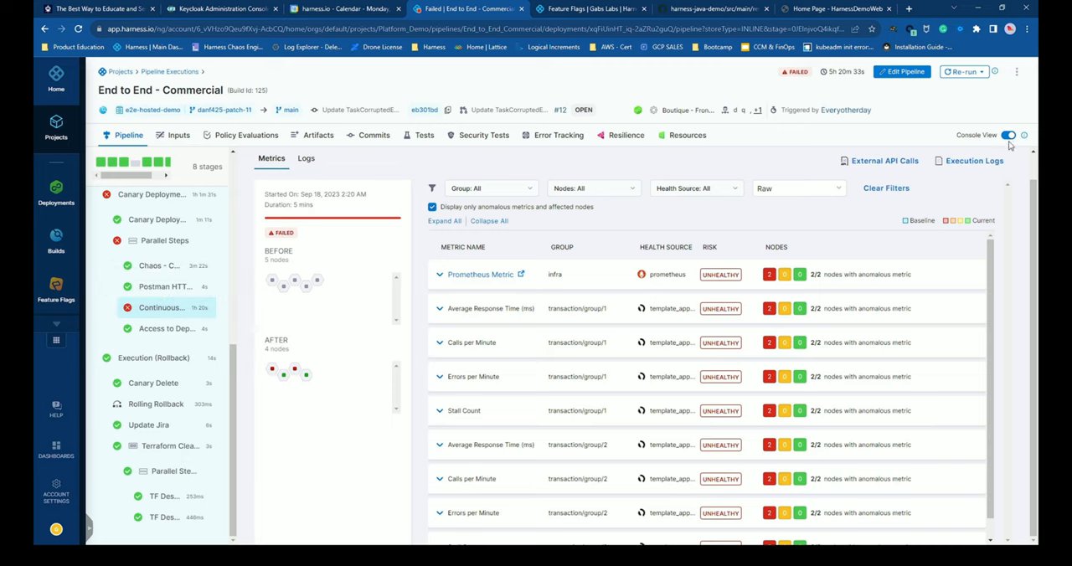
{"action": "left_click", "coordinate": [1008, 134]}
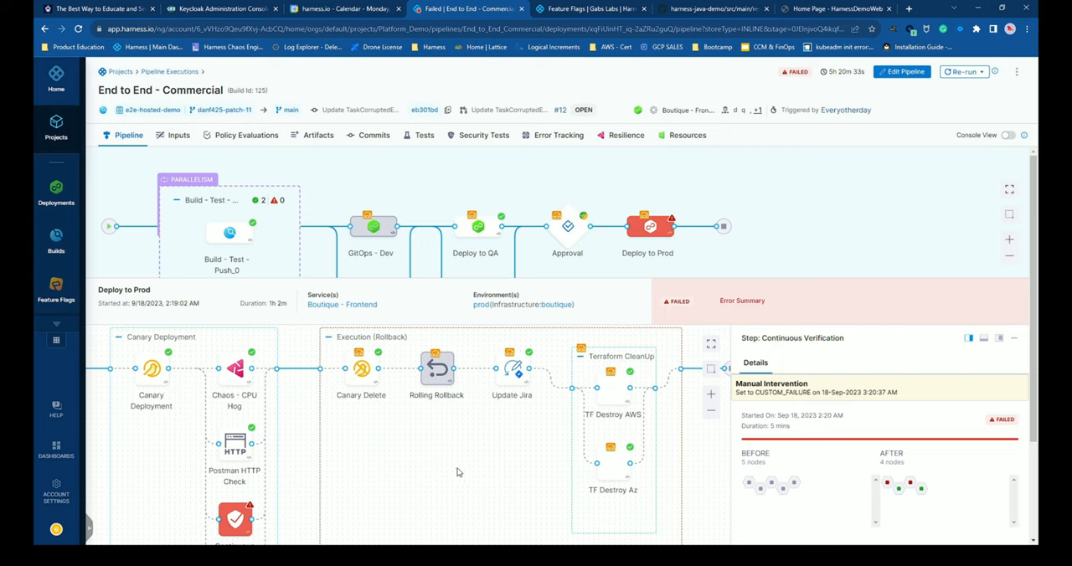
{"action": "mouse_move", "coordinate": [422, 427]}
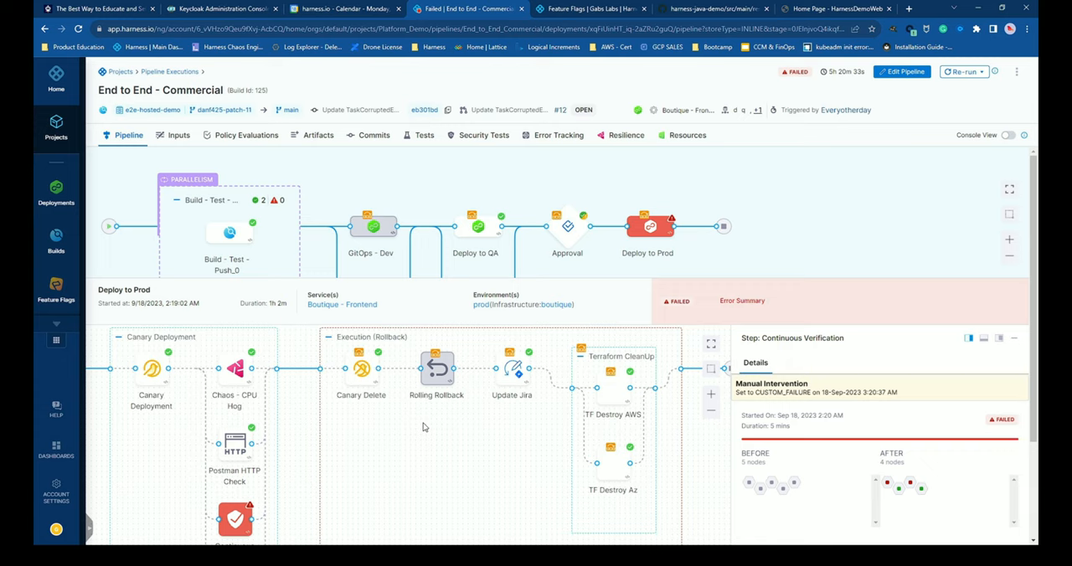
{"action": "mouse_move", "coordinate": [305, 409]}
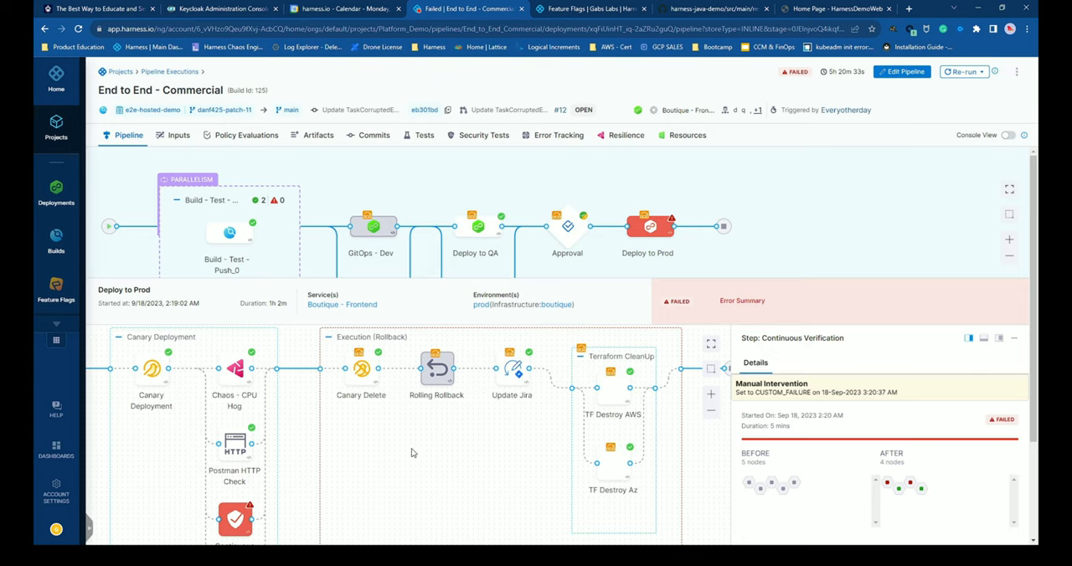
{"action": "mouse_move", "coordinate": [385, 486]}
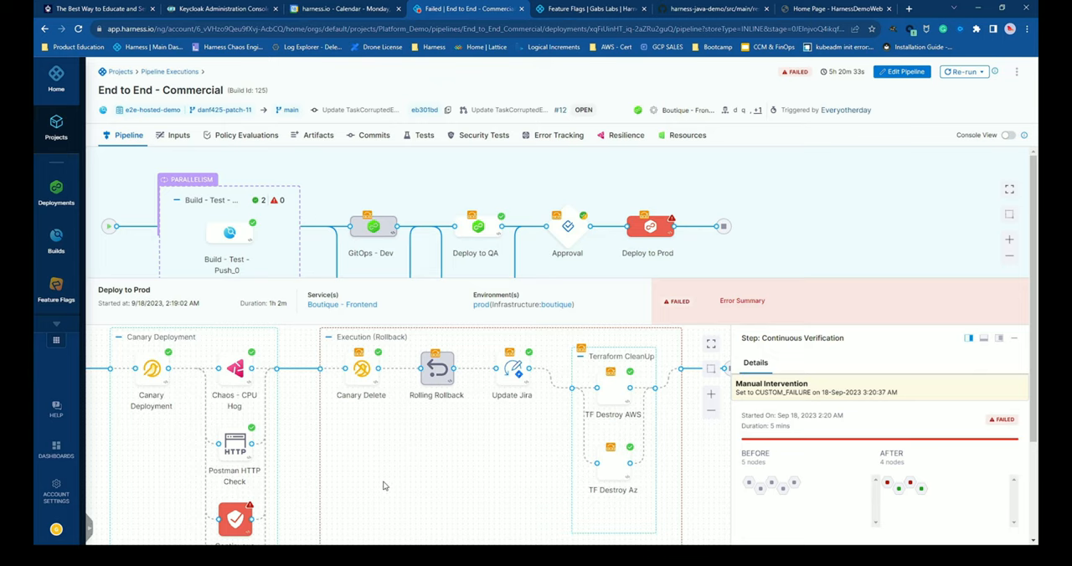
{"action": "scroll", "scroll_direction": "down", "scroll_amount": 3}
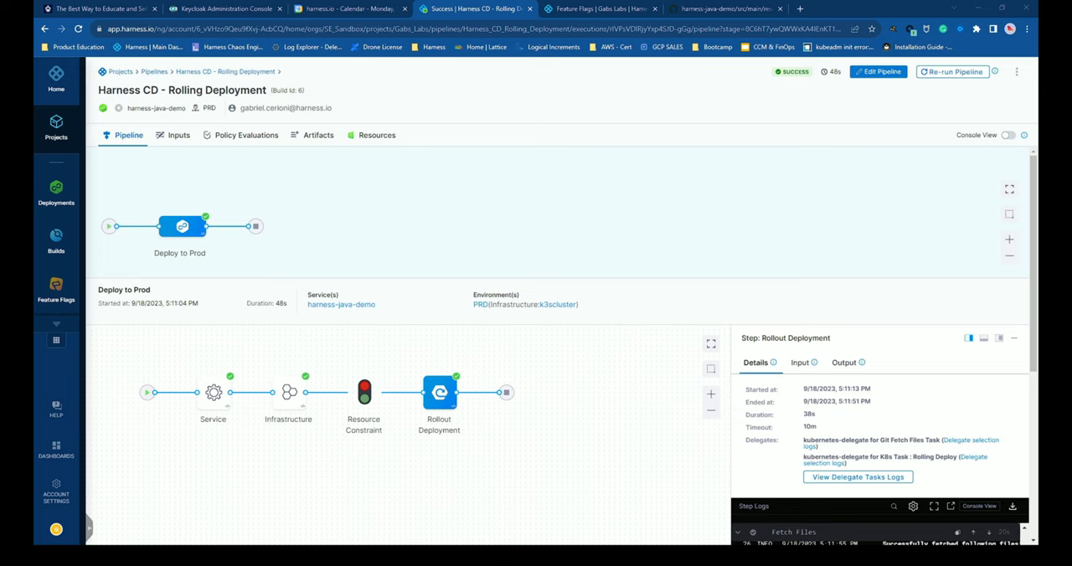
{"action": "mouse_move", "coordinate": [678, 364]}
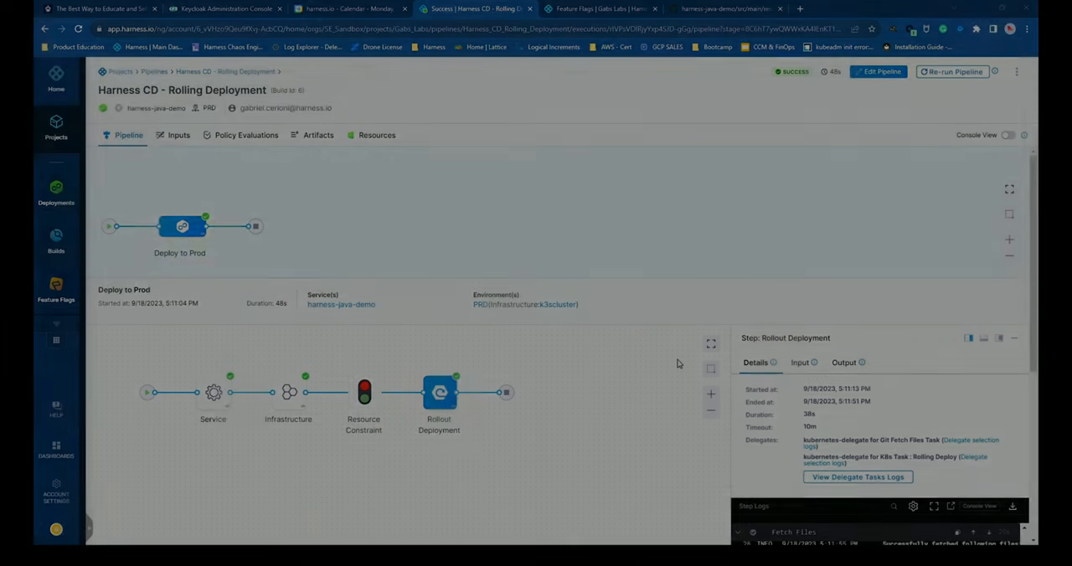
Review the Gabs Labs feature flags list, then switch to the deployed Harness Demo Web app
{"action": "left_click", "coordinate": [56, 288]}
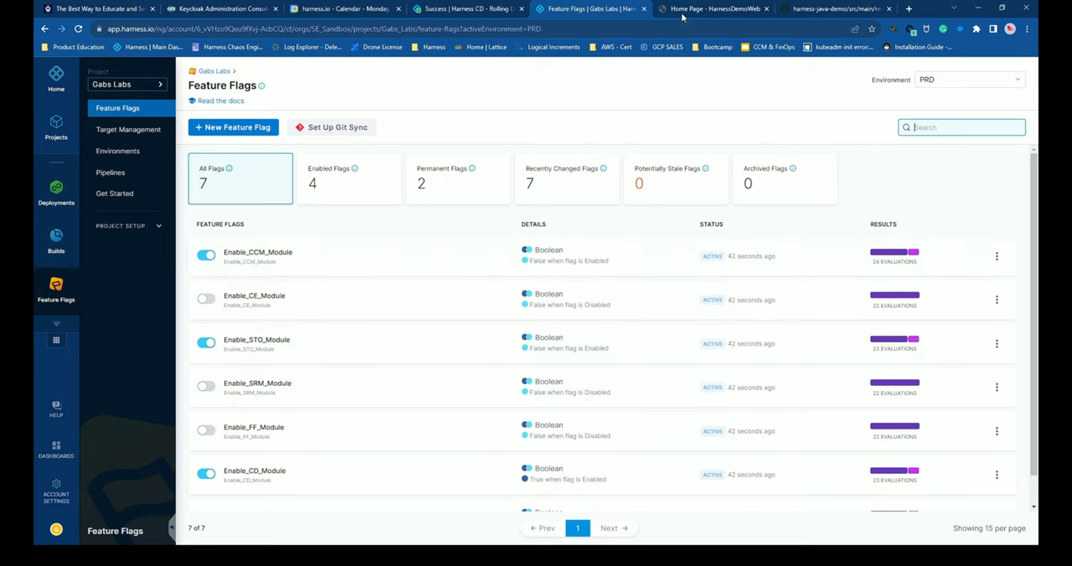
{"action": "left_click", "coordinate": [712, 9]}
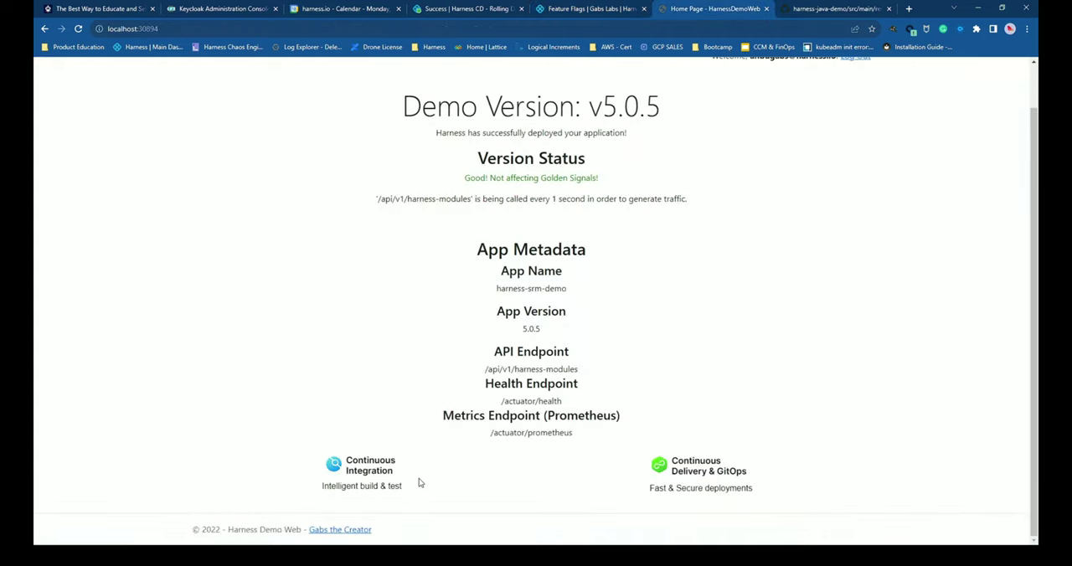
{"action": "mouse_move", "coordinate": [746, 477]}
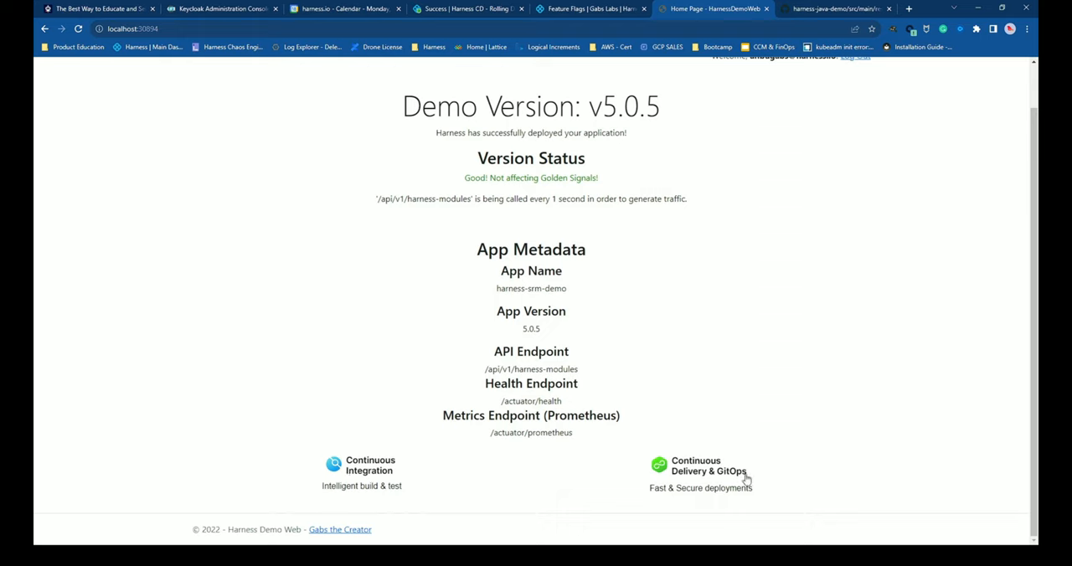
{"action": "mouse_move", "coordinate": [449, 472]}
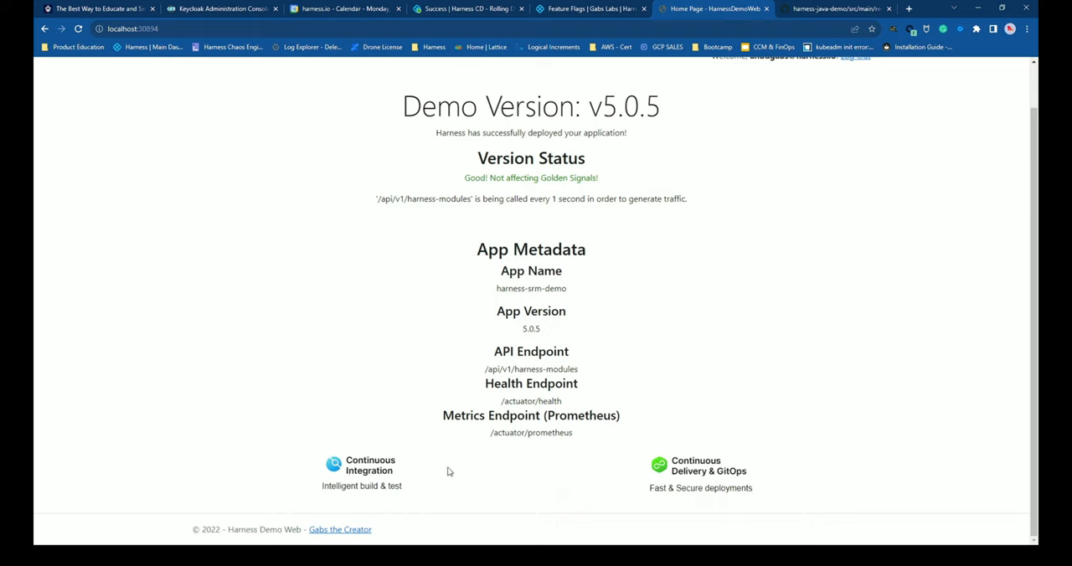
{"action": "mouse_move", "coordinate": [543, 153]}
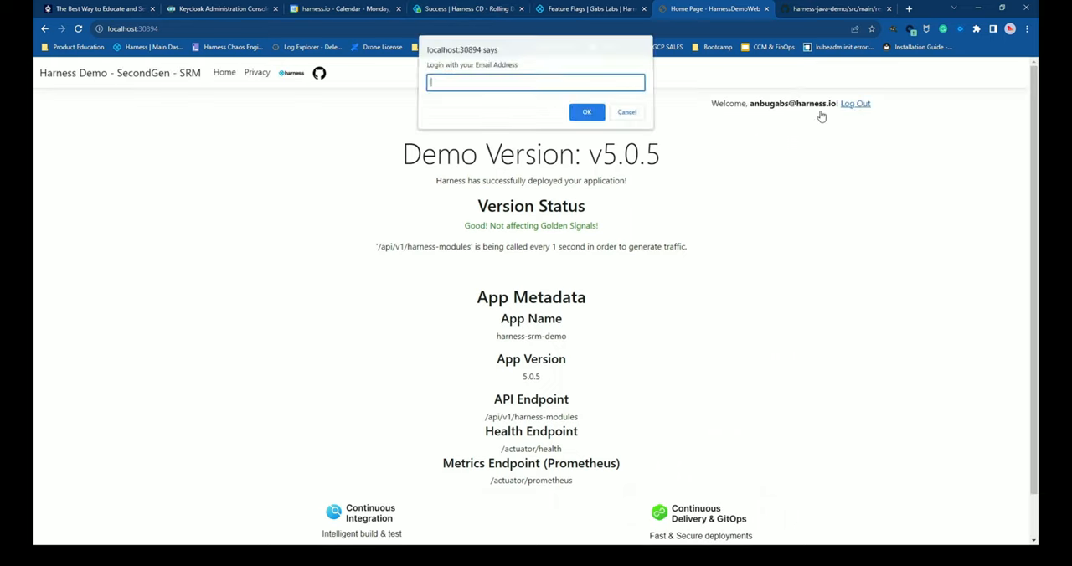
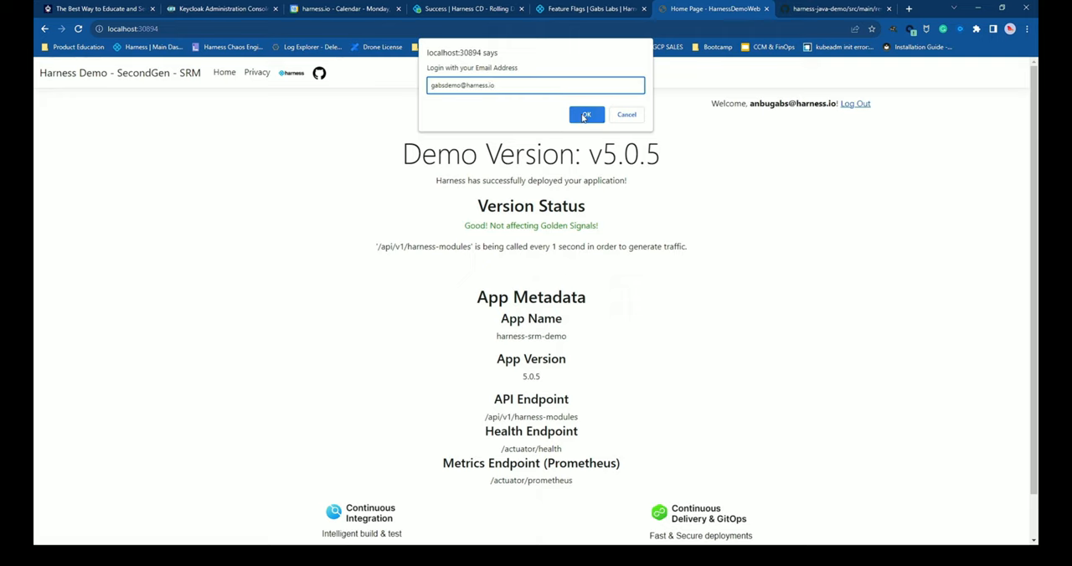
{"action": "left_click", "coordinate": [587, 114]}
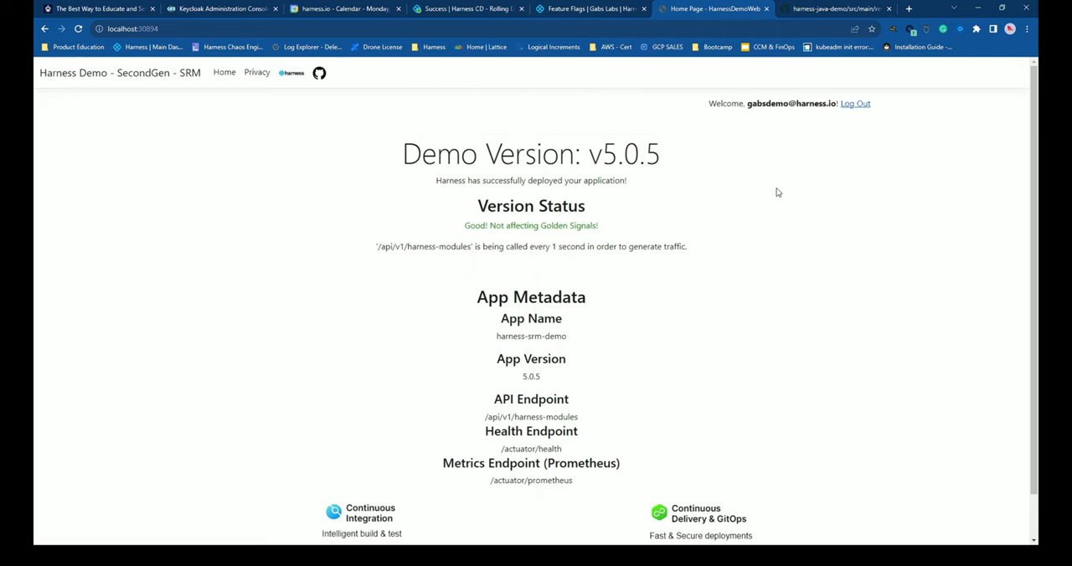
{"action": "mouse_move", "coordinate": [854, 534]}
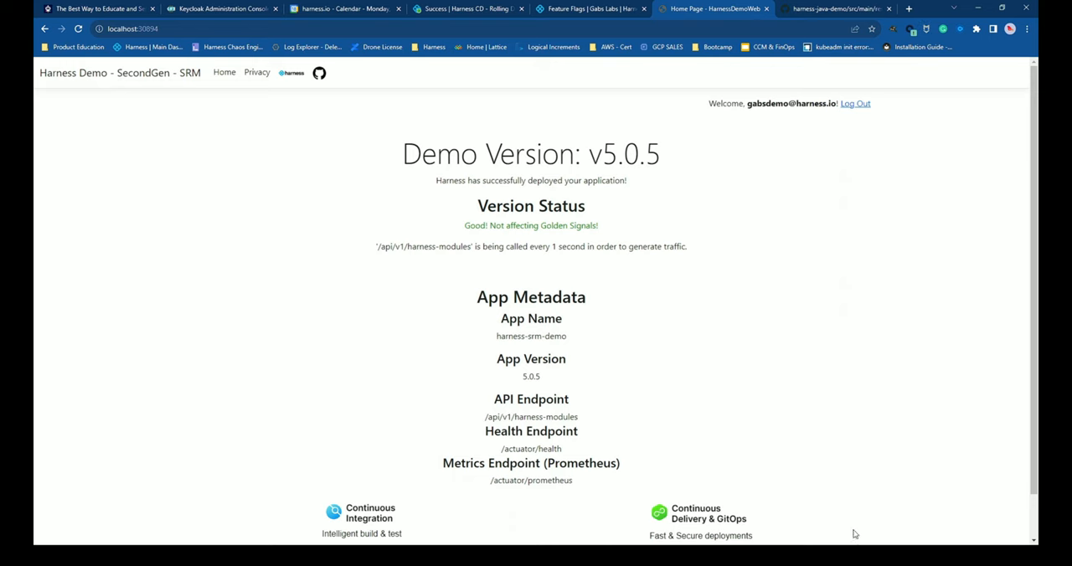
{"action": "mouse_move", "coordinate": [766, 425]}
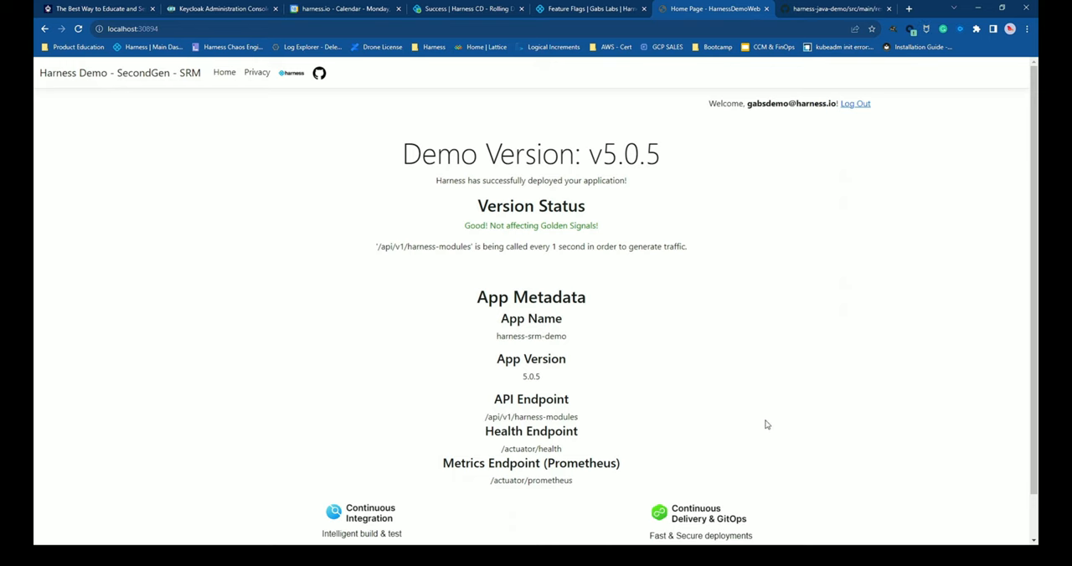
{"action": "key", "text": "F12"}
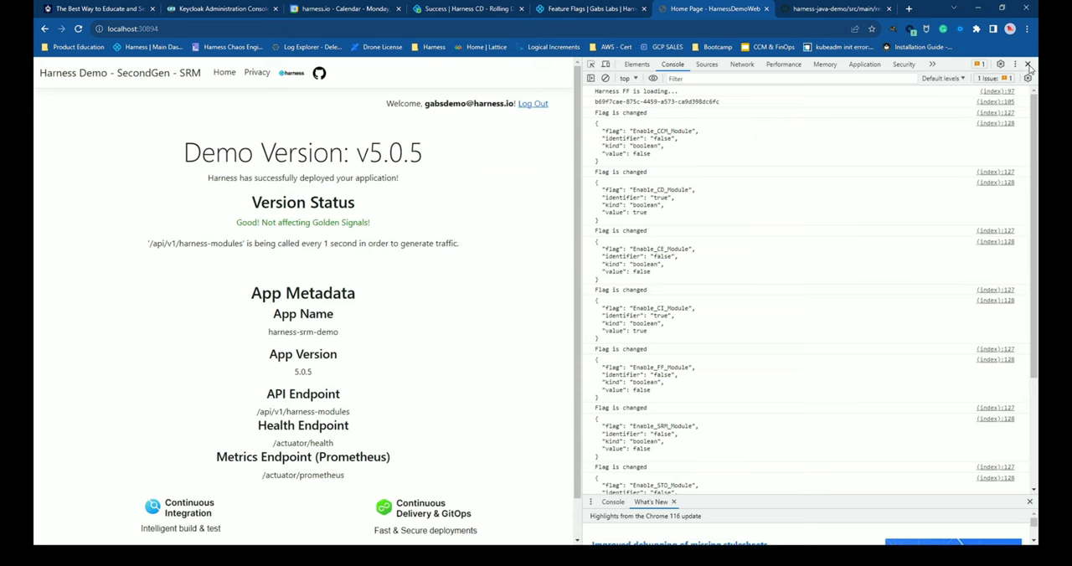
Close DevTools and return to the Gabs Labs PRD feature flags list in Harness
{"action": "left_click", "coordinate": [1026, 64]}
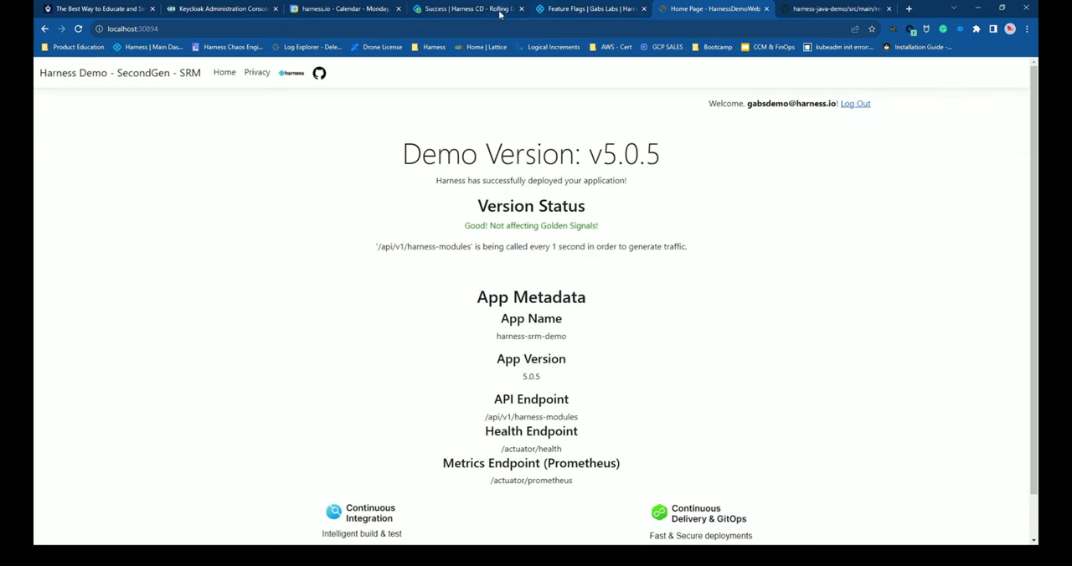
{"action": "left_click", "coordinate": [467, 8]}
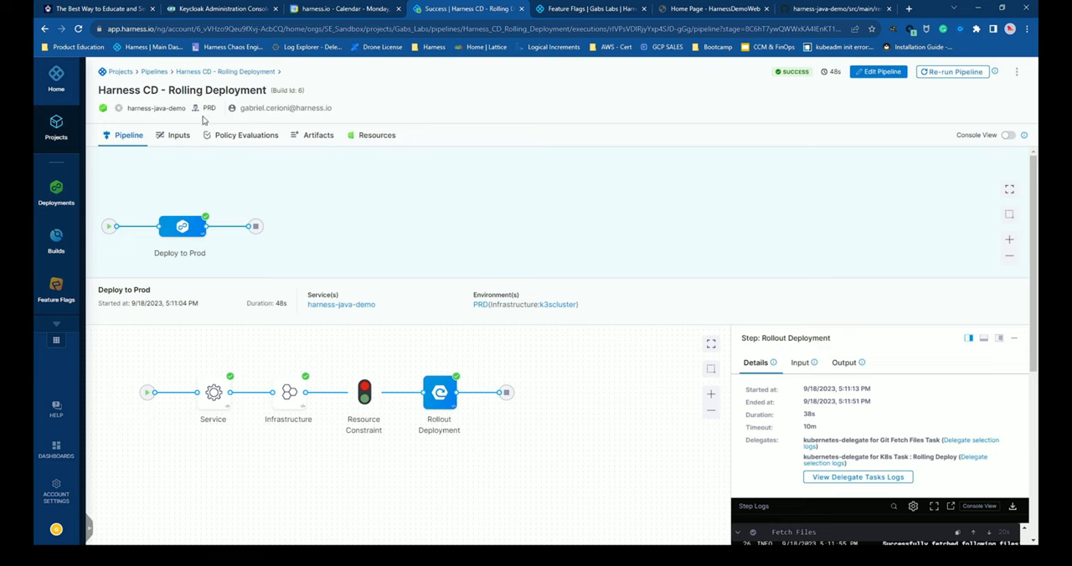
{"action": "left_click", "coordinate": [55, 288]}
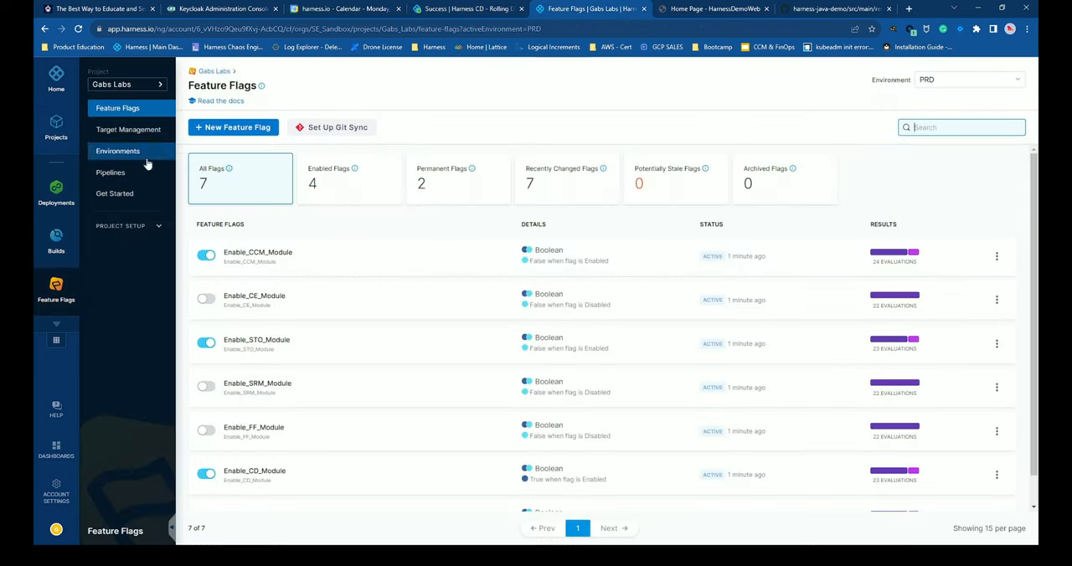
Glance at the project's Environments, return to the flags list, then check the demo app home page
{"action": "left_click", "coordinate": [117, 151]}
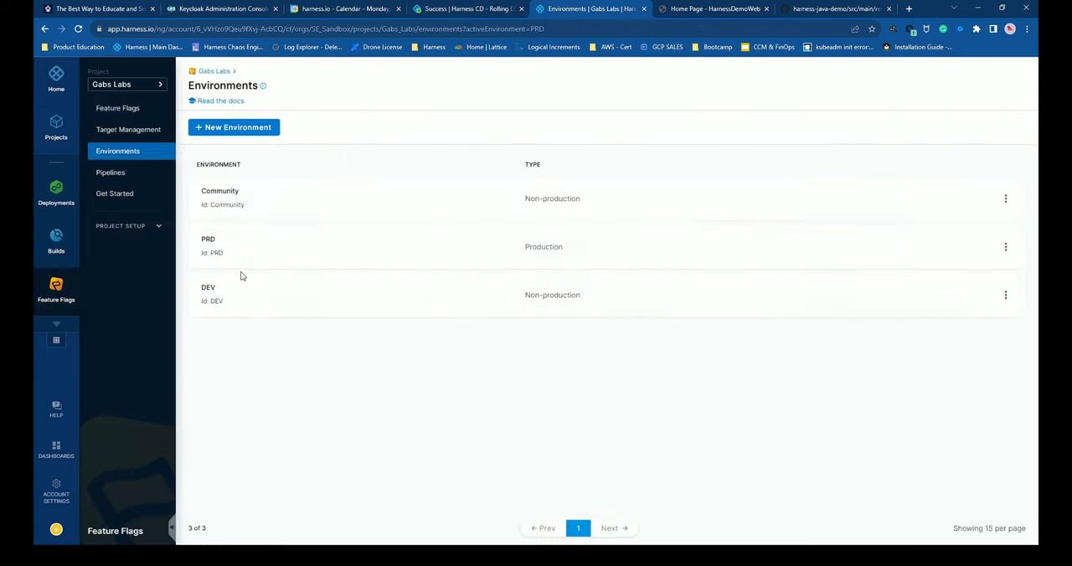
{"action": "mouse_move", "coordinate": [127, 130]}
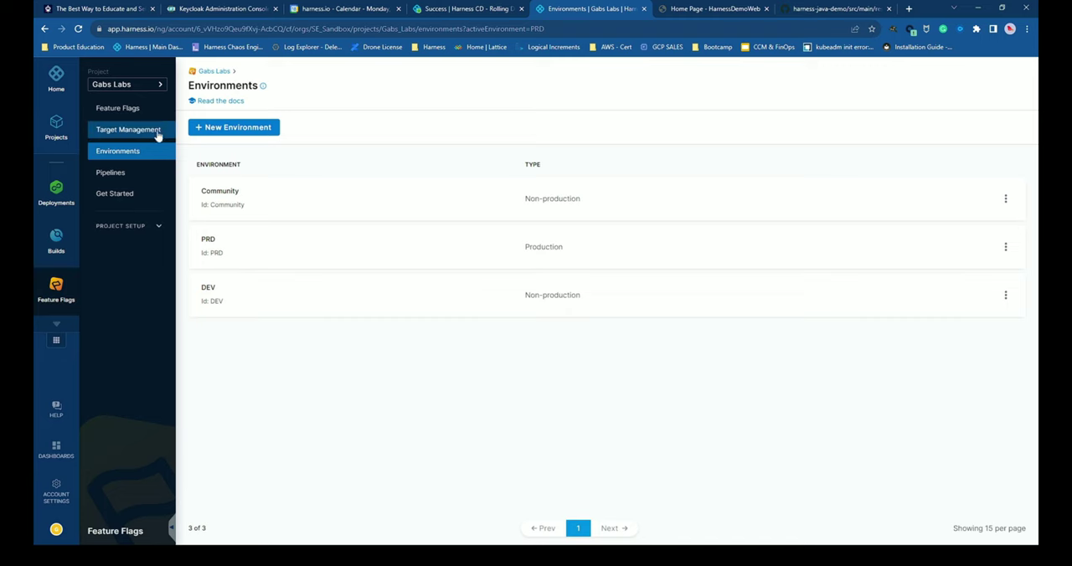
{"action": "mouse_move", "coordinate": [141, 103]}
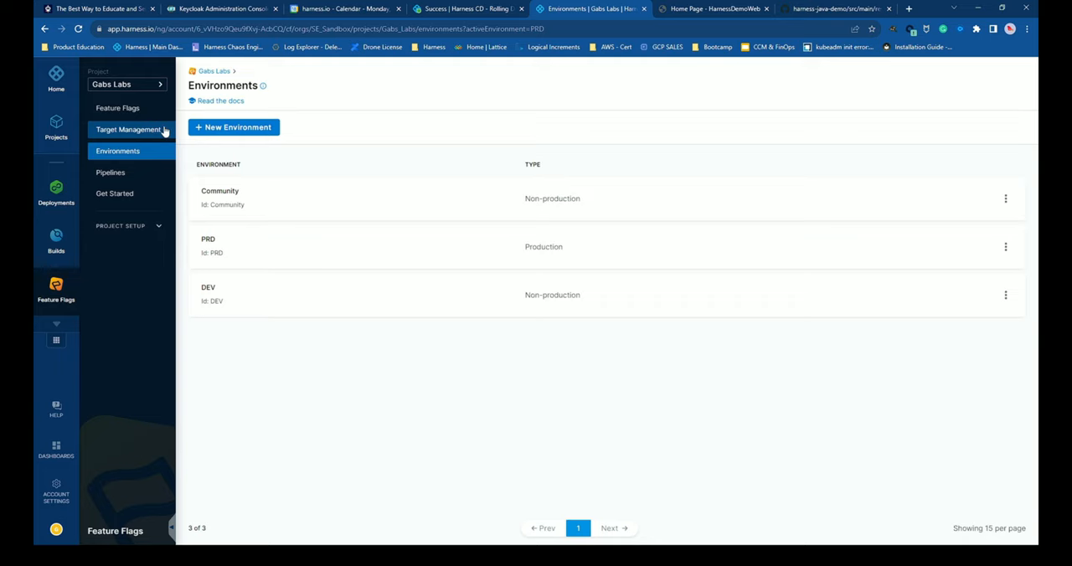
{"action": "mouse_move", "coordinate": [118, 108]}
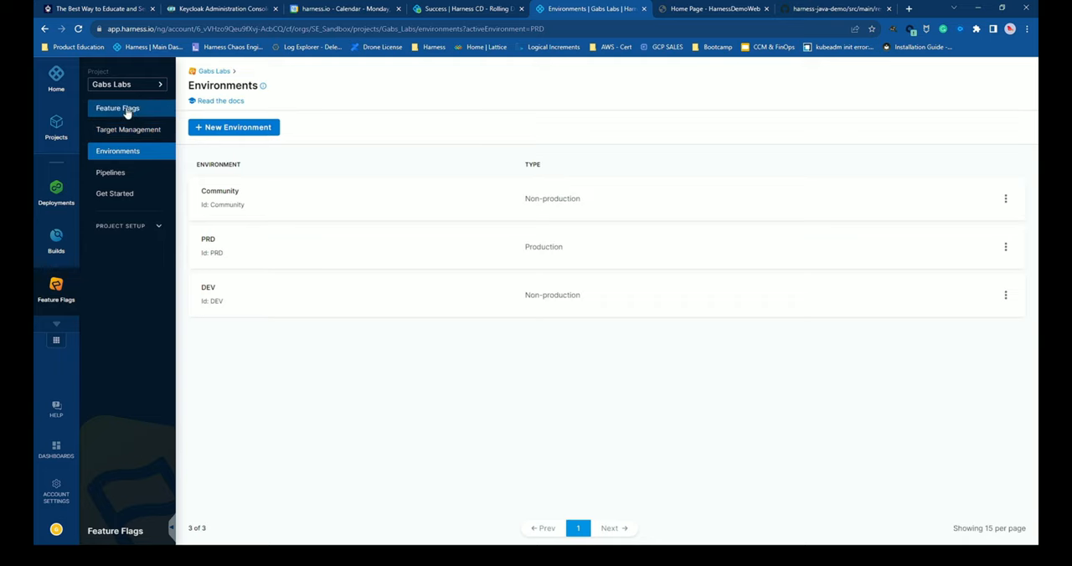
{"action": "left_click", "coordinate": [117, 107]}
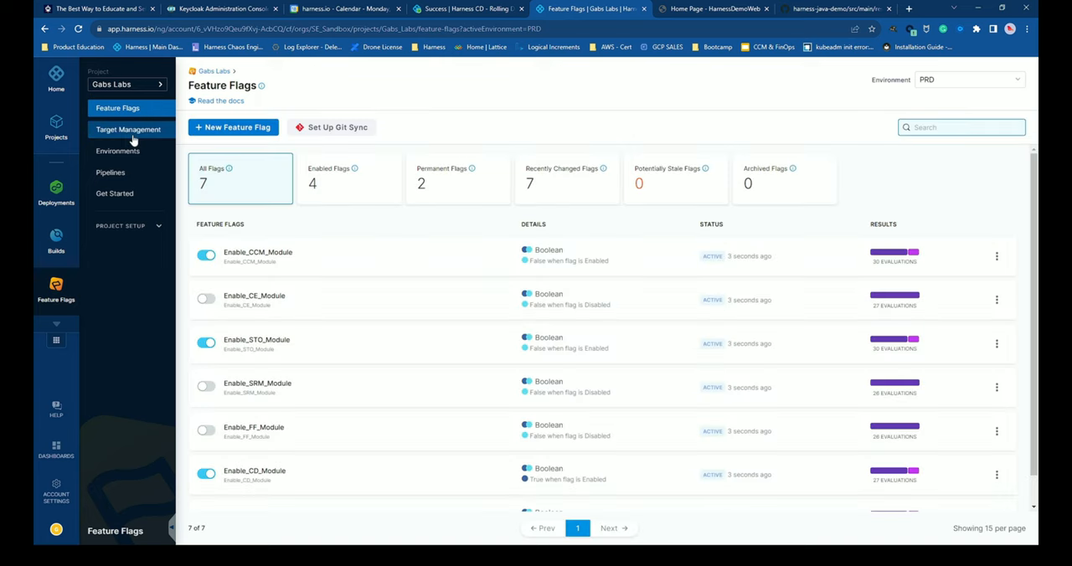
{"action": "mouse_move", "coordinate": [295, 275]}
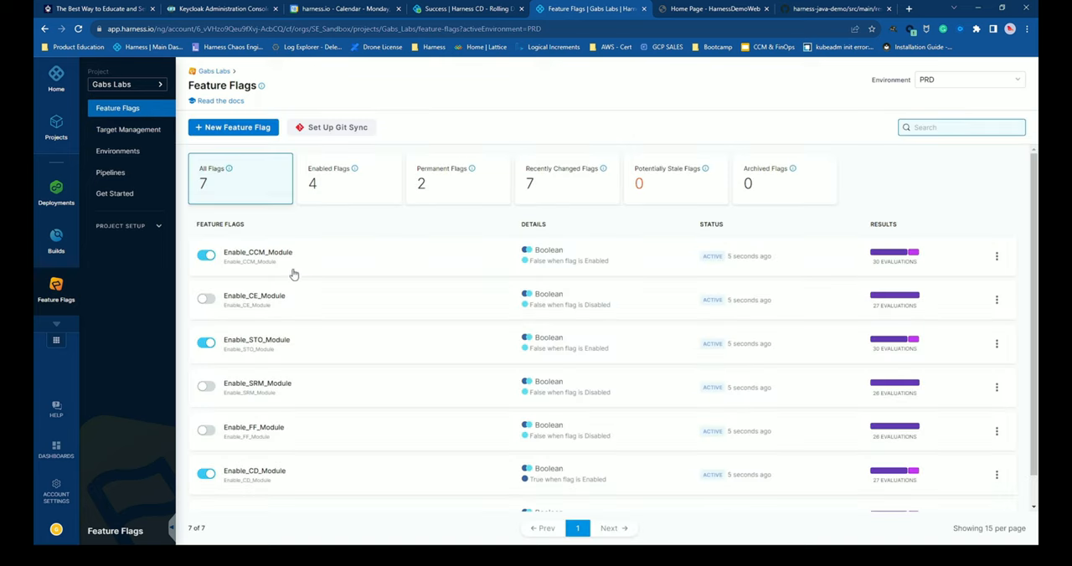
{"action": "scroll", "scroll_direction": "down", "scroll_amount": 3}
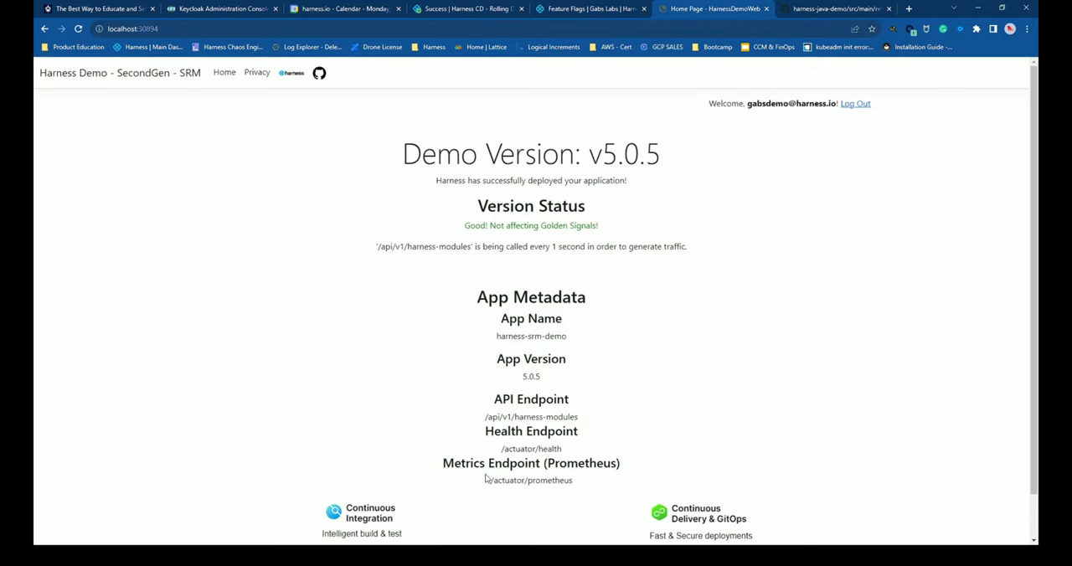
{"action": "mouse_move", "coordinate": [560, 30]}
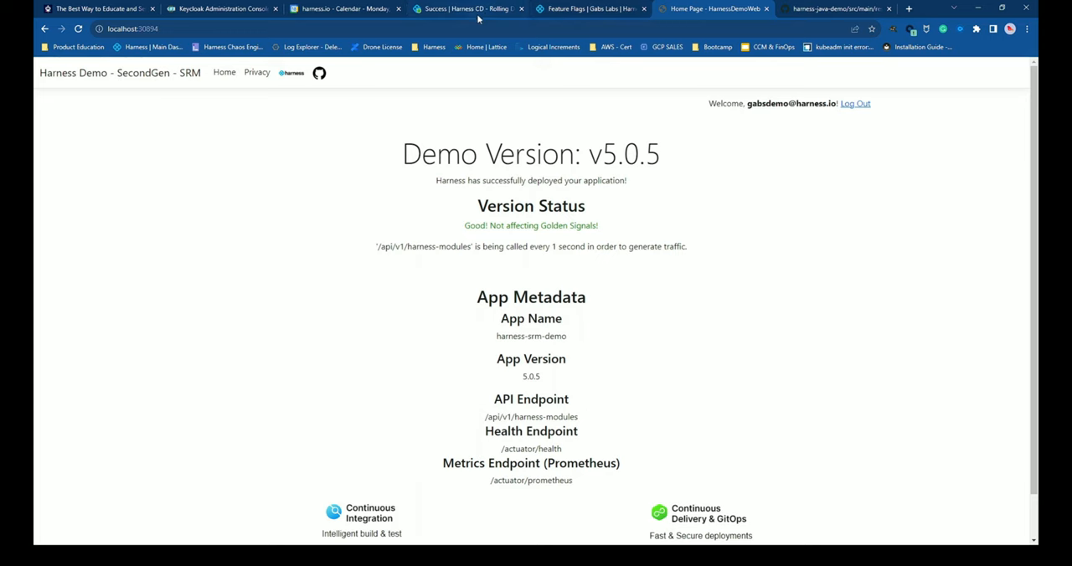
{"action": "mouse_move", "coordinate": [567, 19]}
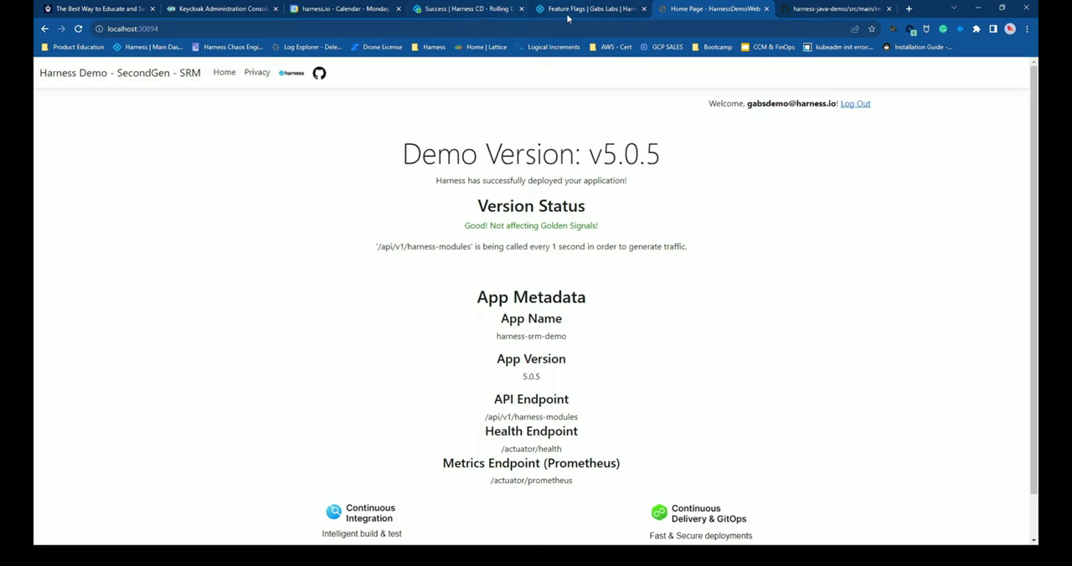
{"action": "left_click", "coordinate": [589, 8]}
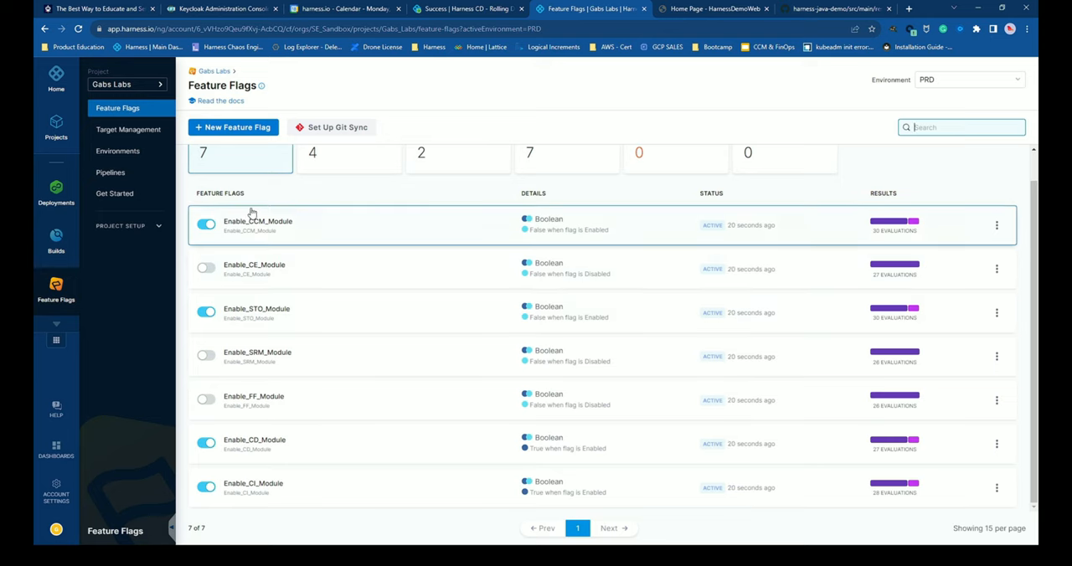
{"action": "mouse_move", "coordinate": [434, 244]}
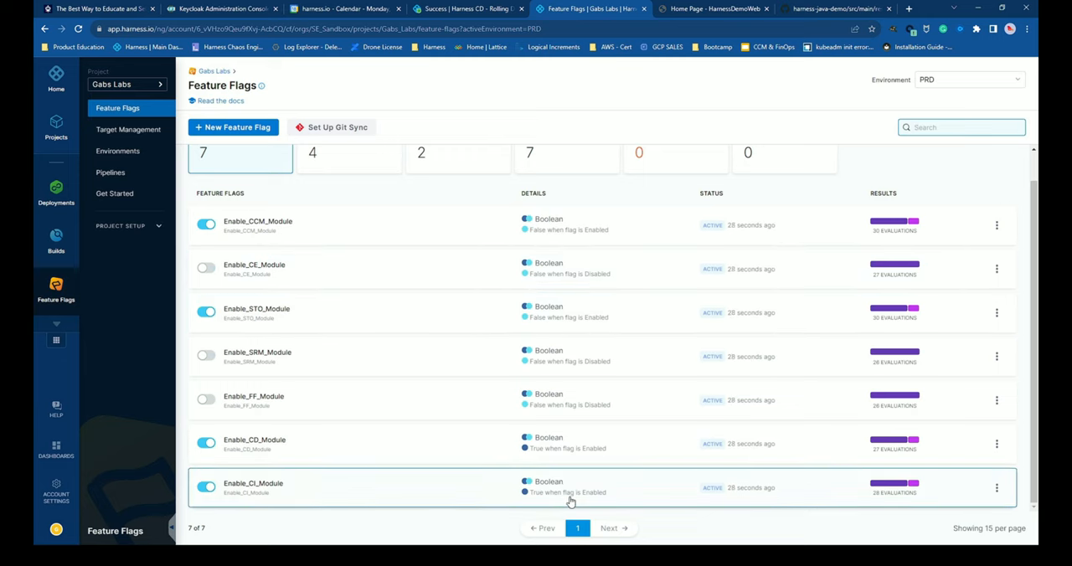
{"action": "mouse_move", "coordinate": [590, 97]}
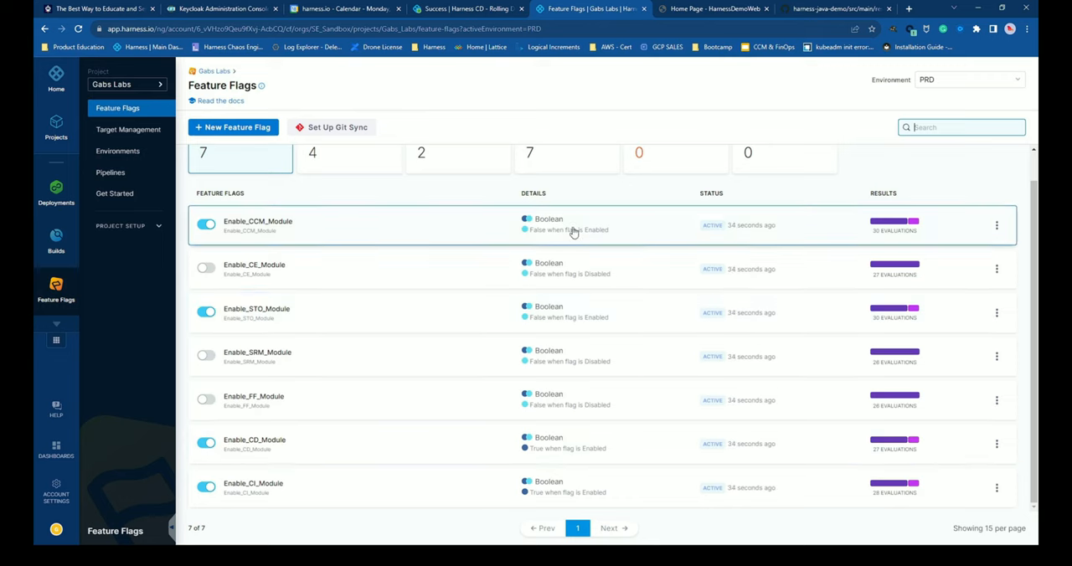
{"action": "mouse_move", "coordinate": [258, 288]}
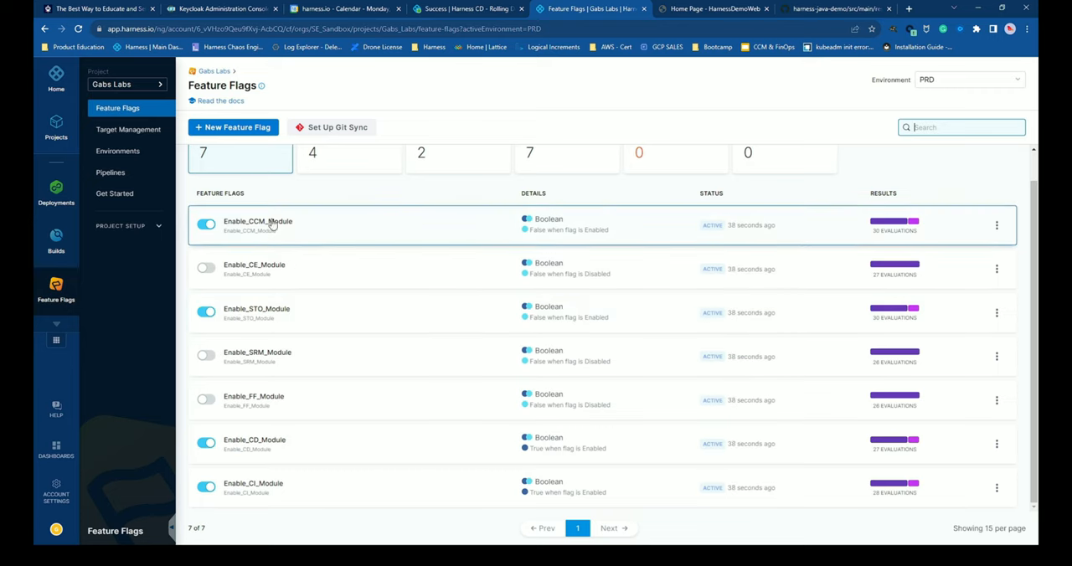
Open the Enable_CCM_Module flag's details showing its PRD default rule serving False
{"action": "left_click", "coordinate": [258, 221]}
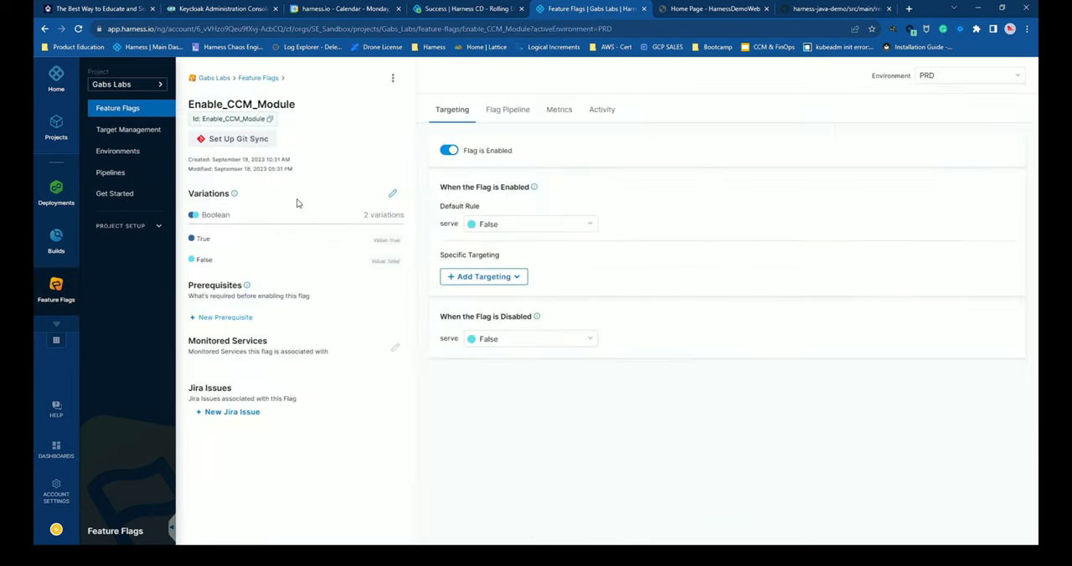
{"action": "mouse_move", "coordinate": [127, 129]}
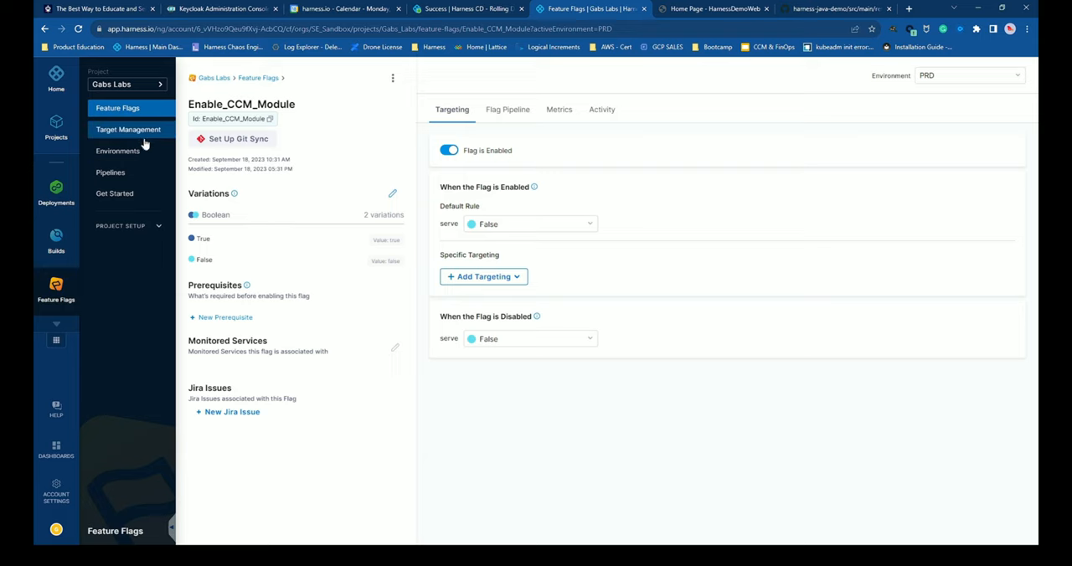
{"action": "mouse_move", "coordinate": [127, 132]}
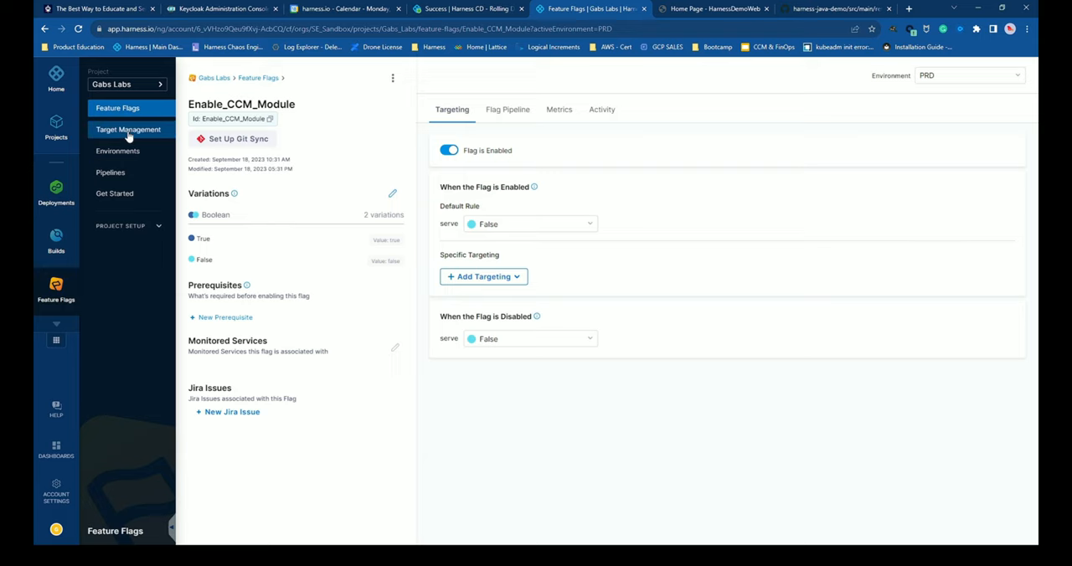
In Target Management, add Enable_CCM_Module serving True to the demo user's target, then return to the demo app
{"action": "left_click", "coordinate": [128, 129]}
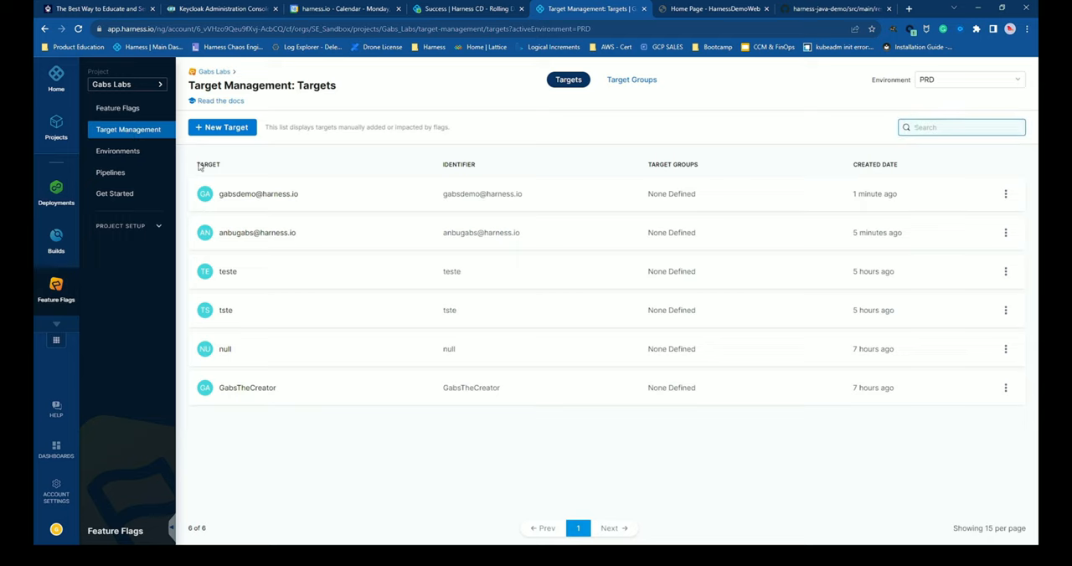
{"action": "mouse_move", "coordinate": [331, 204]}
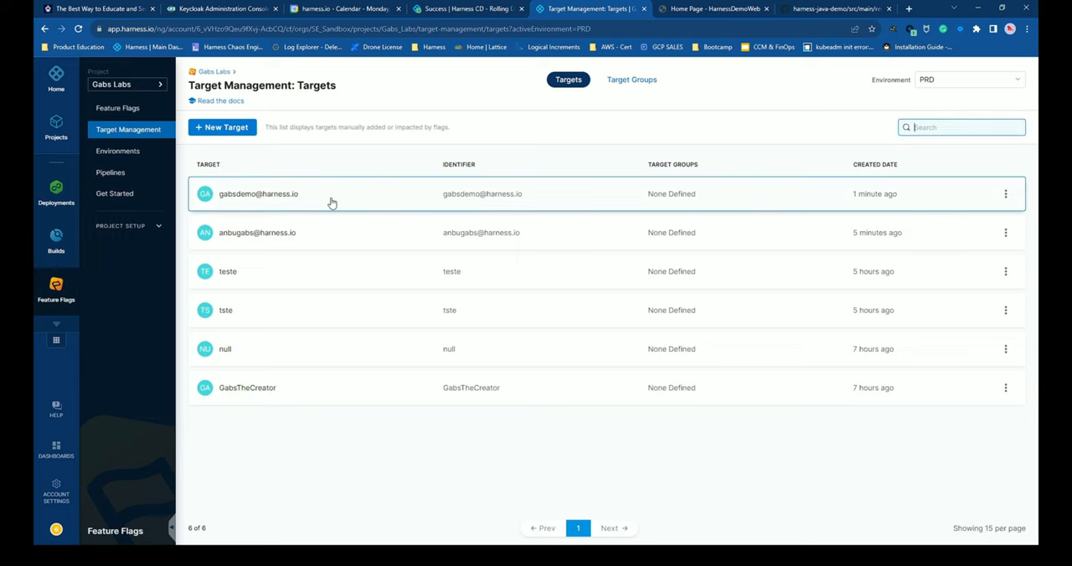
{"action": "left_click", "coordinate": [258, 194]}
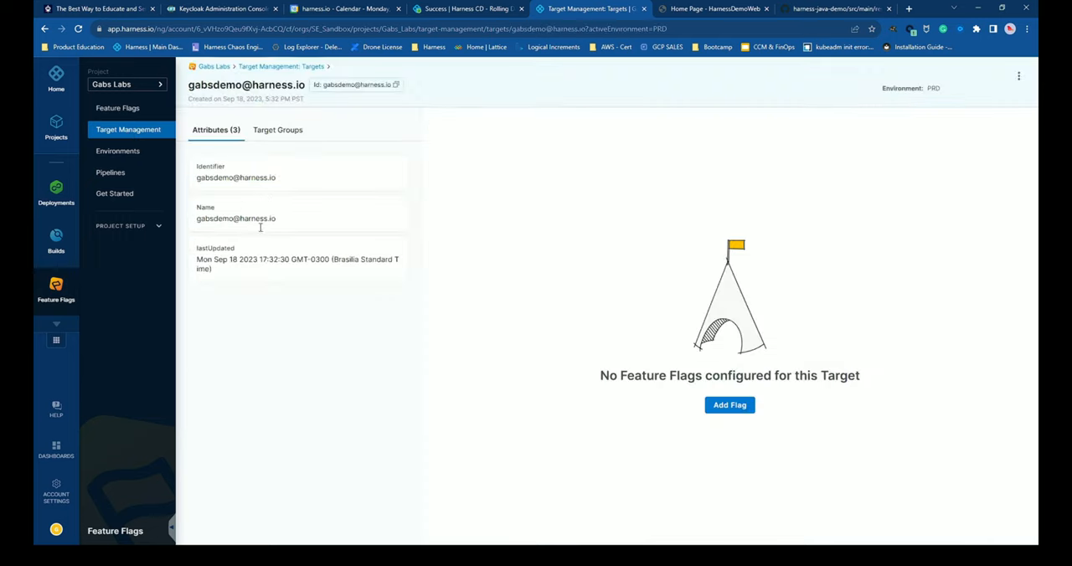
{"action": "left_click", "coordinate": [728, 405]}
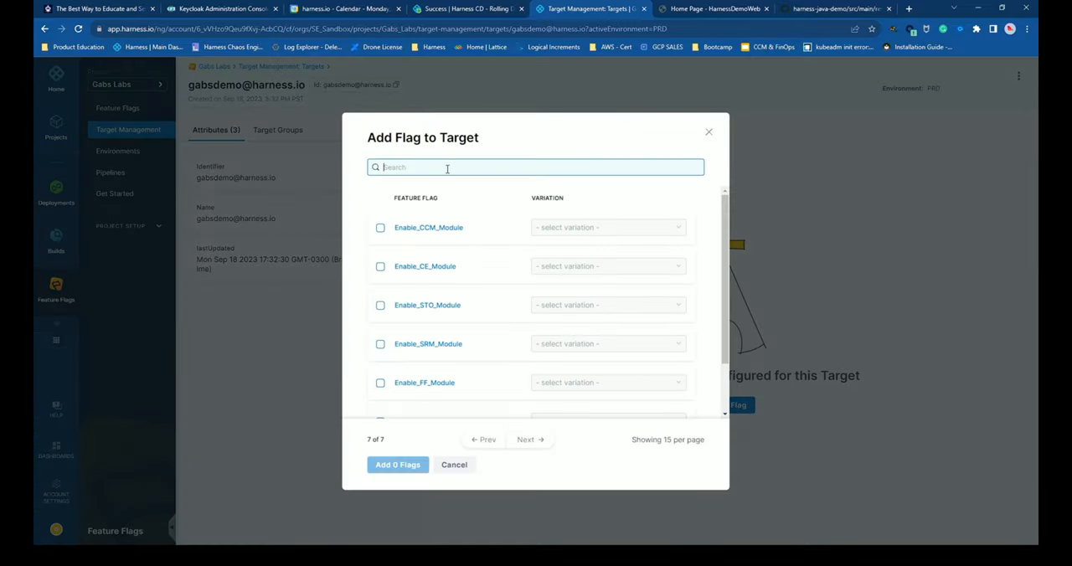
{"action": "left_click", "coordinate": [381, 228]}
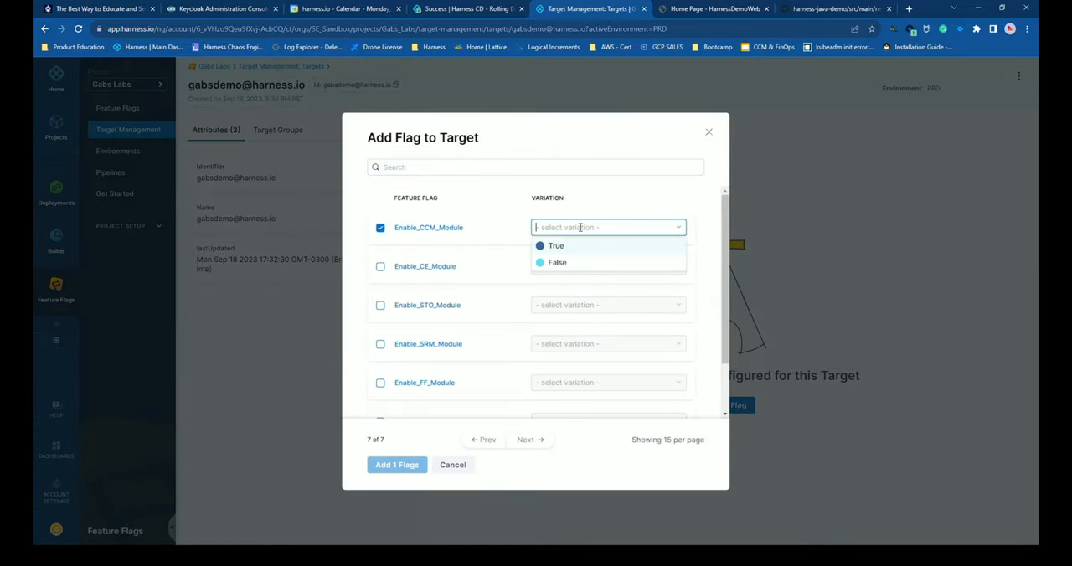
{"action": "left_click", "coordinate": [556, 245]}
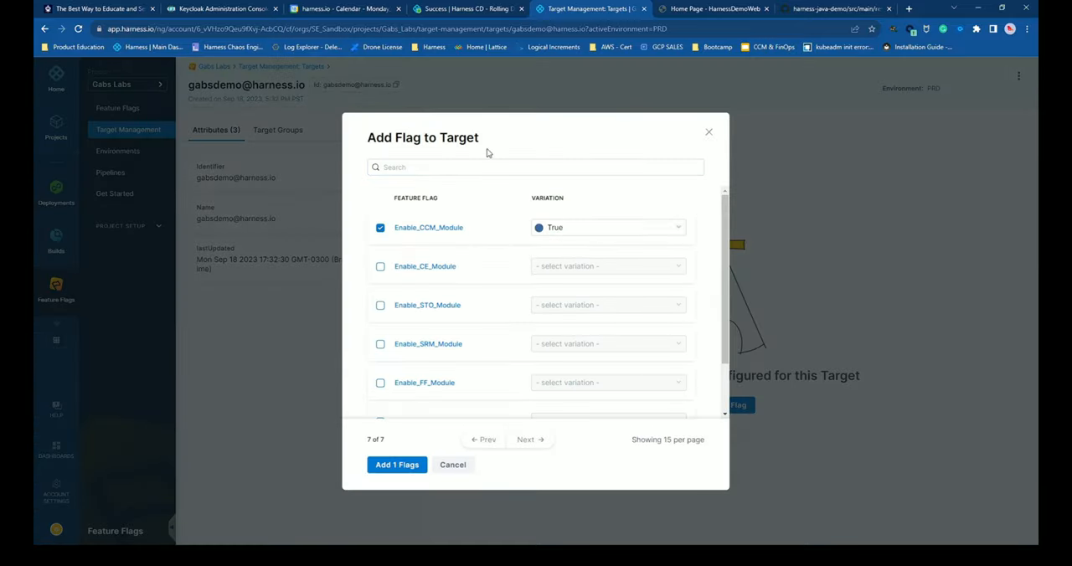
{"action": "mouse_move", "coordinate": [328, 190]}
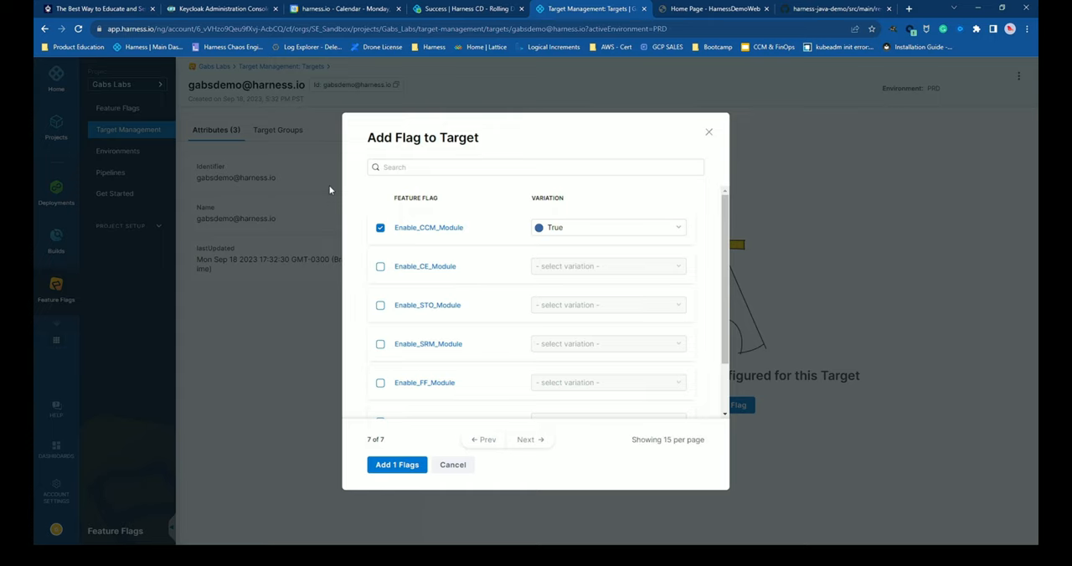
{"action": "left_click", "coordinate": [712, 9]}
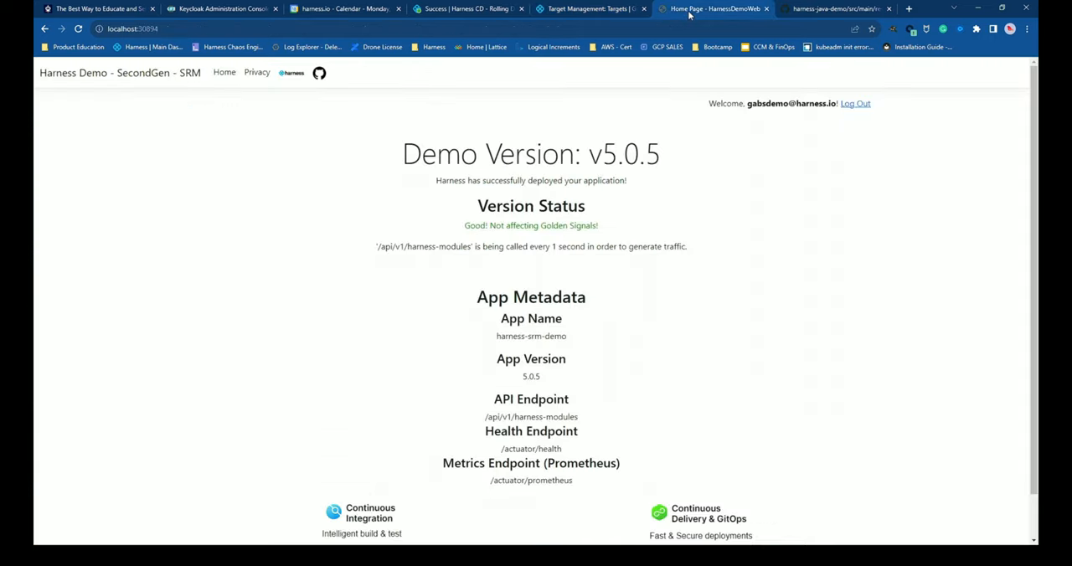
Reload the demo app home page so the Cloud Cost Management card appears
{"action": "scroll", "scroll_direction": "down", "scroll_amount": 3}
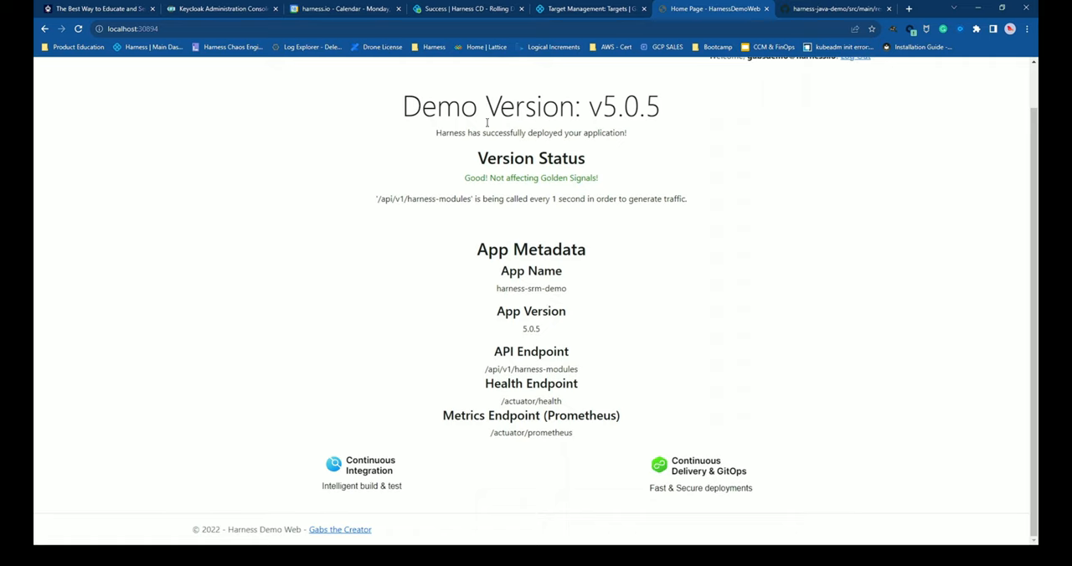
{"action": "mouse_move", "coordinate": [553, 64]}
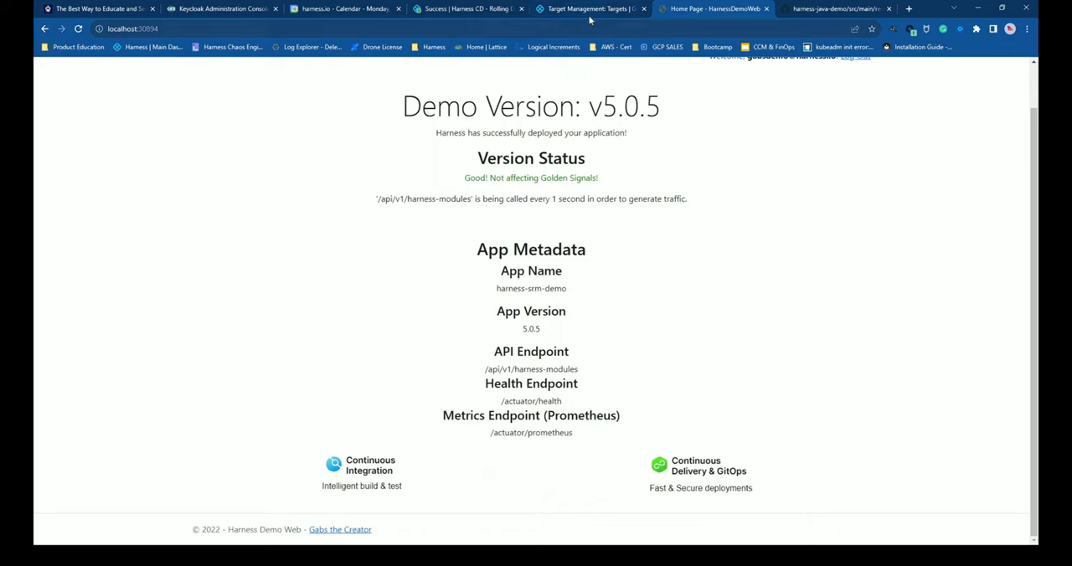
{"action": "left_click", "coordinate": [590, 9]}
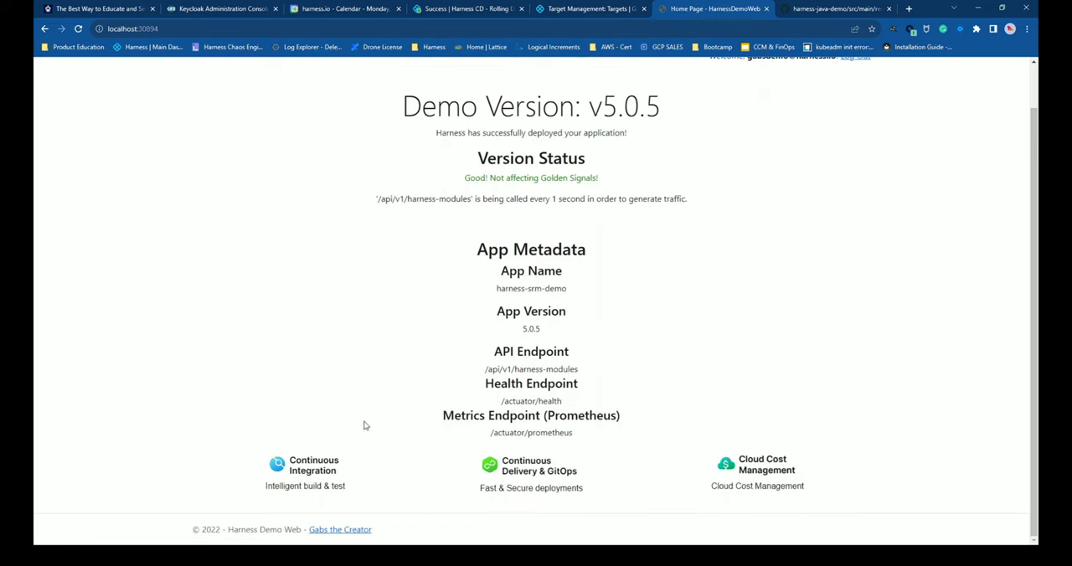
{"action": "mouse_move", "coordinate": [779, 477]}
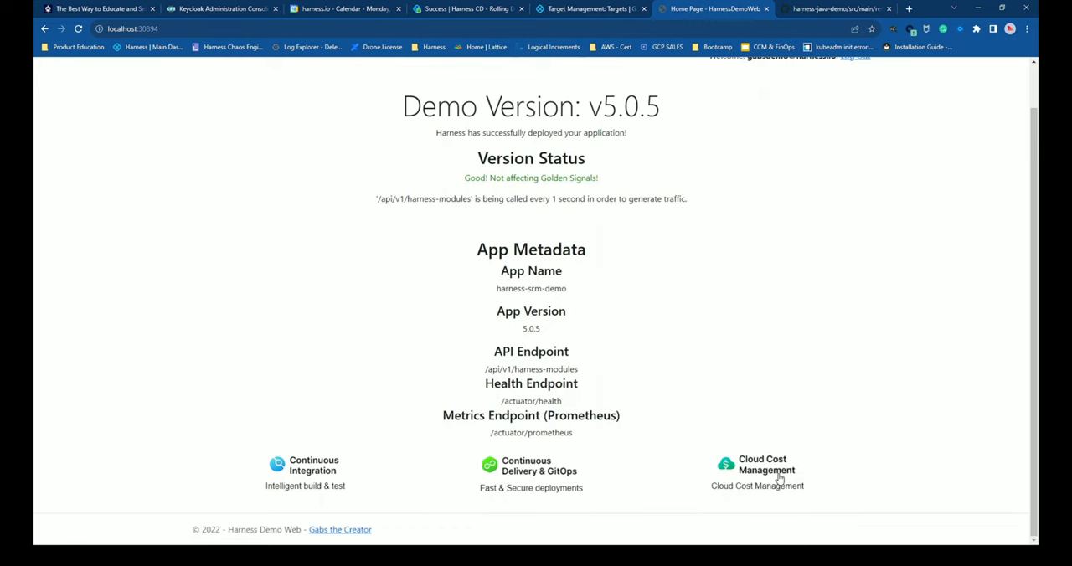
Open Enable_STO_Module and add a targeting rule serving True to the demo user
{"action": "left_click", "coordinate": [589, 8]}
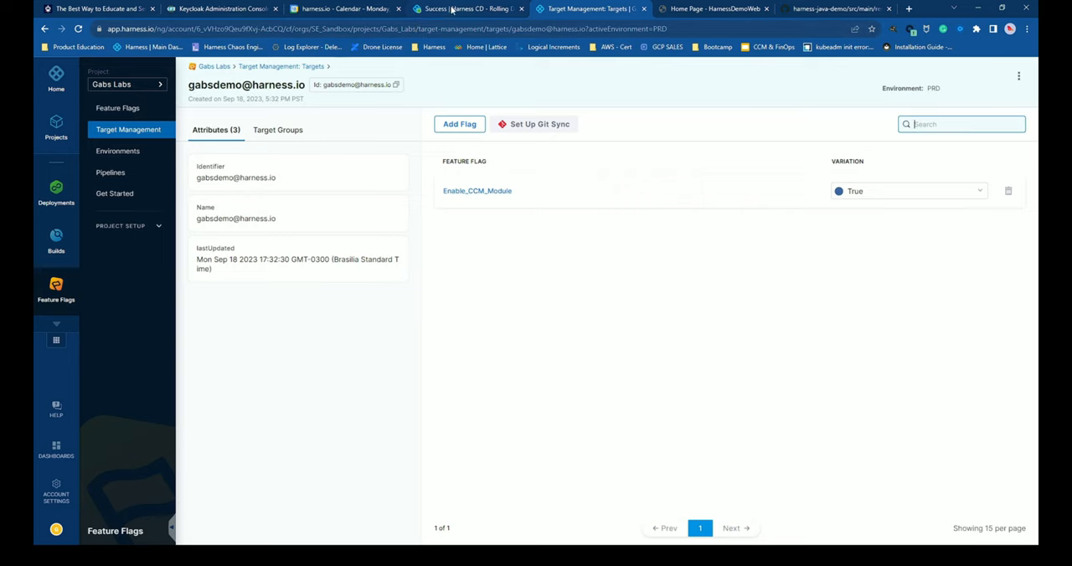
{"action": "left_click", "coordinate": [117, 107]}
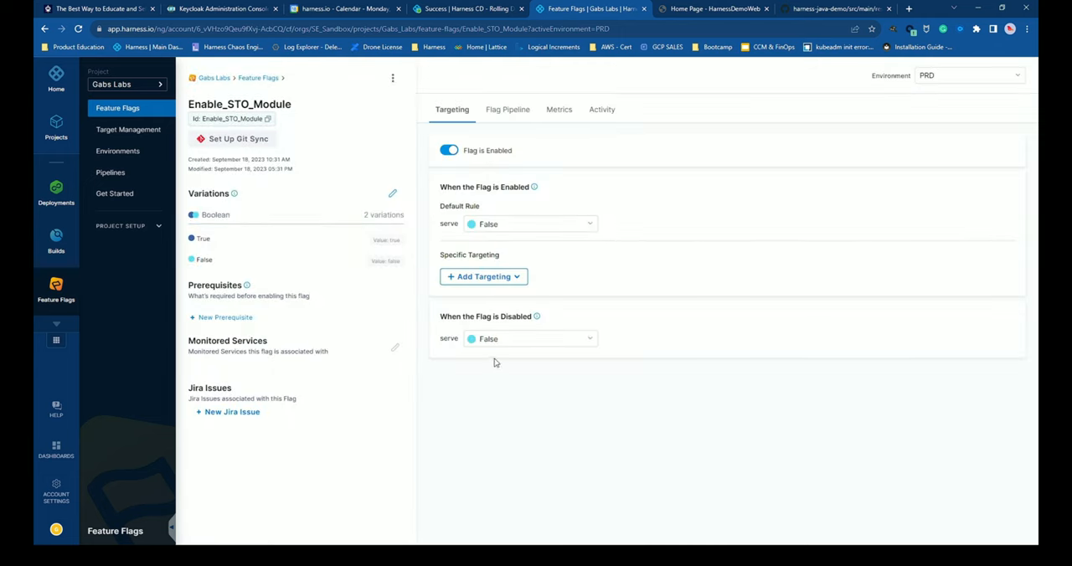
{"action": "left_click", "coordinate": [482, 276]}
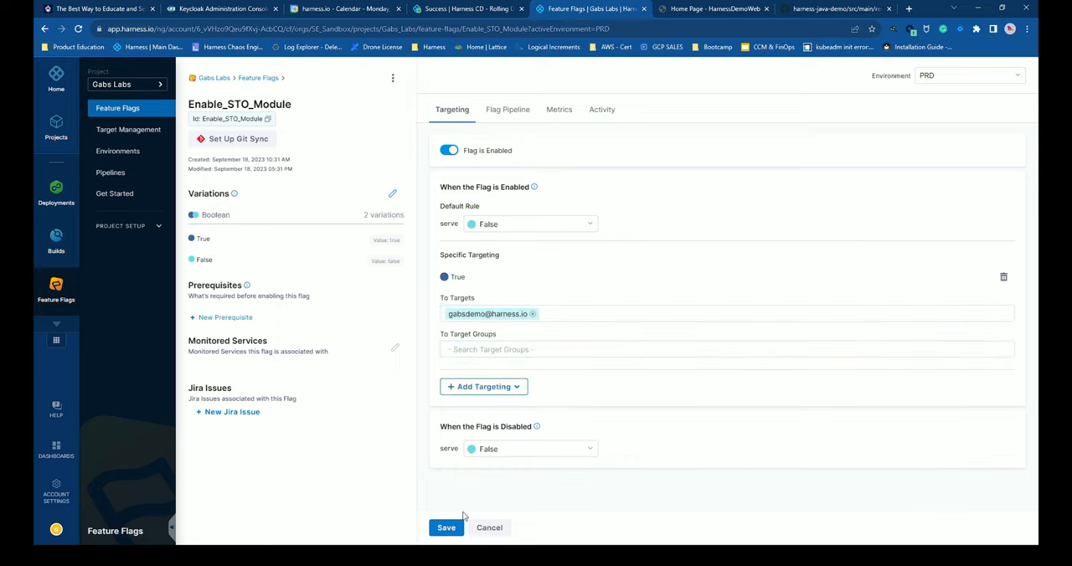
Save the rule and view the demo app home page now showing the Security Testing Orchestration card
{"action": "left_click", "coordinate": [714, 8]}
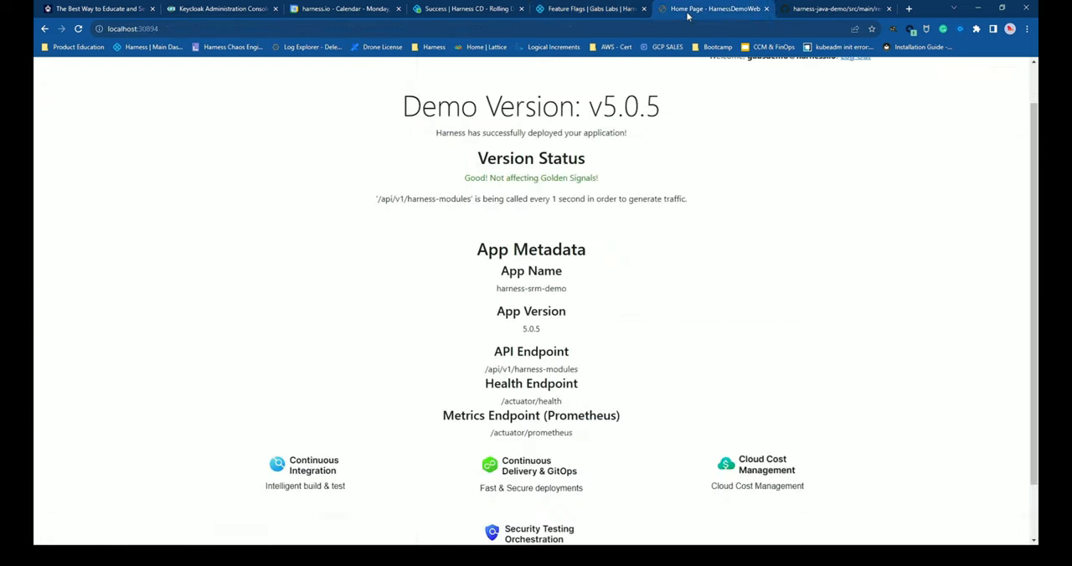
{"action": "scroll", "scroll_direction": "down", "scroll_amount": 3}
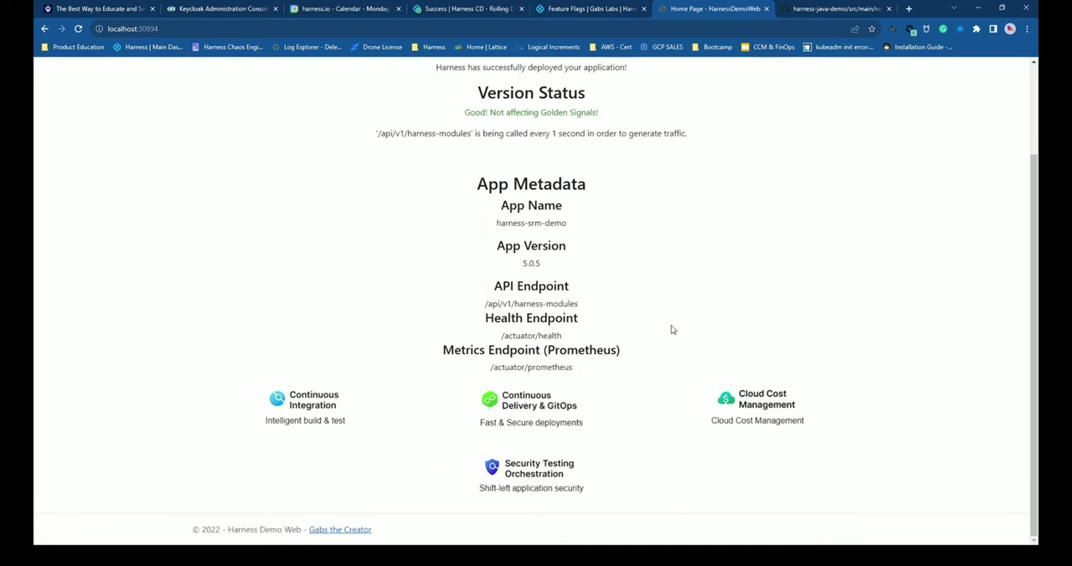
{"action": "mouse_move", "coordinate": [606, 311]}
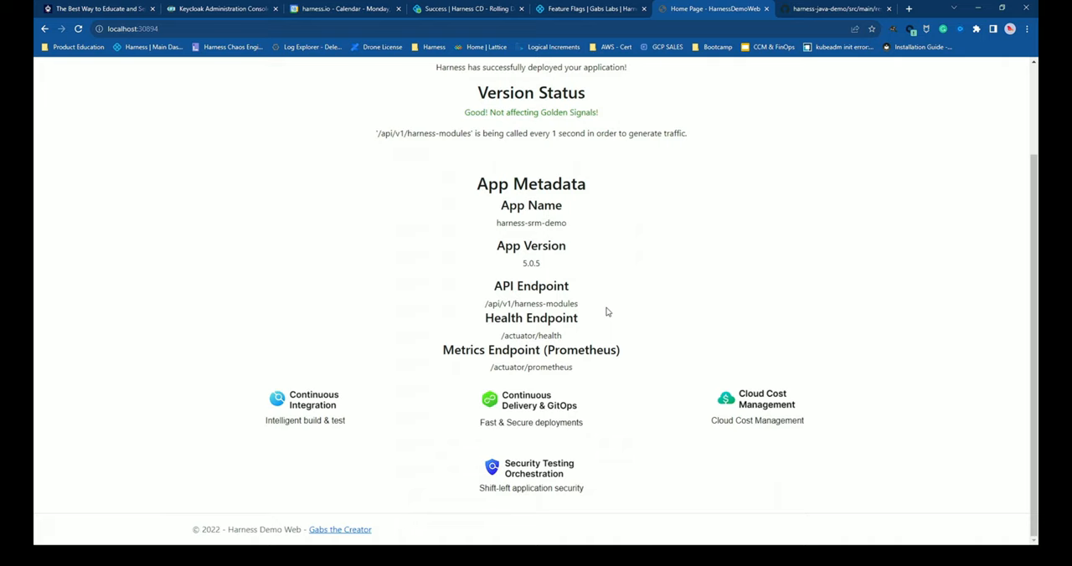
{"action": "mouse_move", "coordinate": [566, 168]}
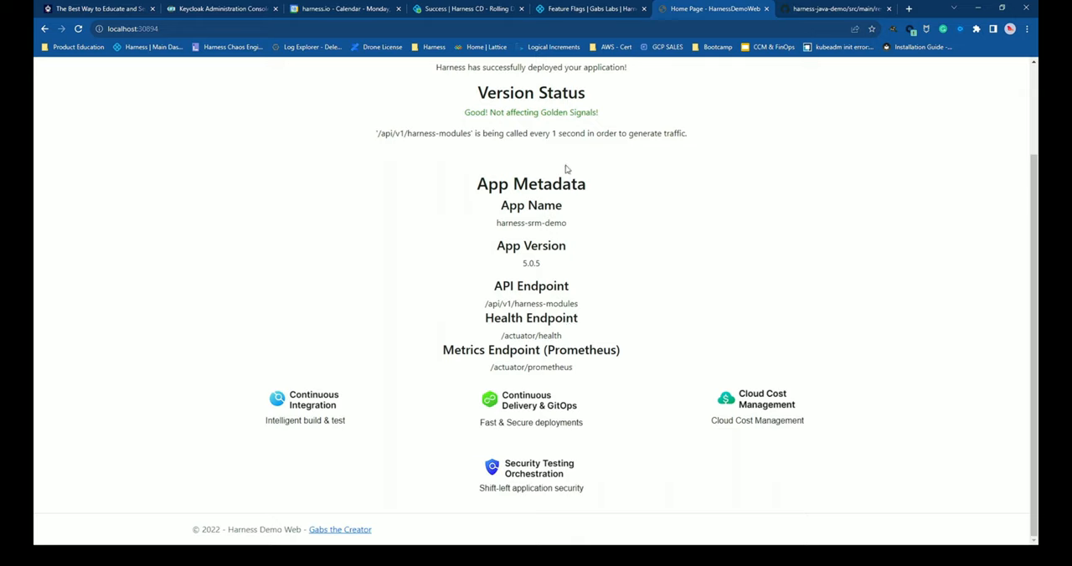